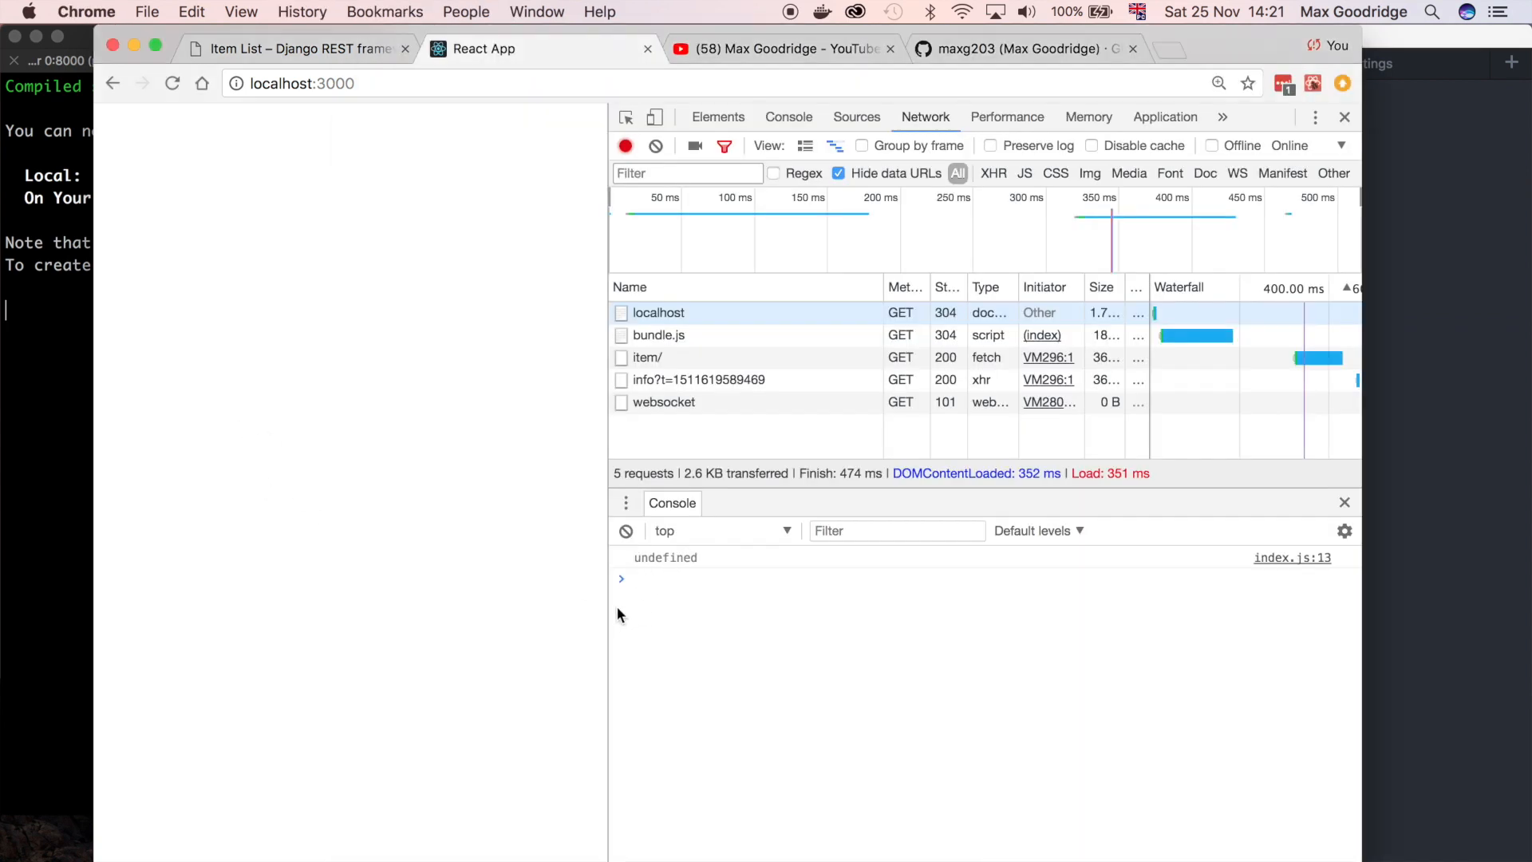
mouse_move(662, 601)
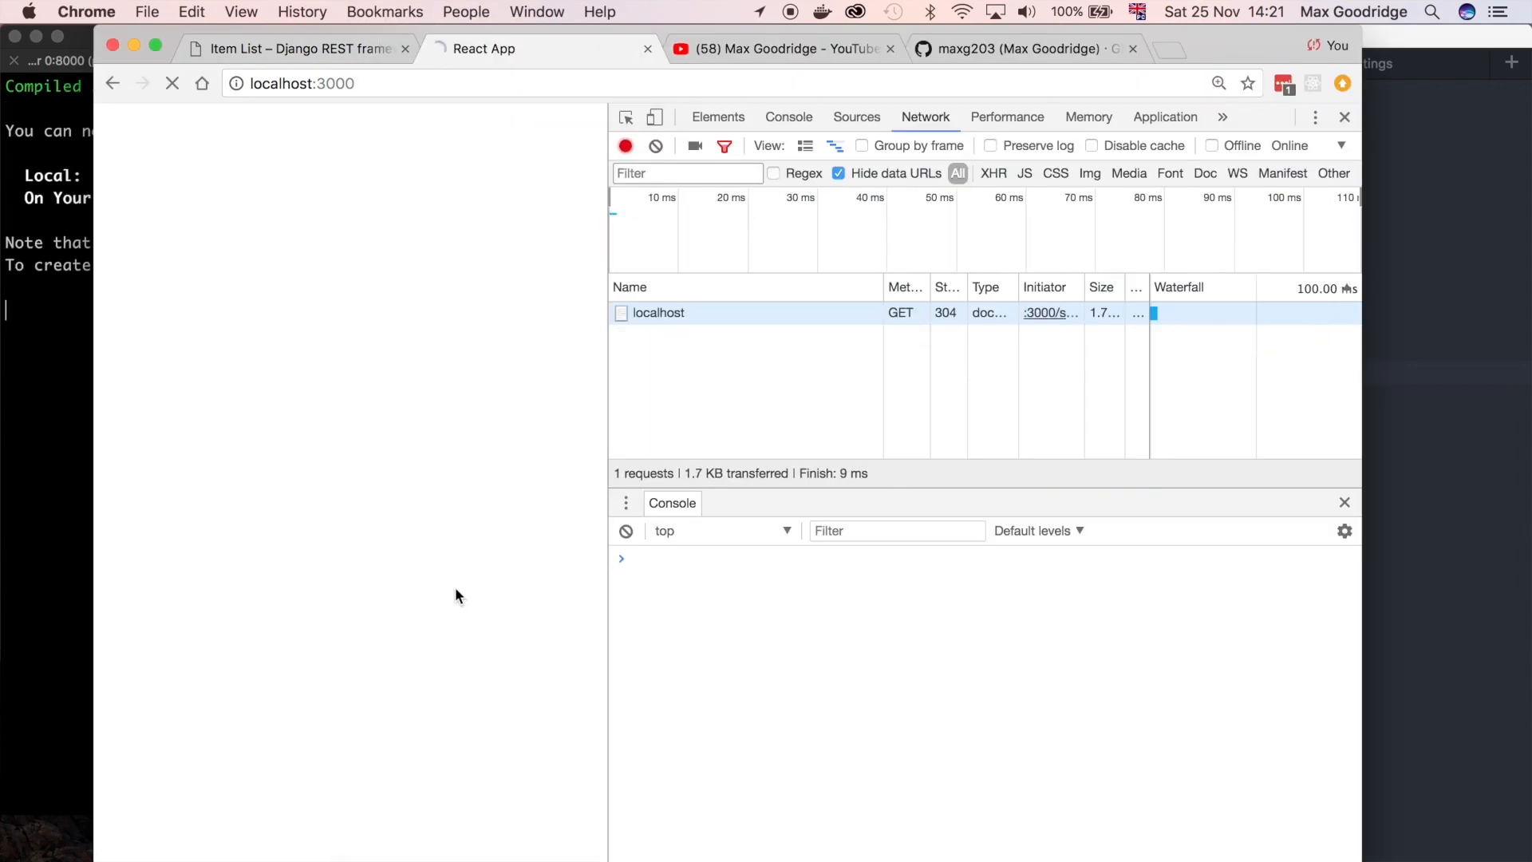
Reload the React app and expand the logged results array and item 0 in the Console
left_click(172, 83)
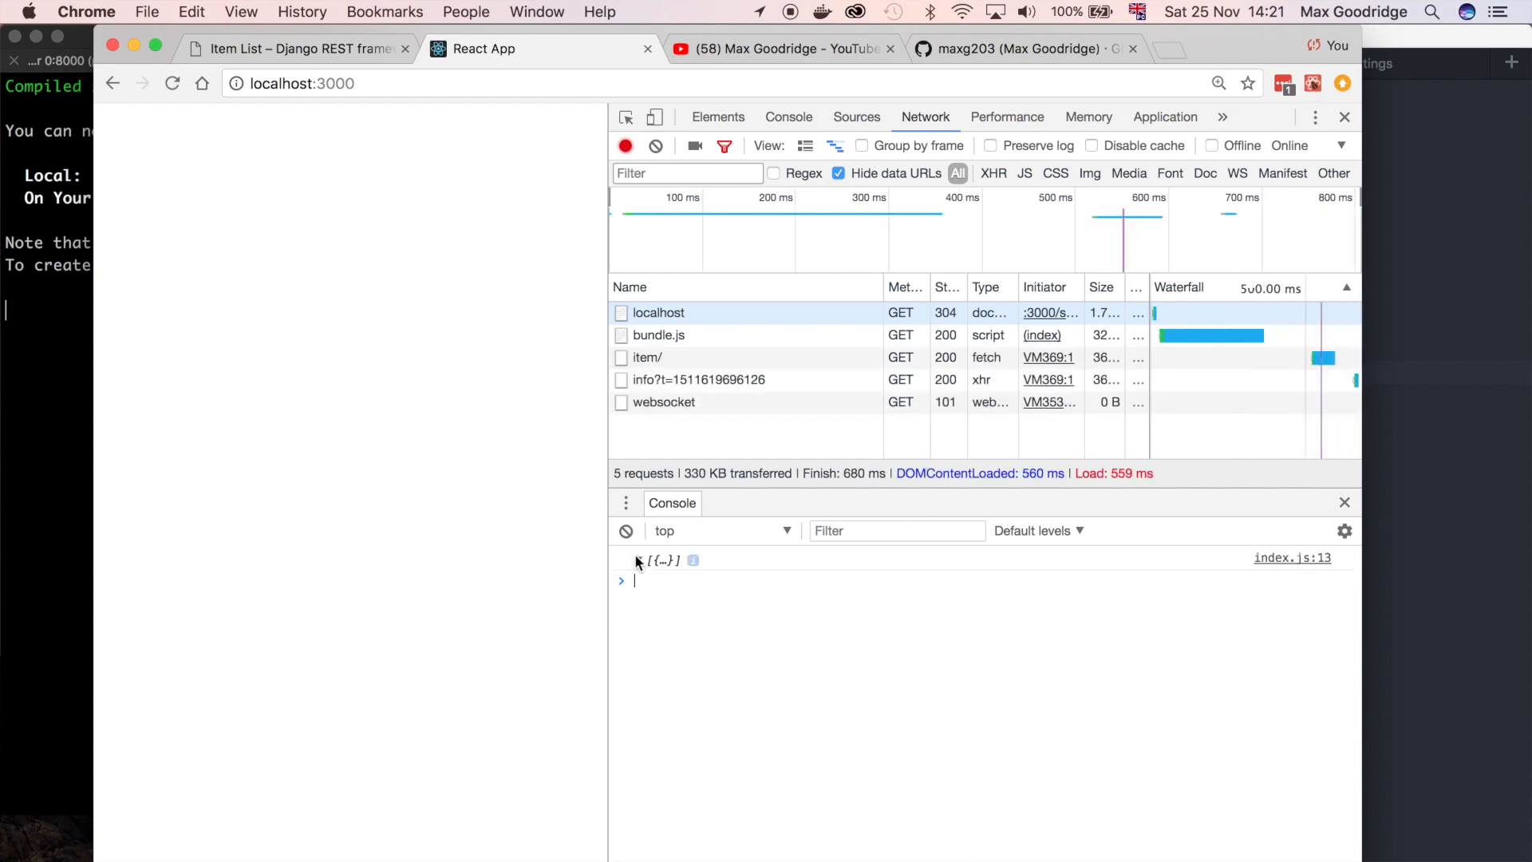
left_click(638, 560)
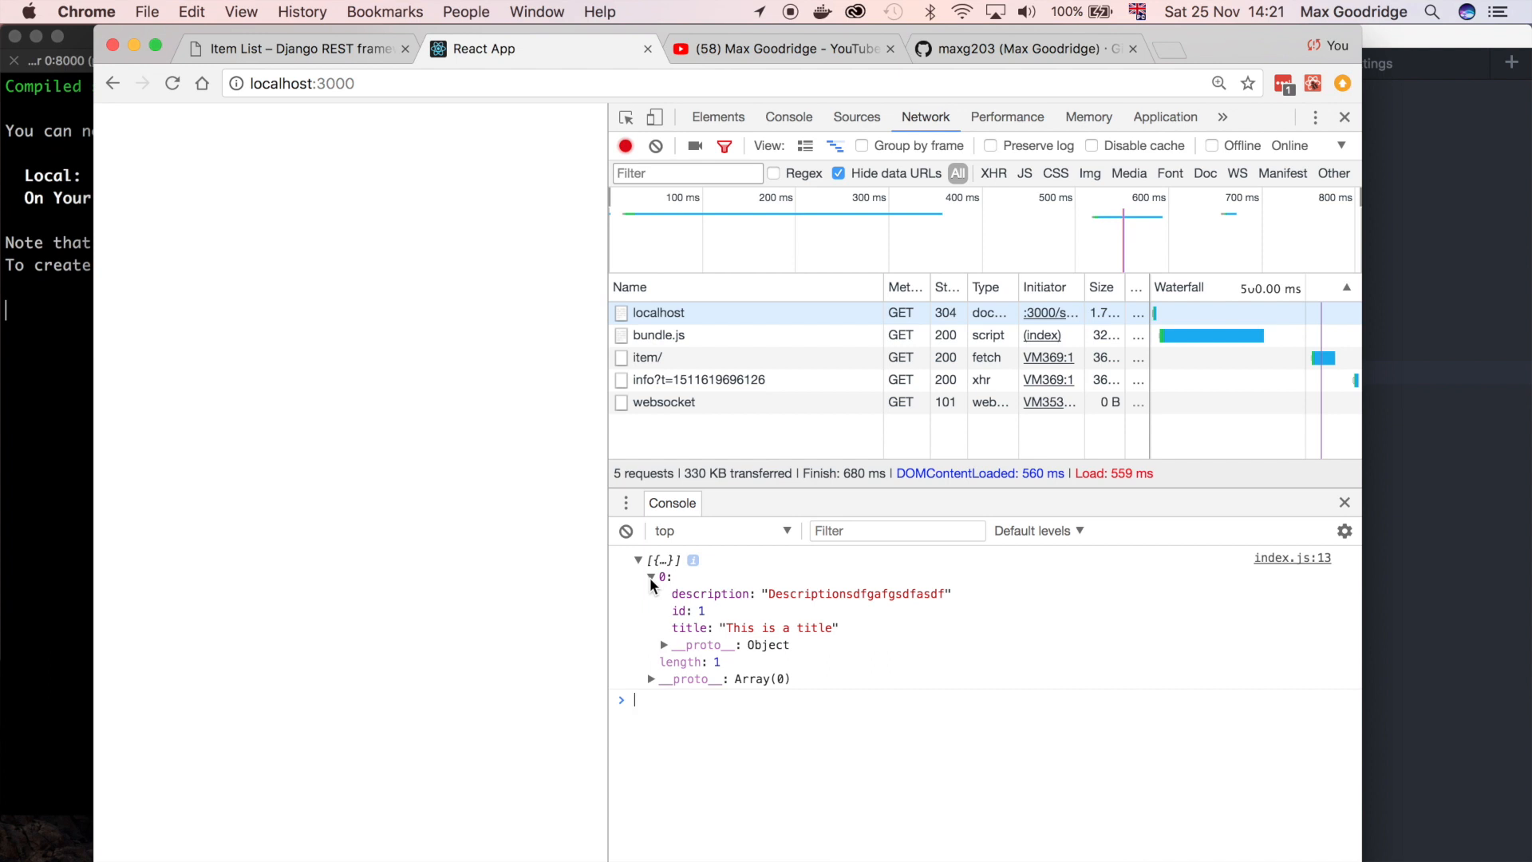
left_click(637, 561)
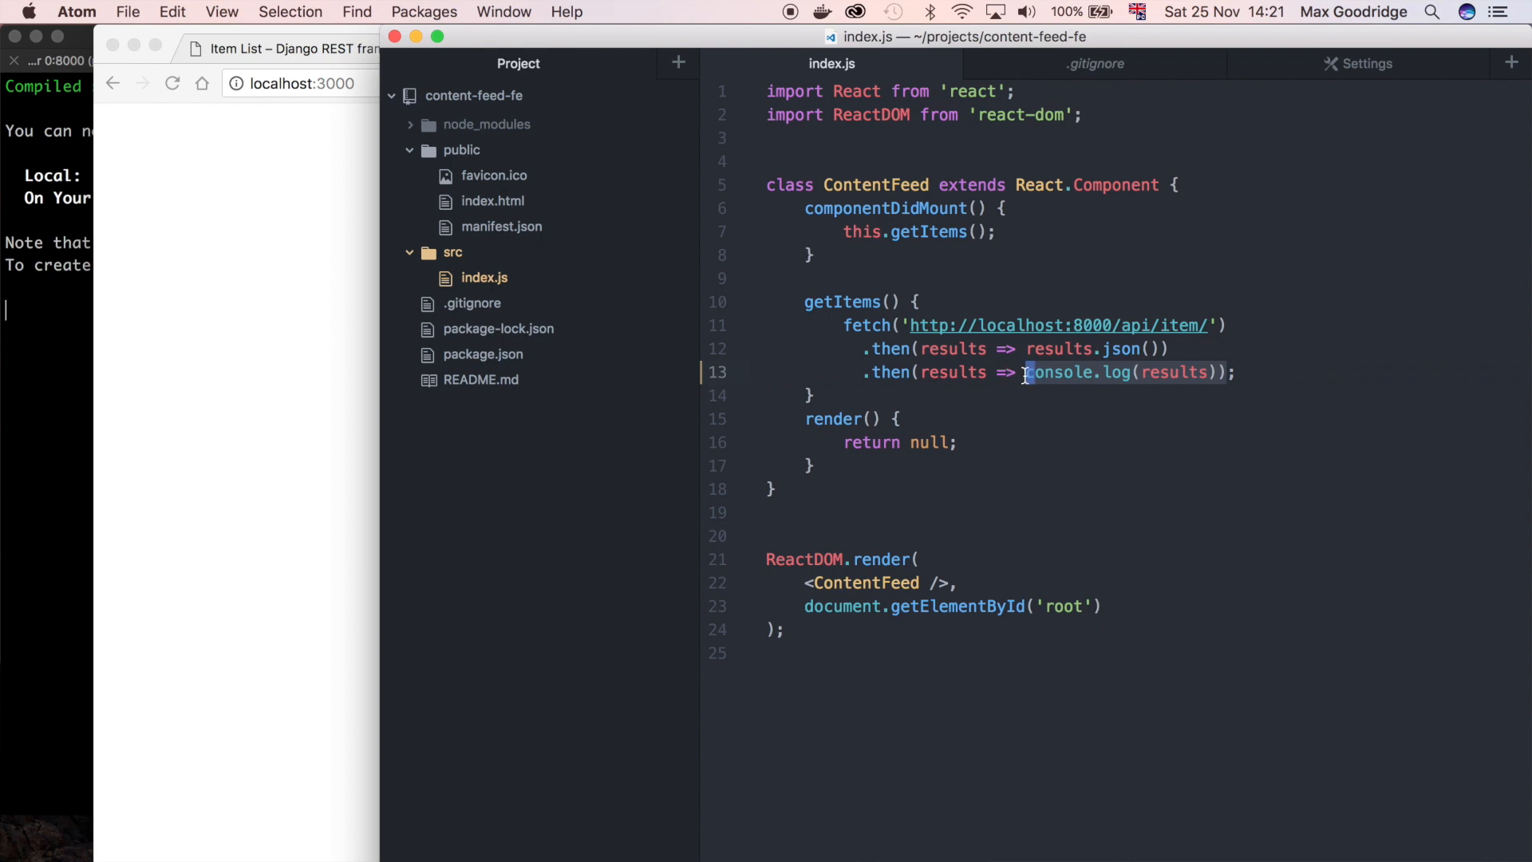
Delete console.log(results) and add a constructor setting this.state = {'items': []}
key("Backspace")
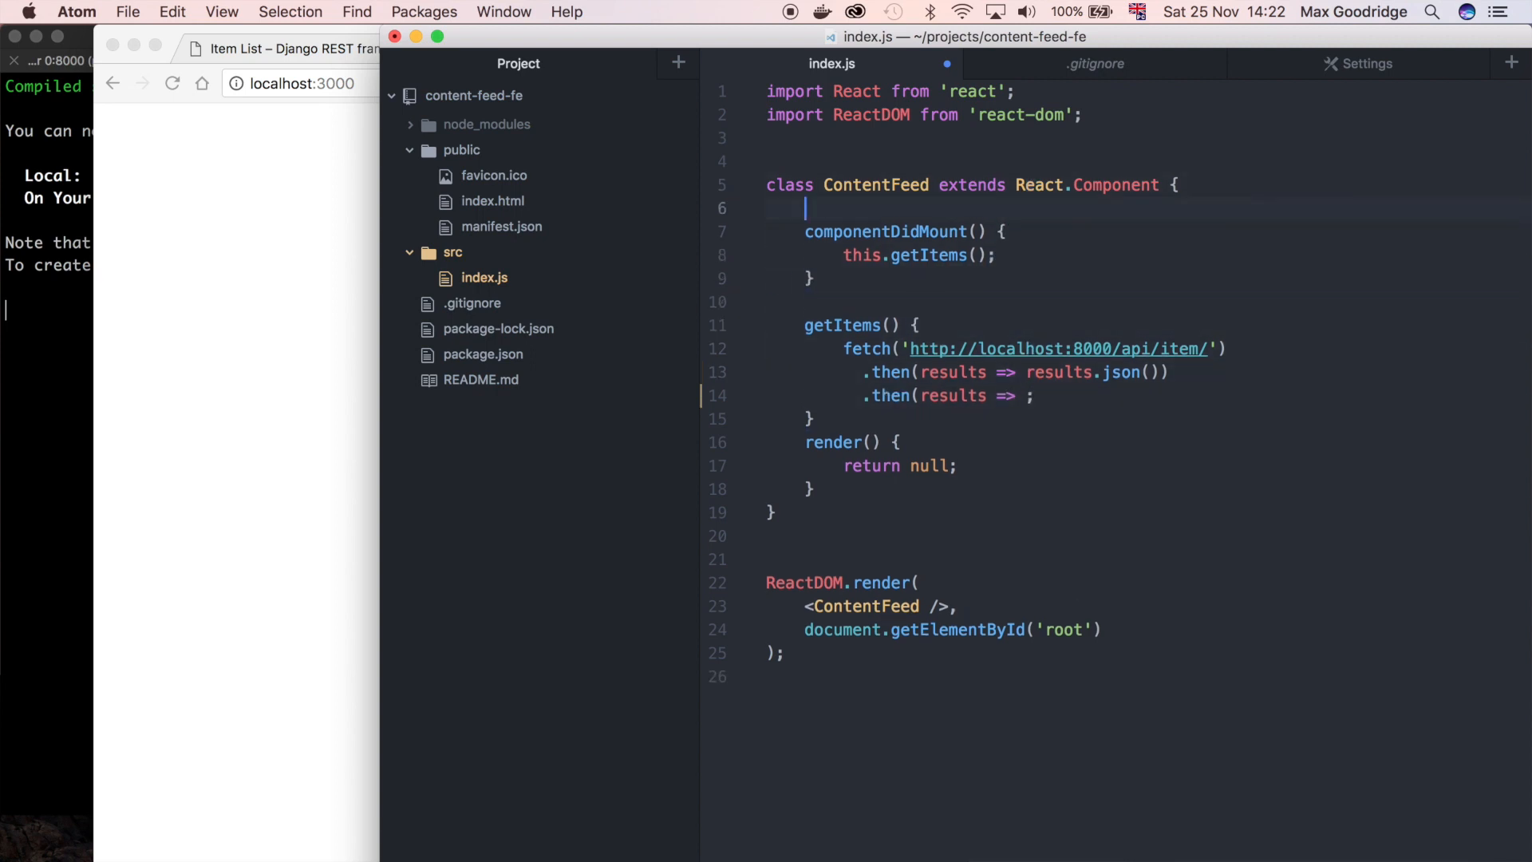
type("cons")
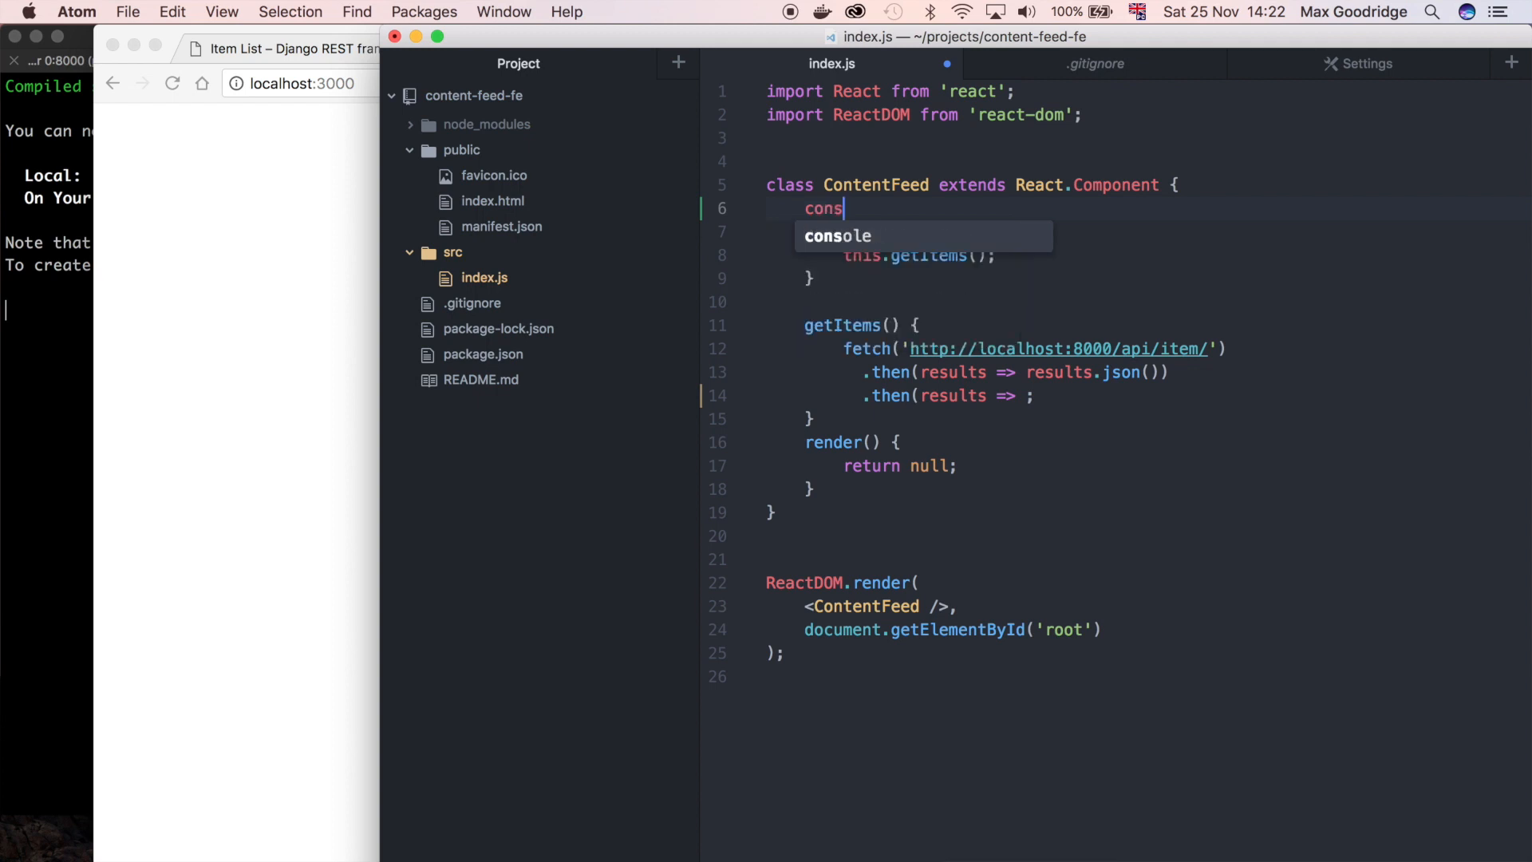
type("tuctor")
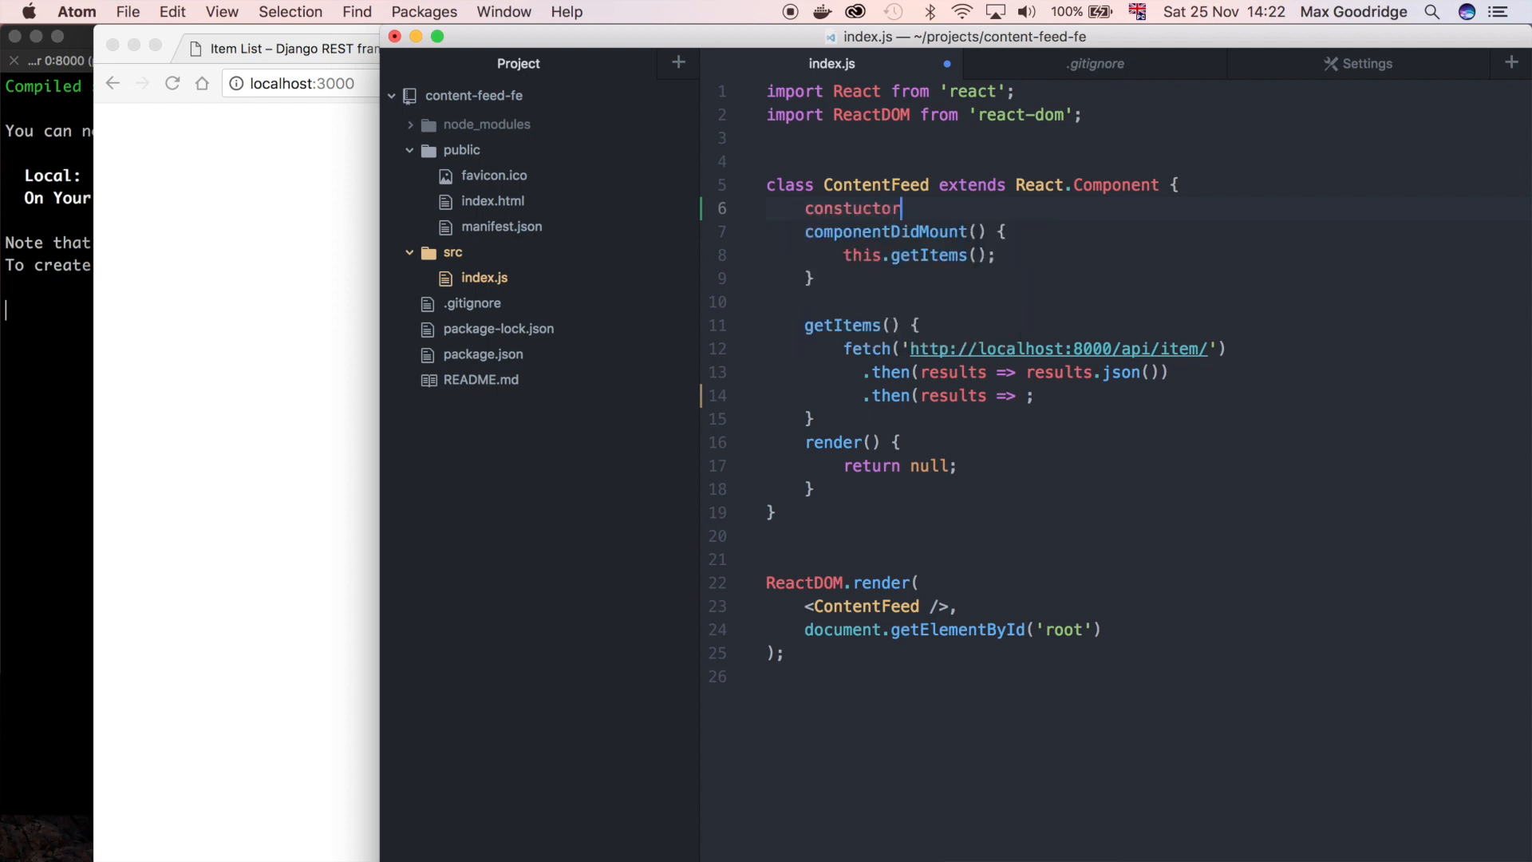
key("Backspace")
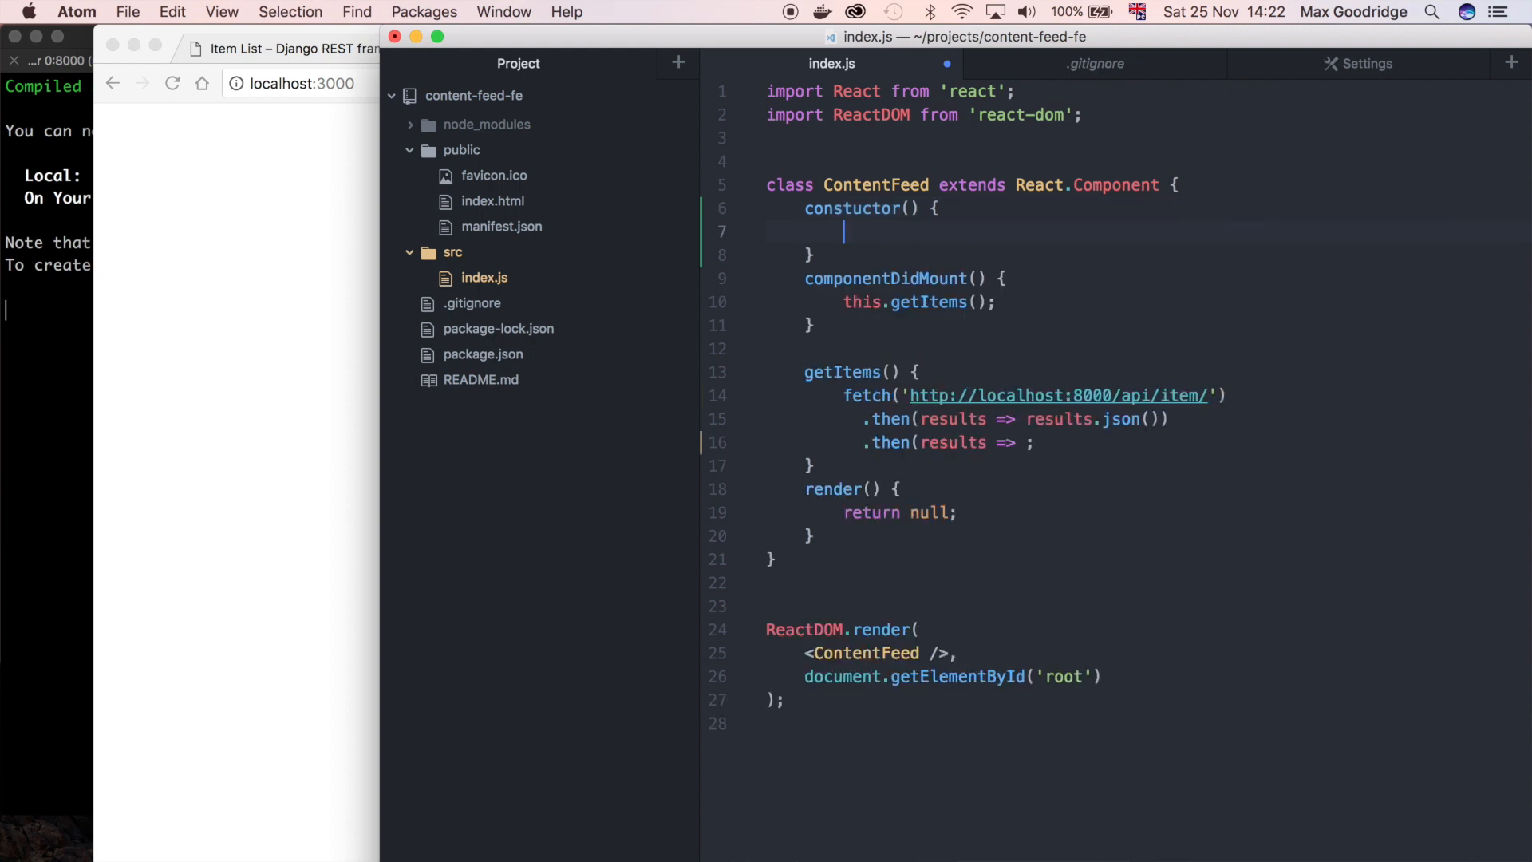
type("this.state")
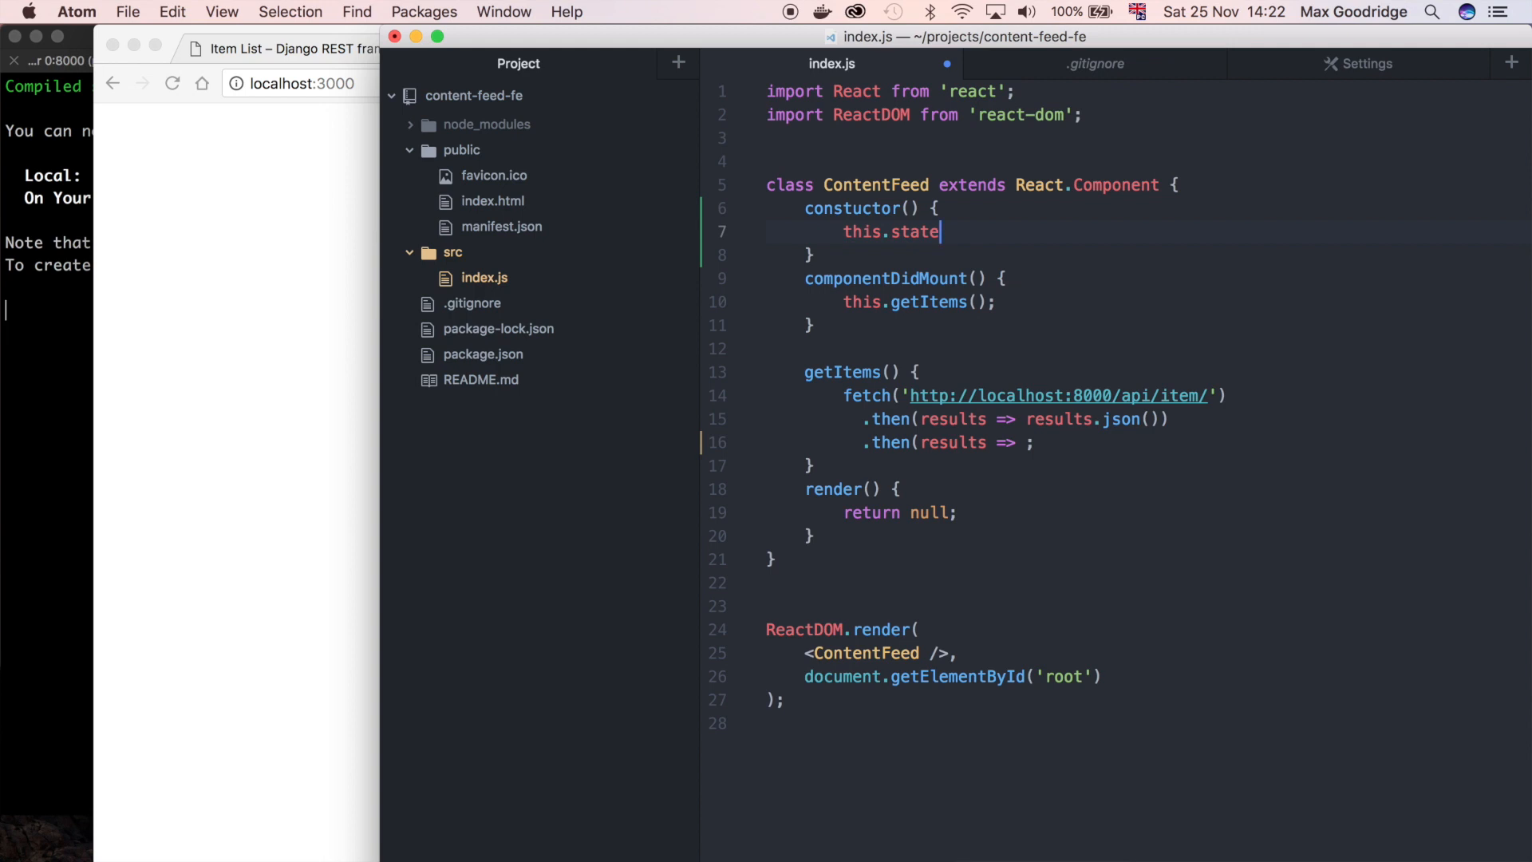
type("= {")
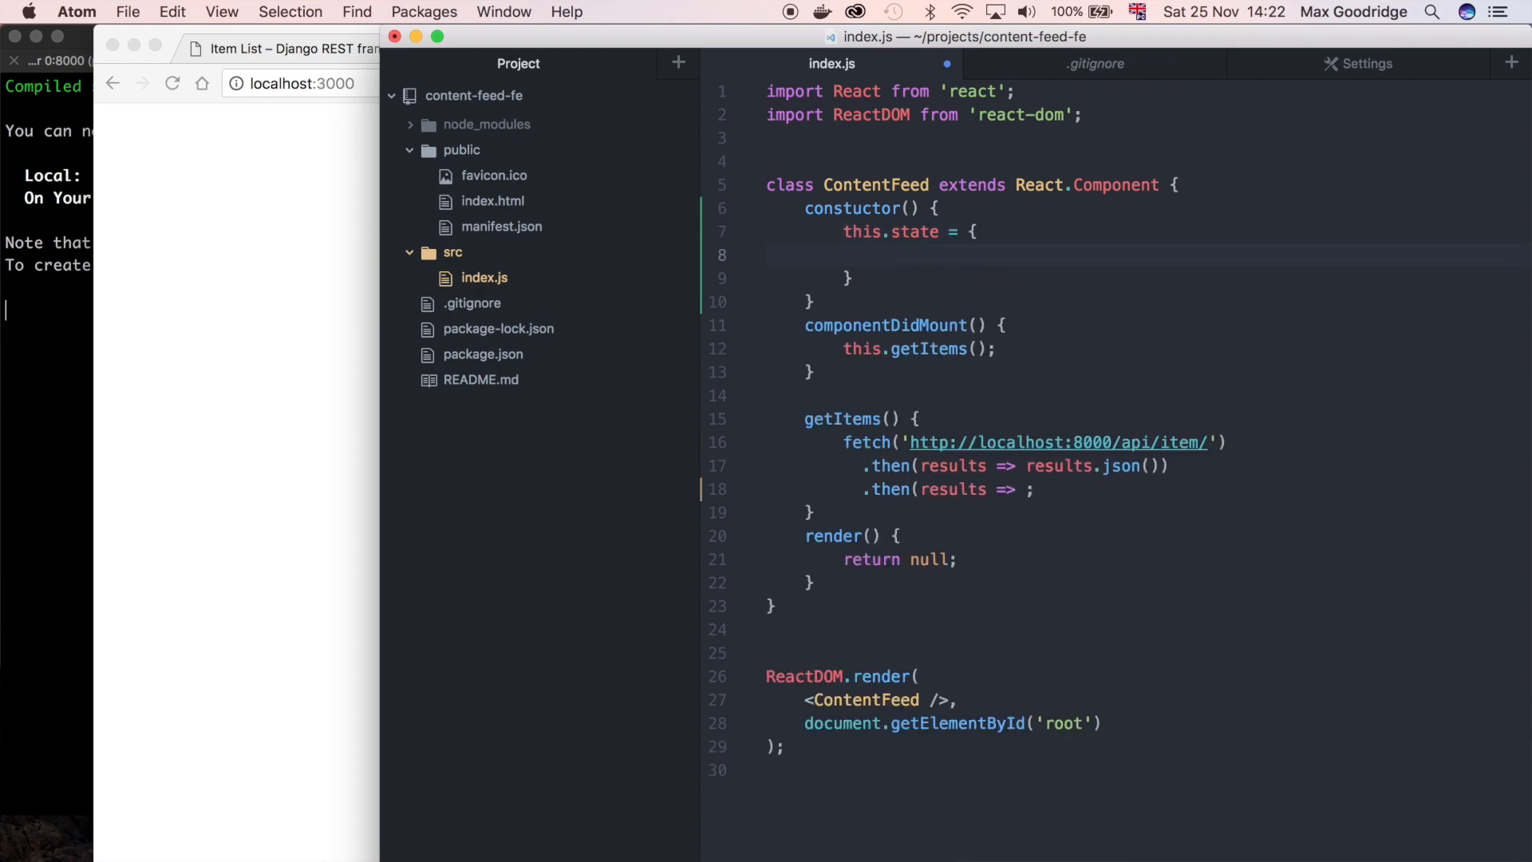
left_click(883, 255)
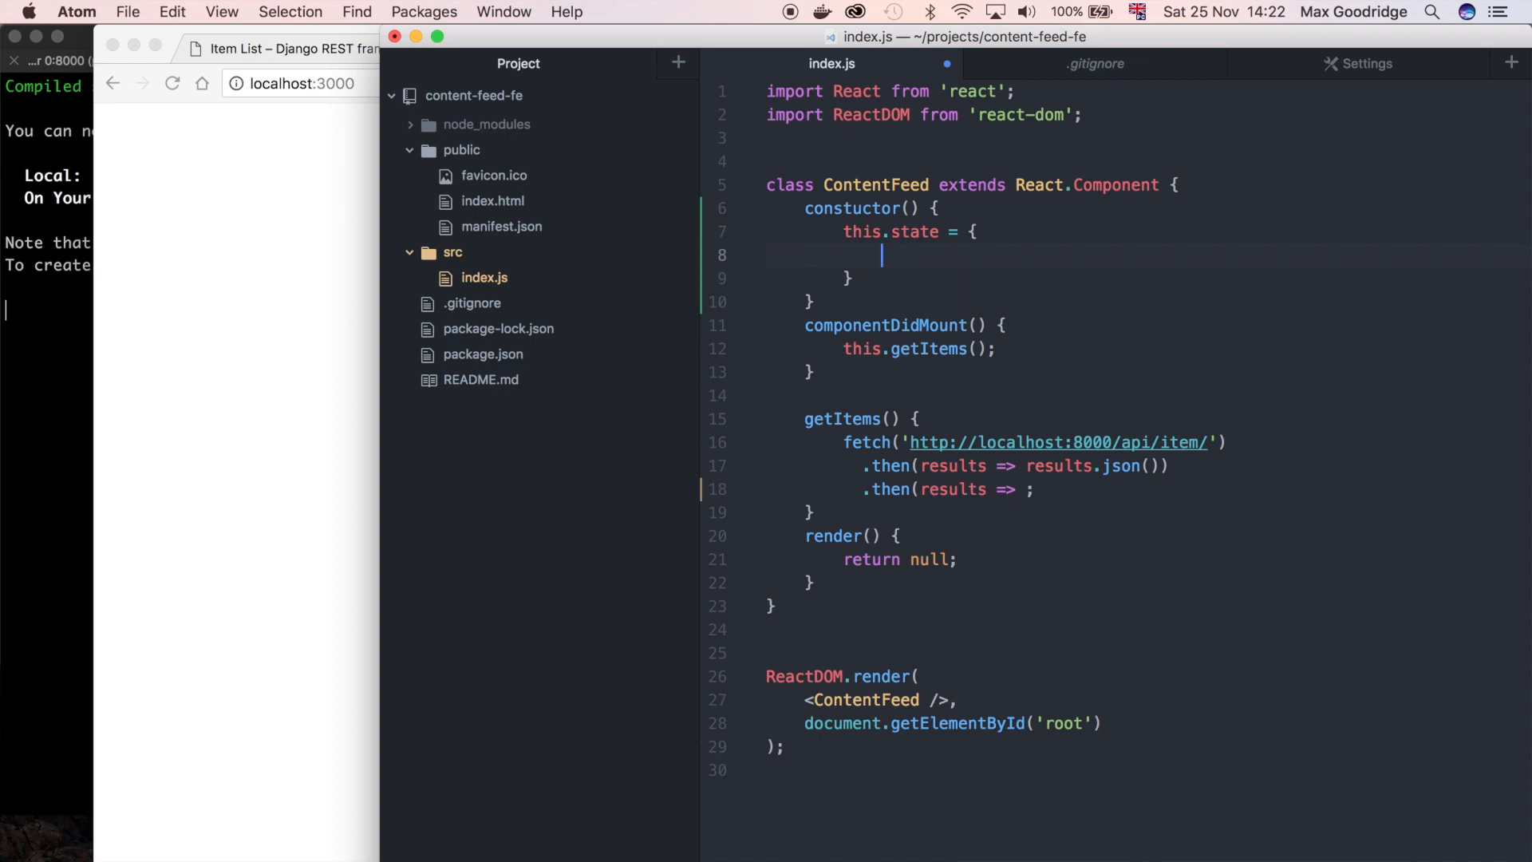
type("'items':A")
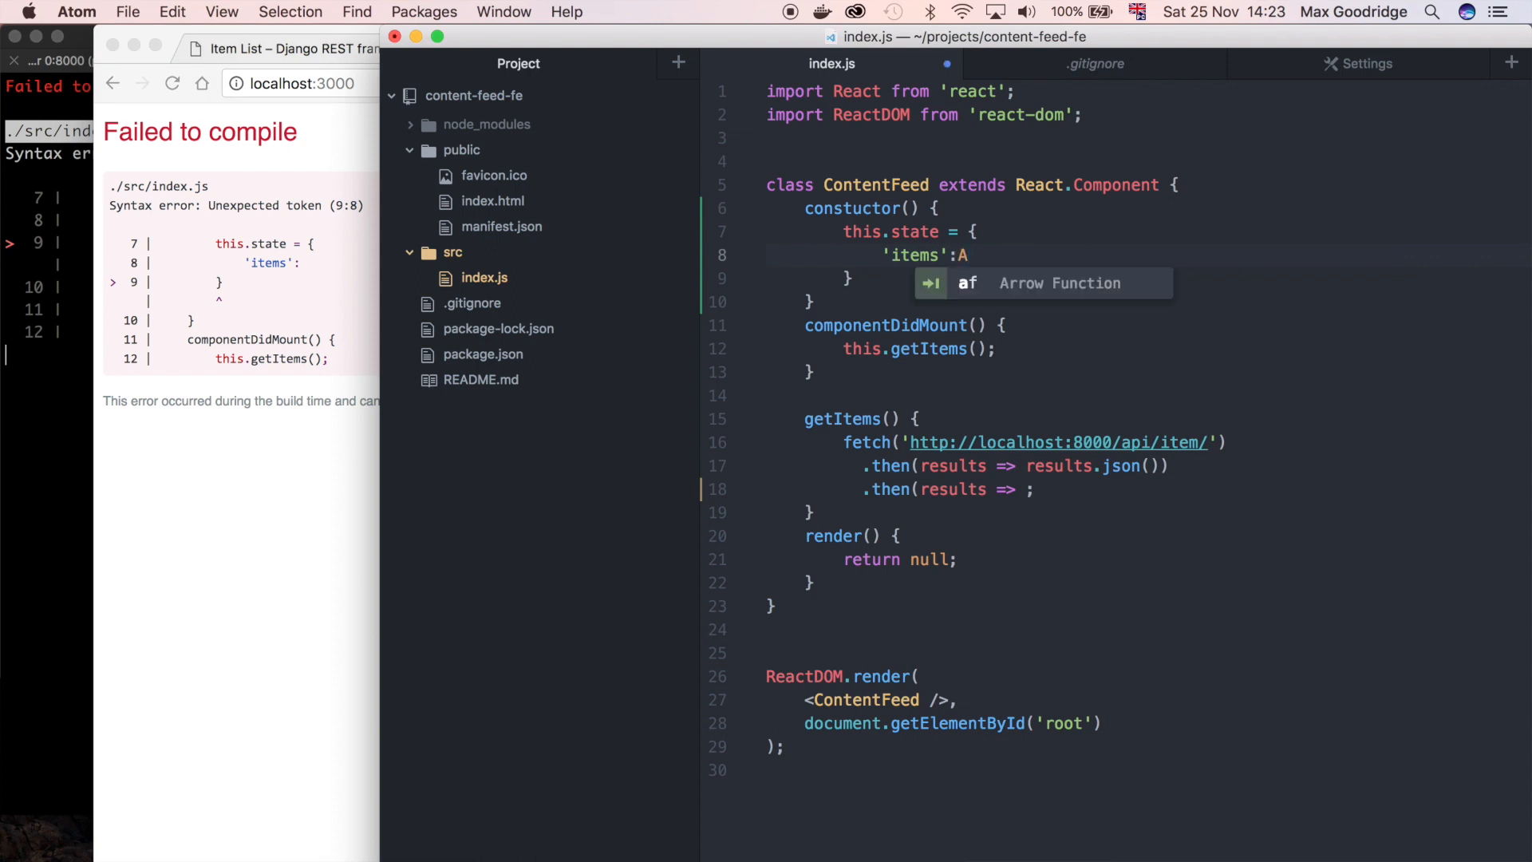
type("[]")
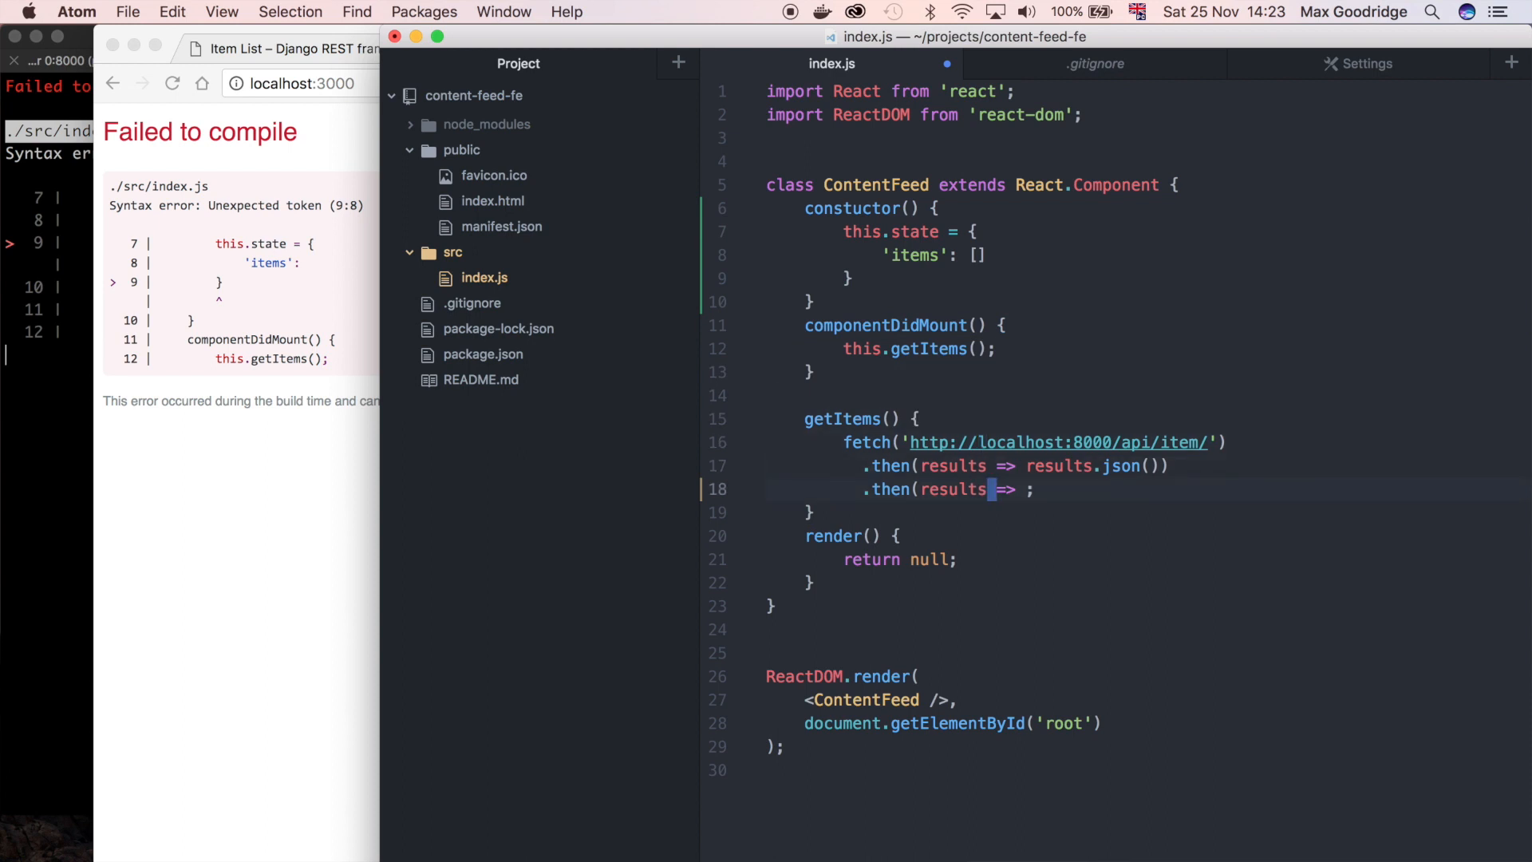
Add this.setState({'items': results}) inside the final .then callback
left_click(1028, 443)
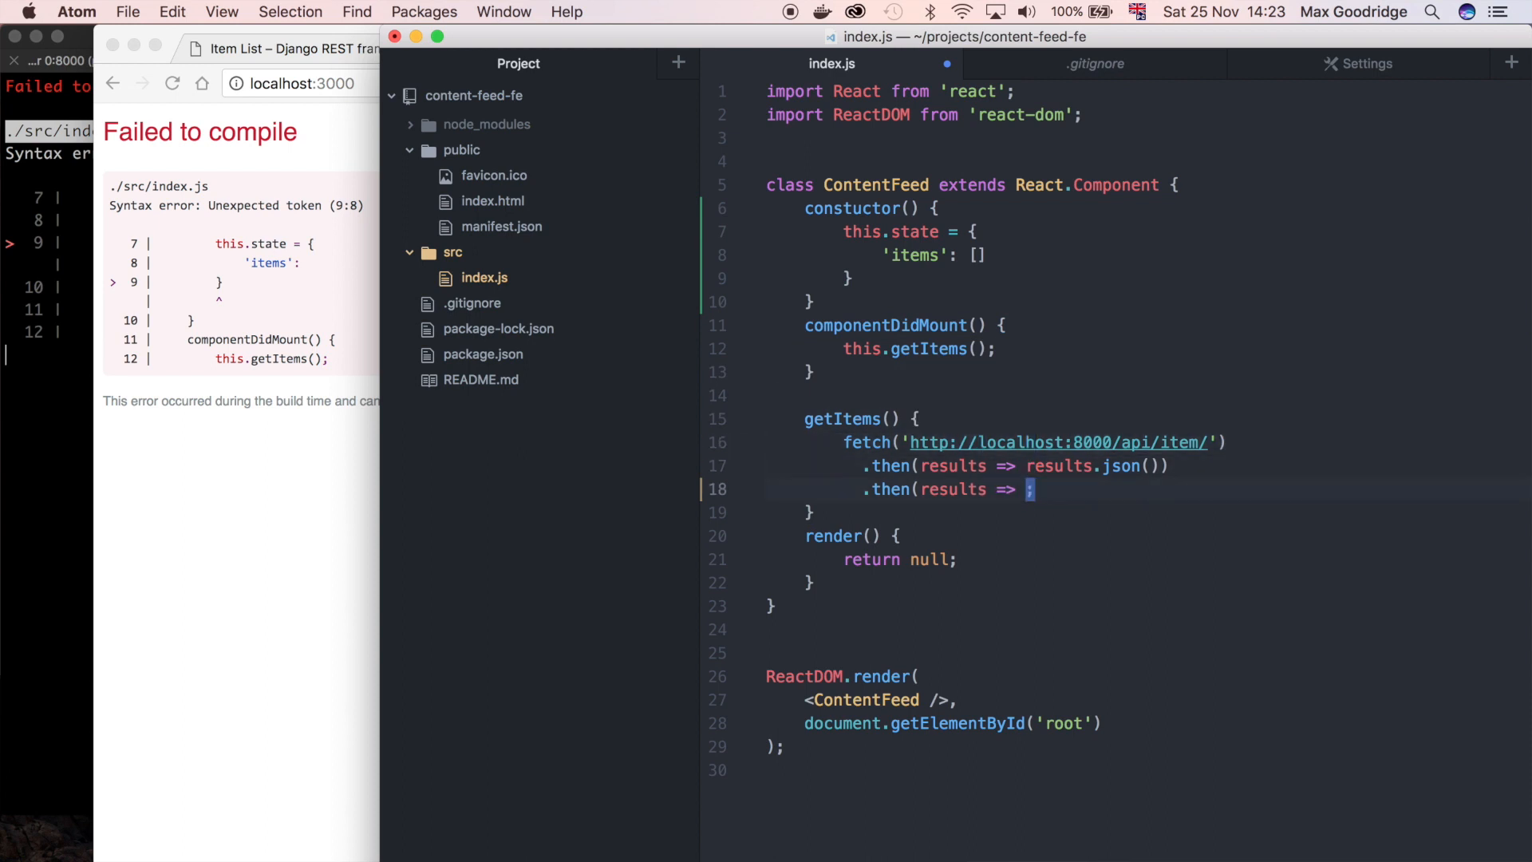
type("thisl")
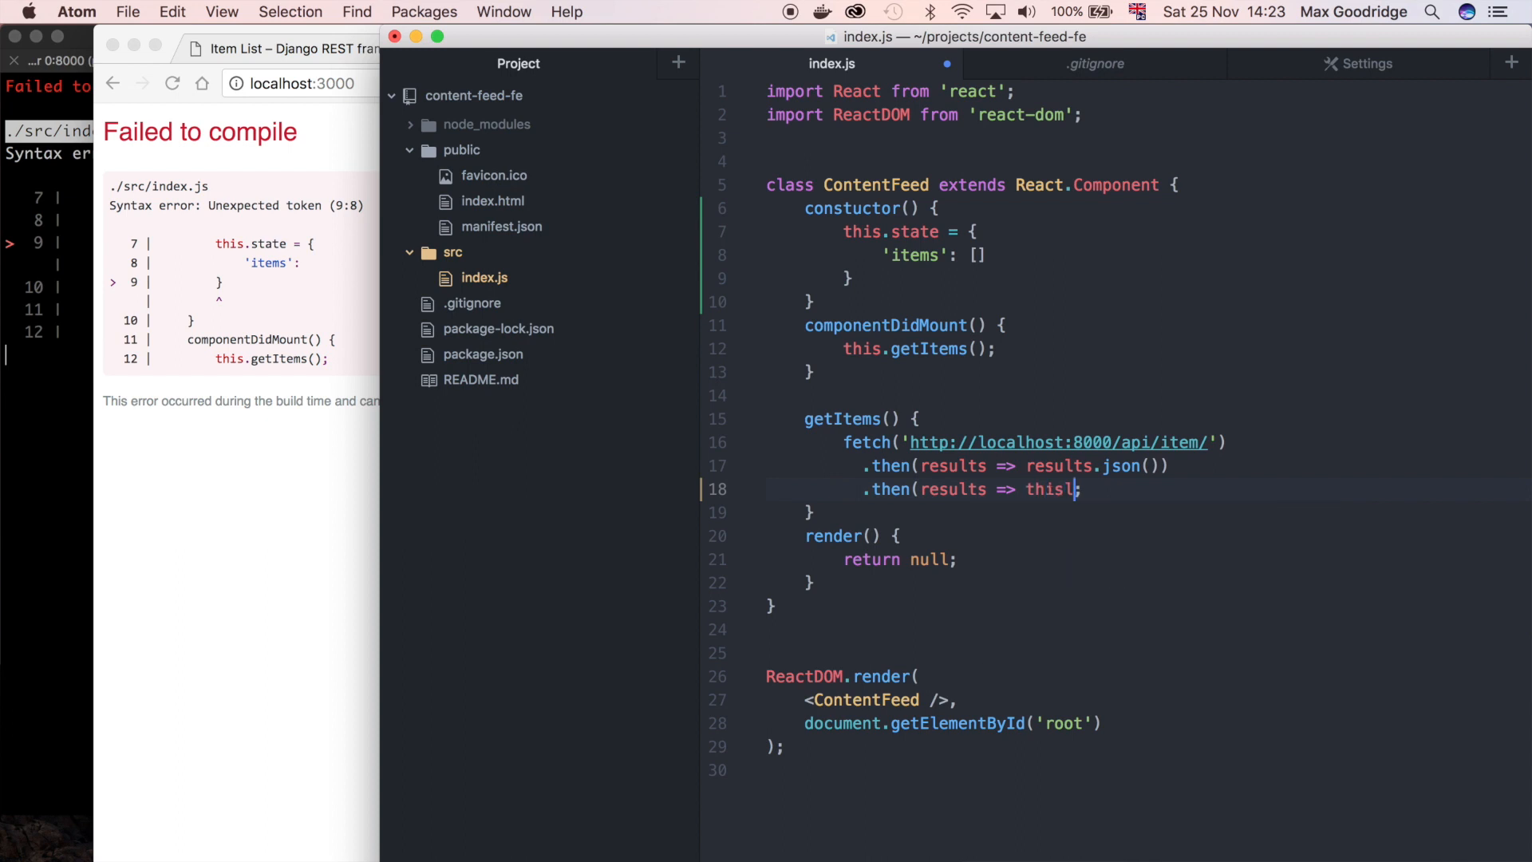
type(".set")
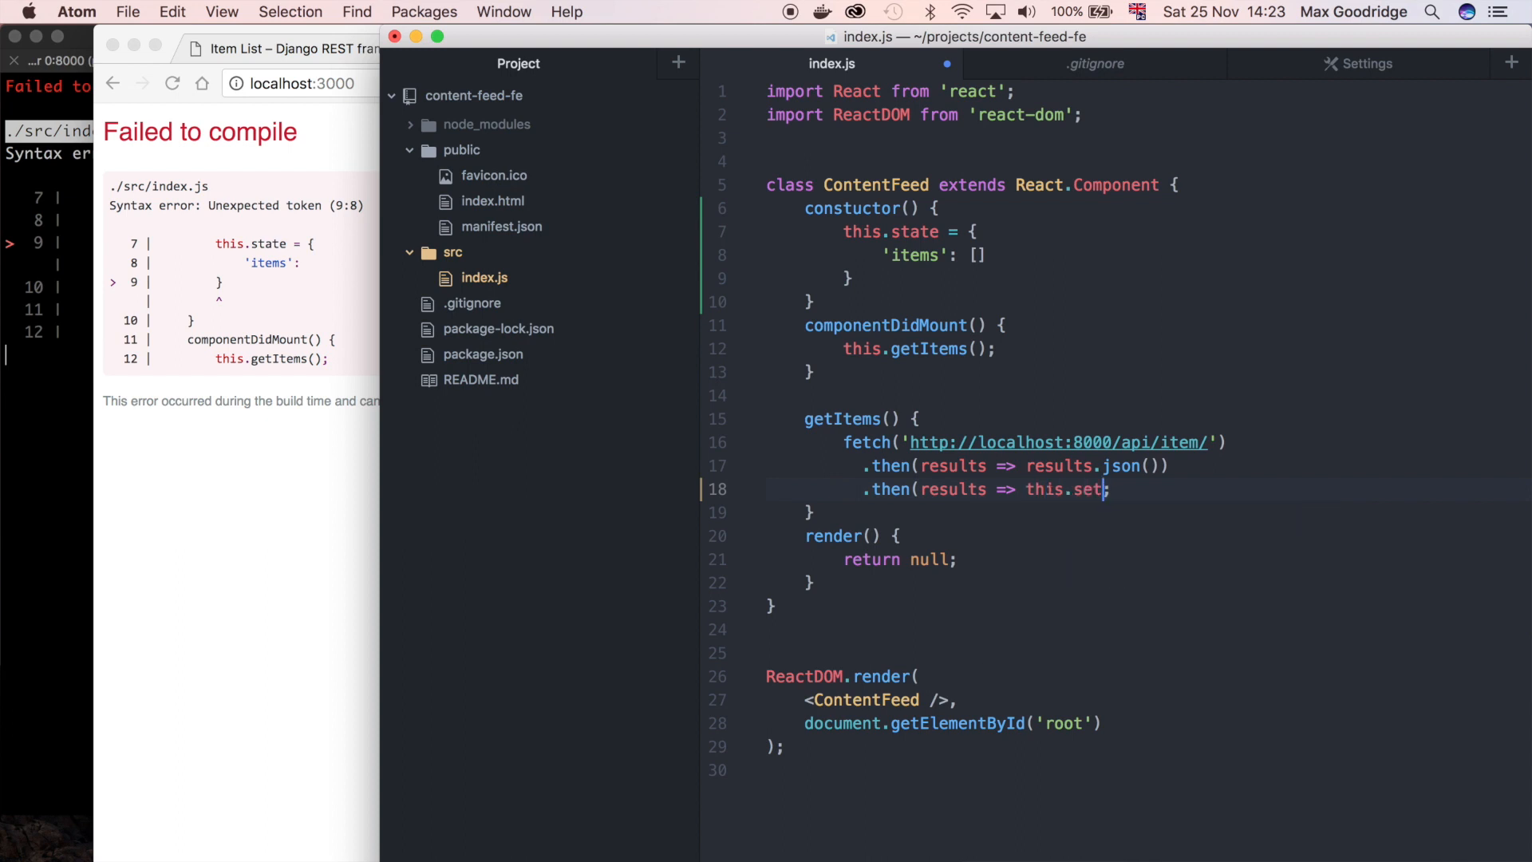
type("Sa")
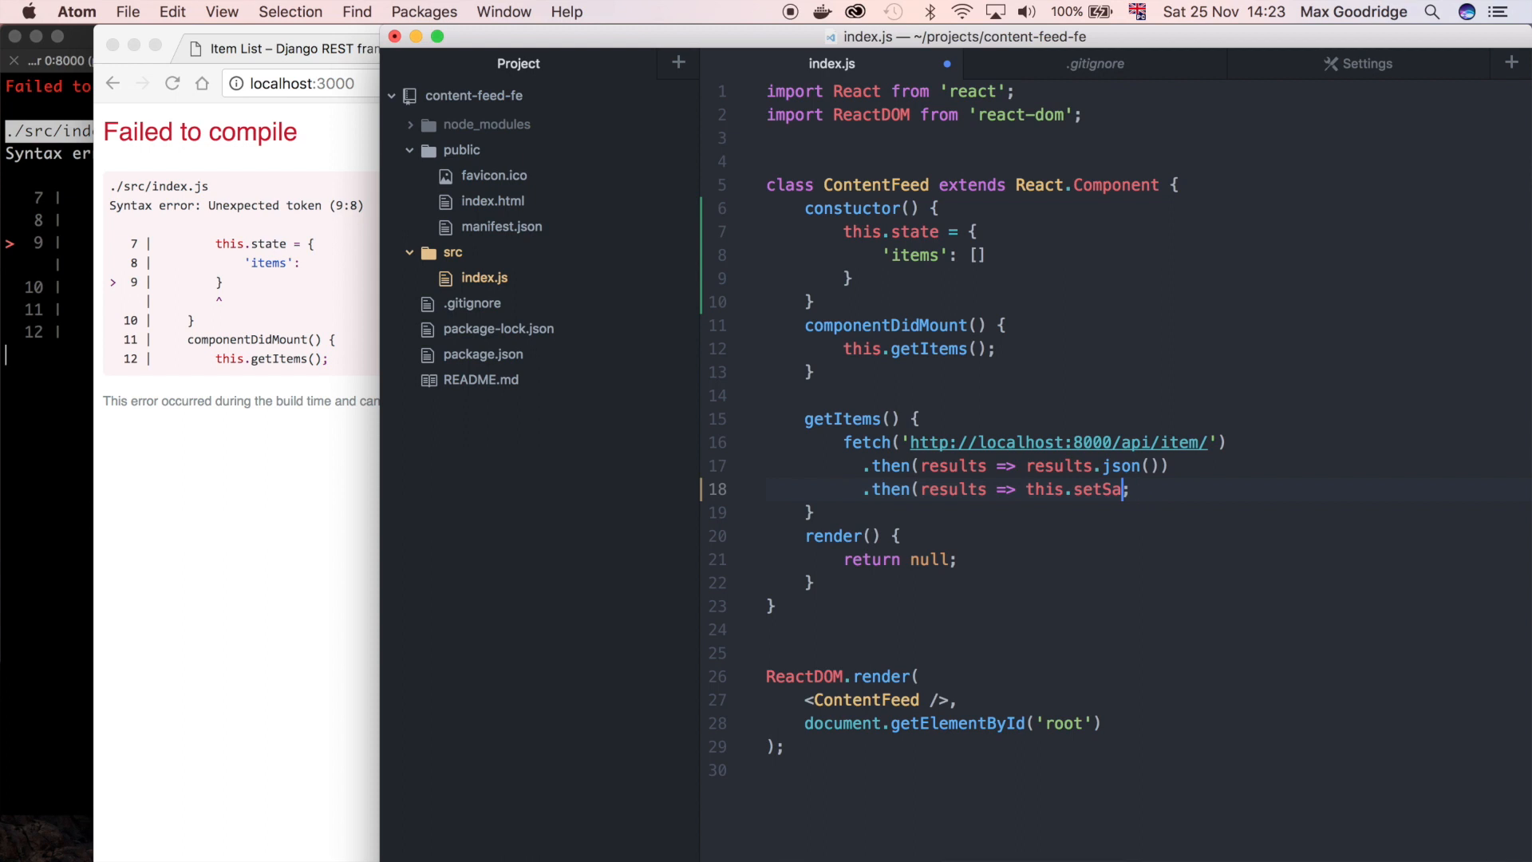
type("te();")
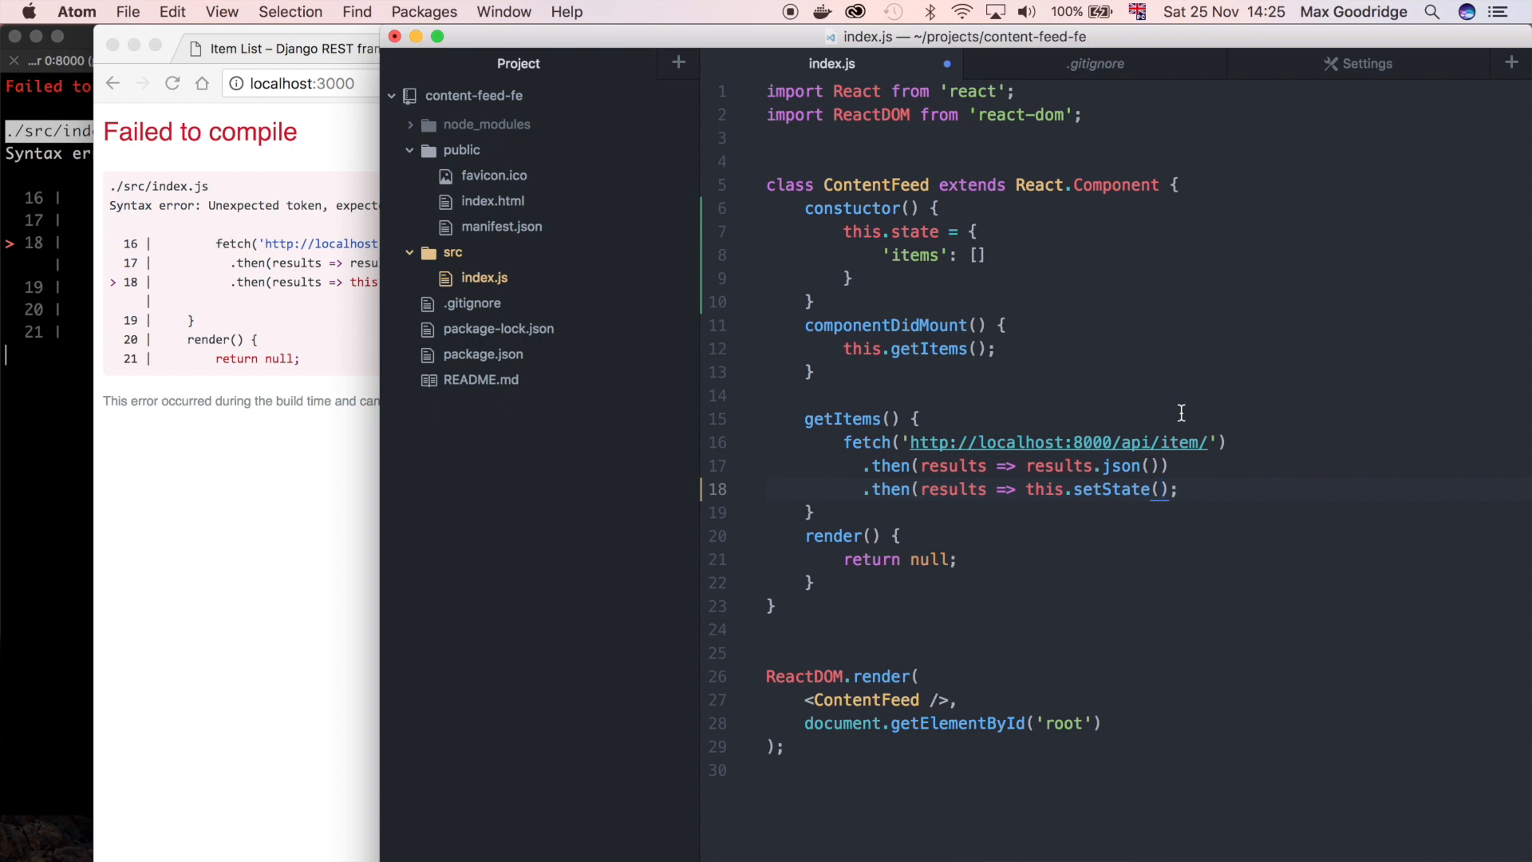
type("{})")
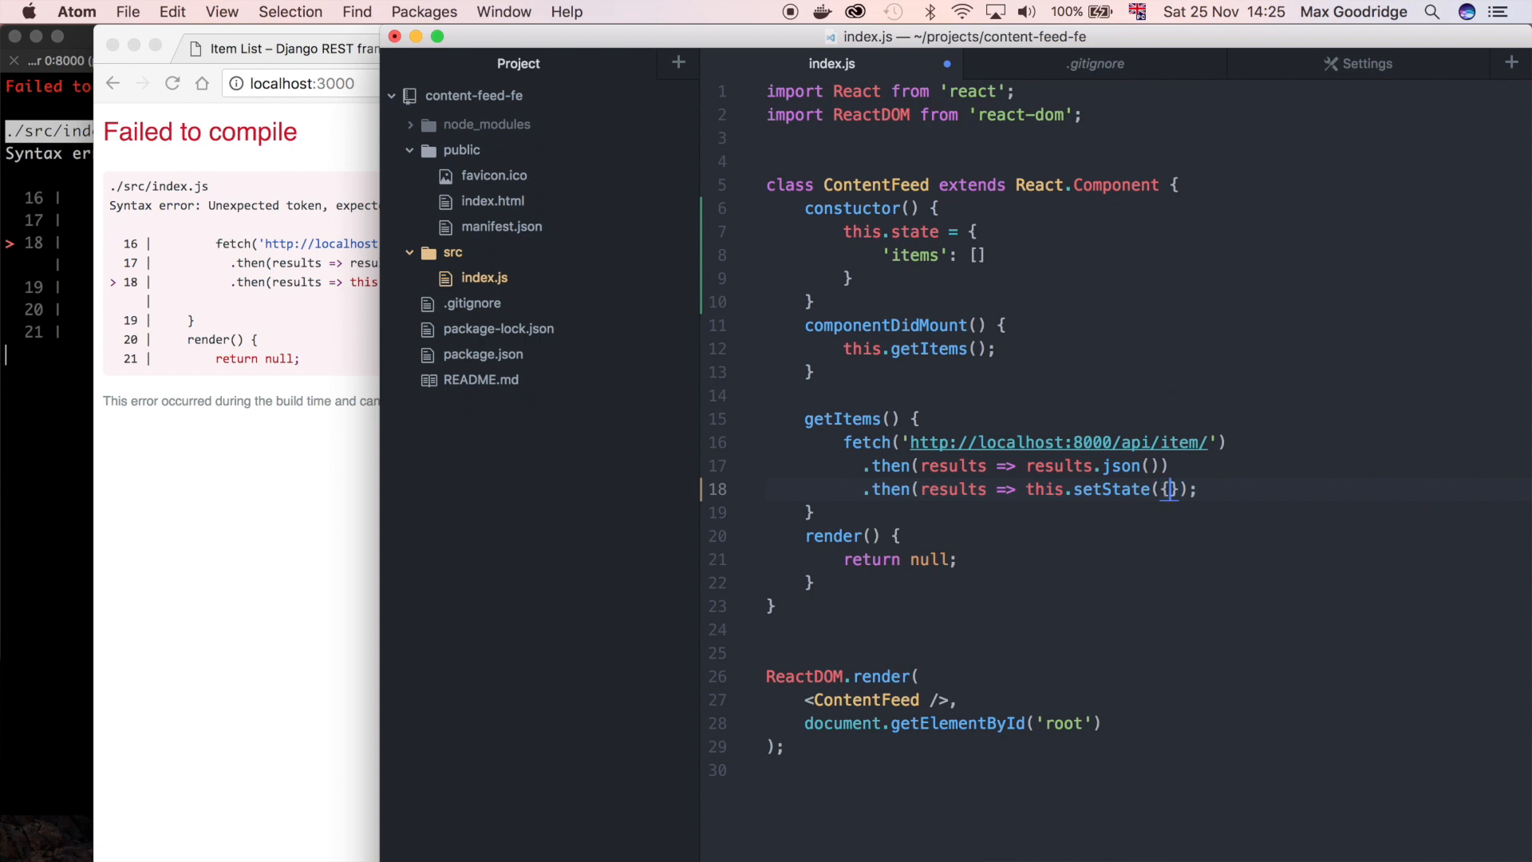
type("'")
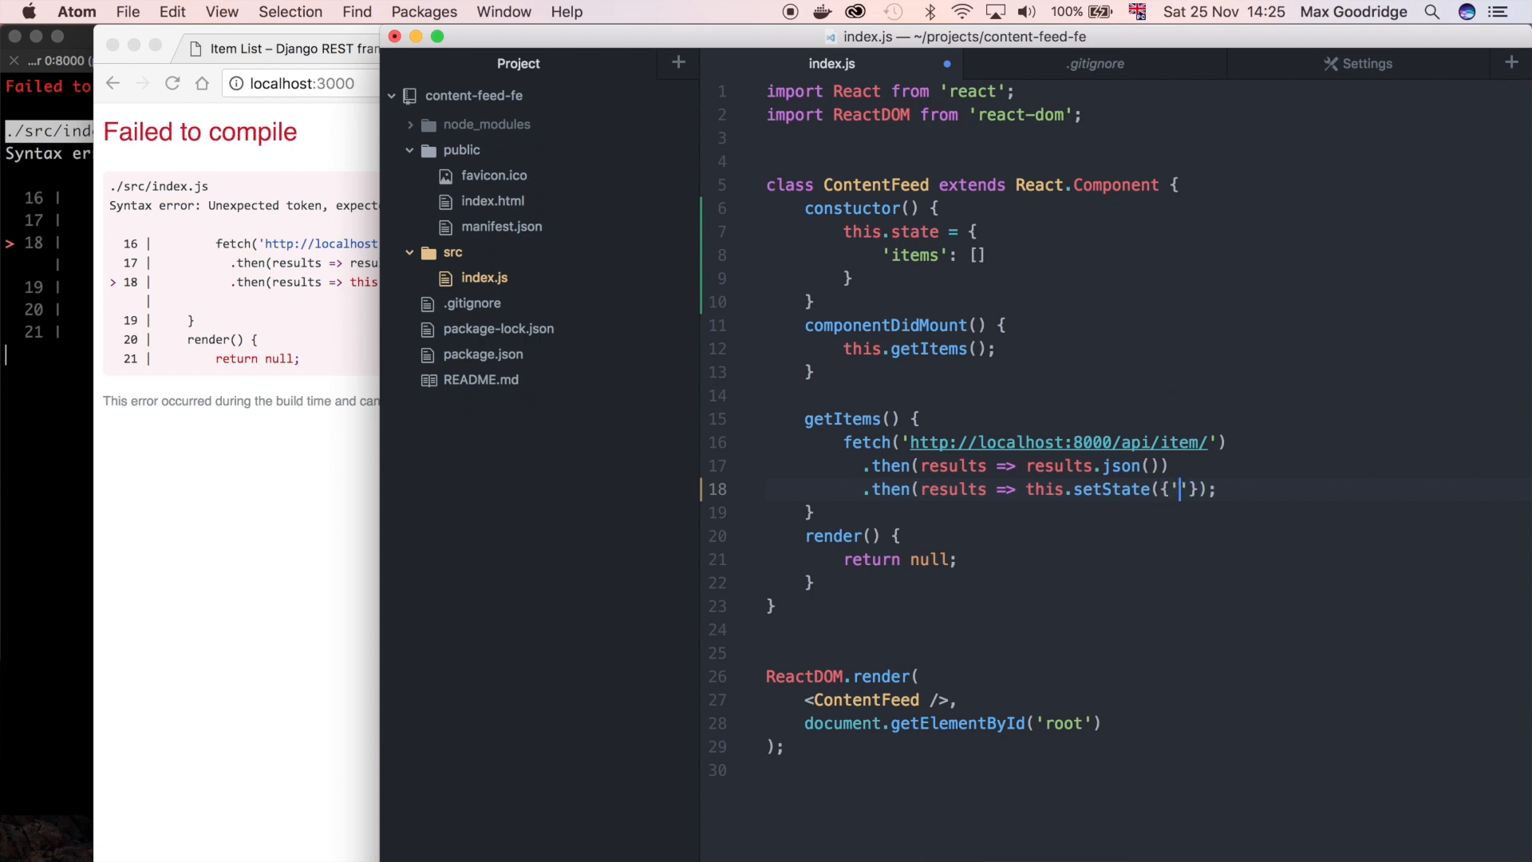
type("items")
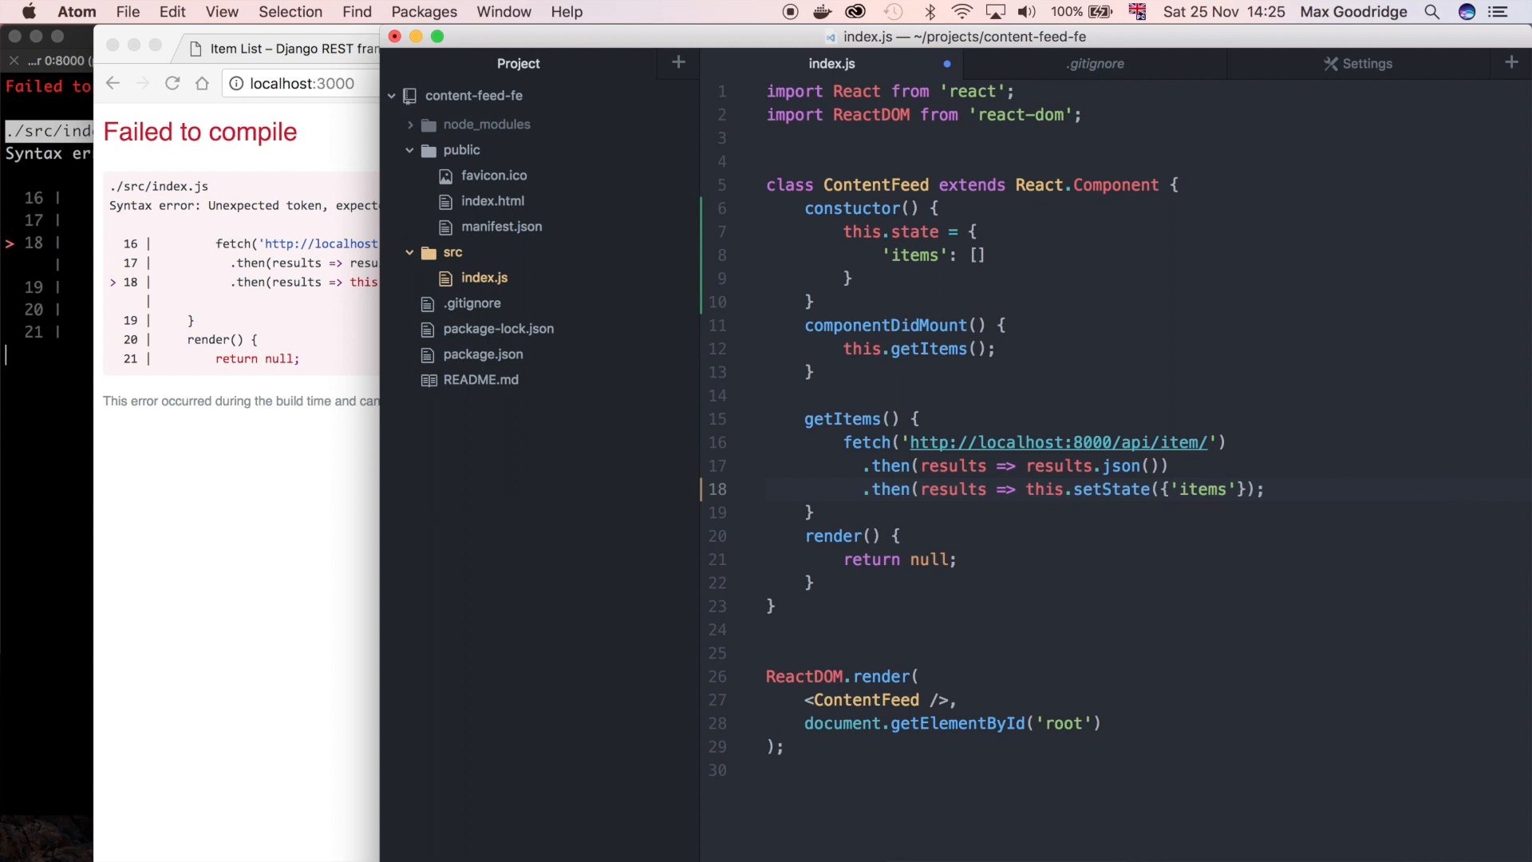
type(":")
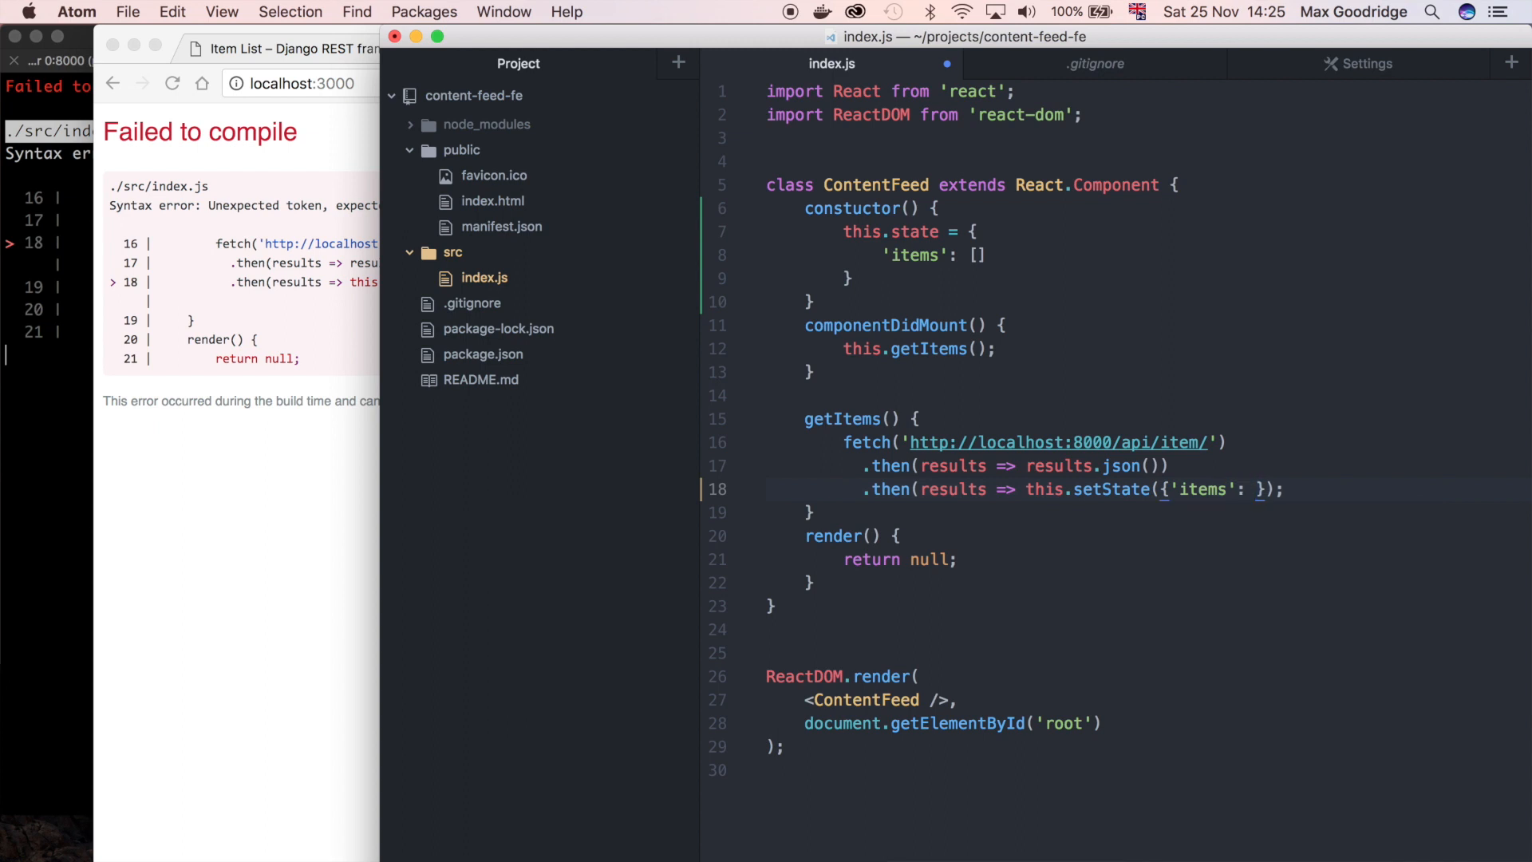
type("results")
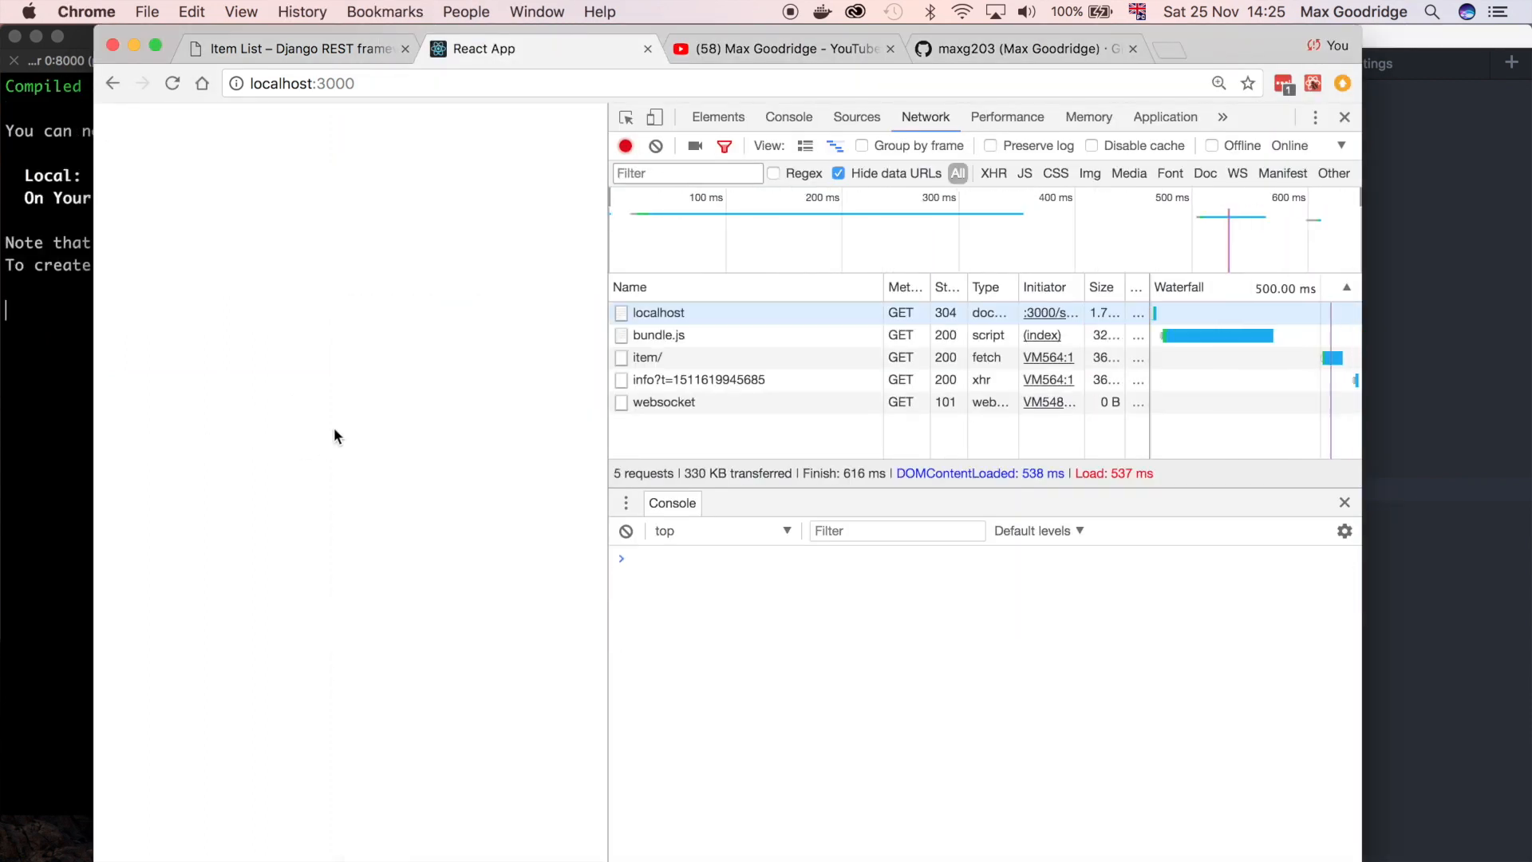
mouse_move(270, 640)
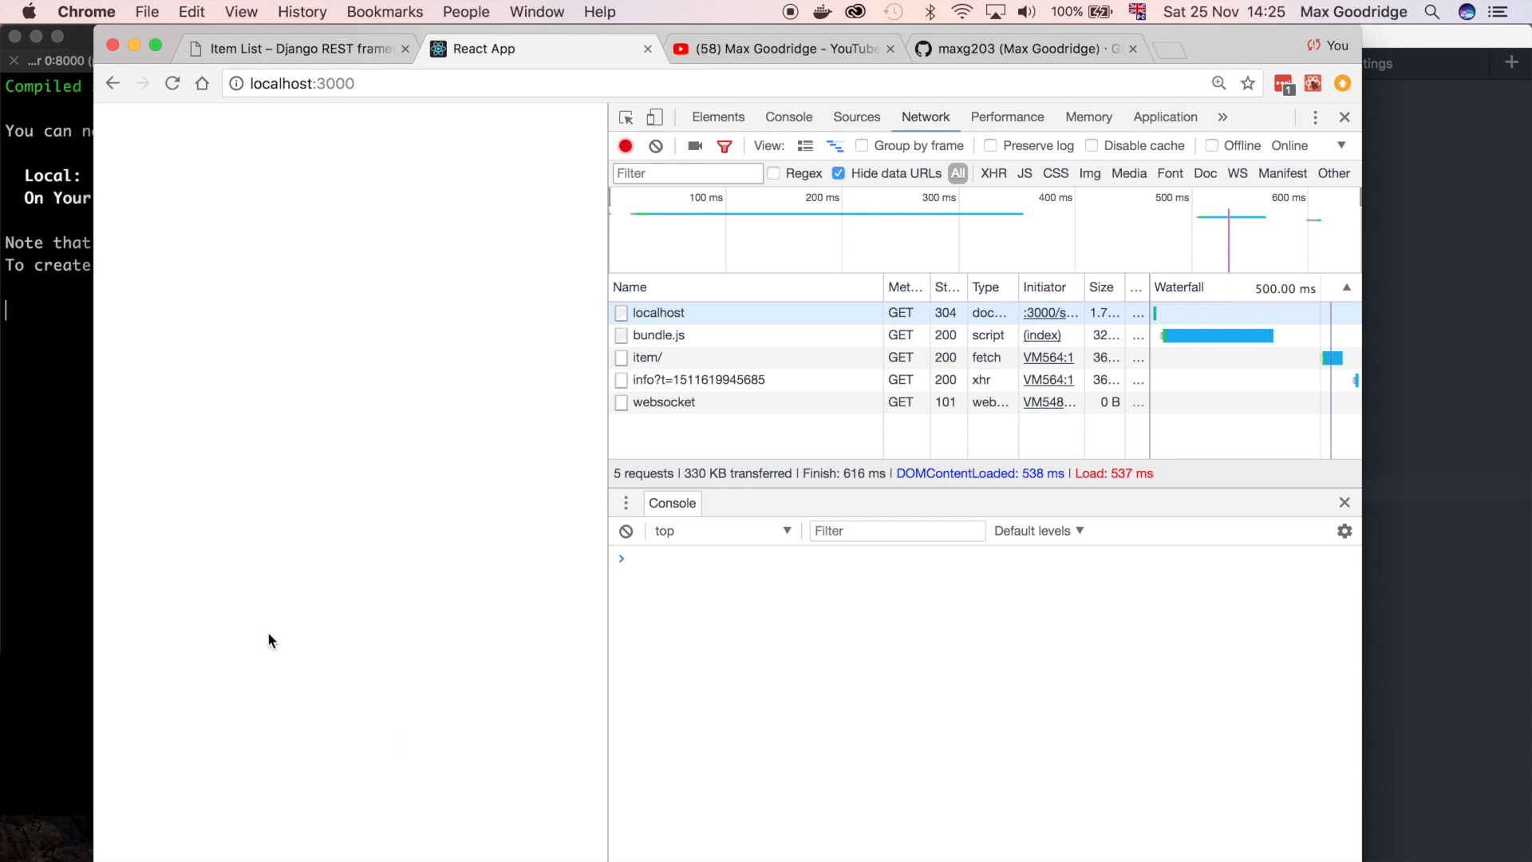
mouse_move(32, 330)
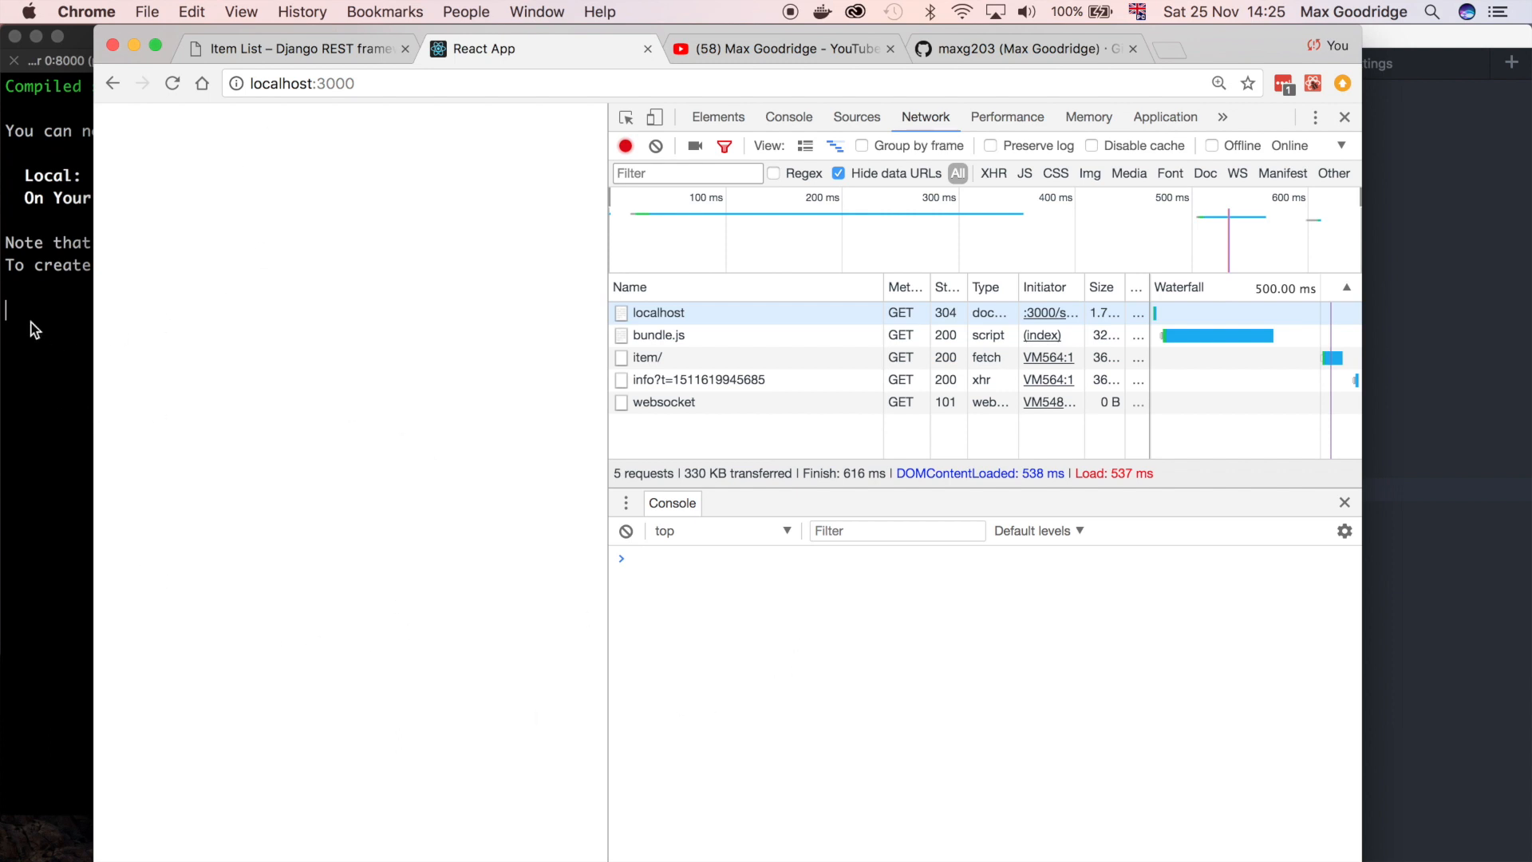
mouse_move(405, 839)
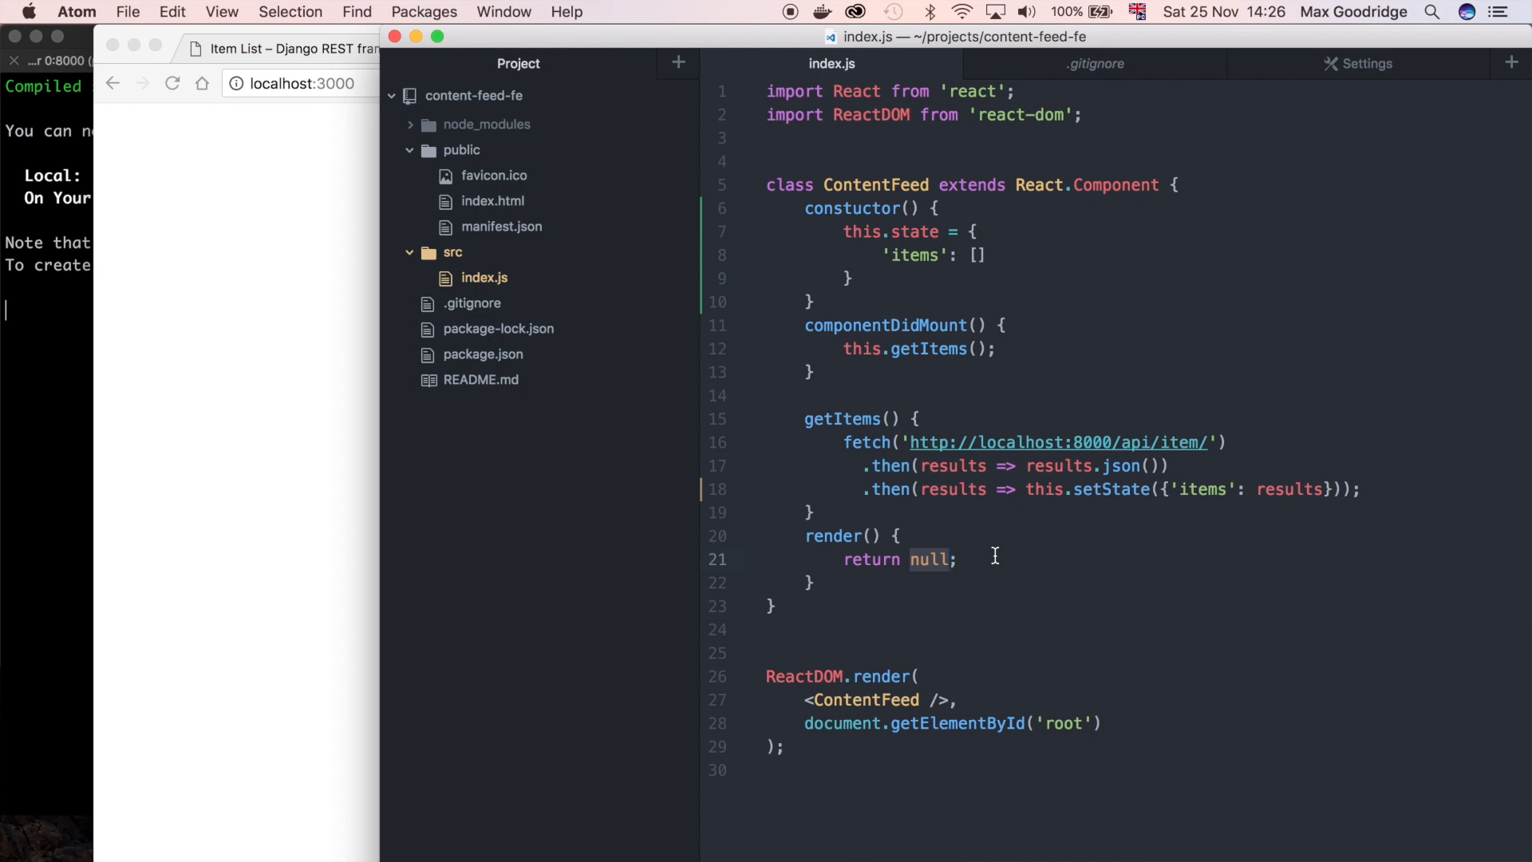
Put <h1>Test</h1> inside render's return parentheses
type("<")
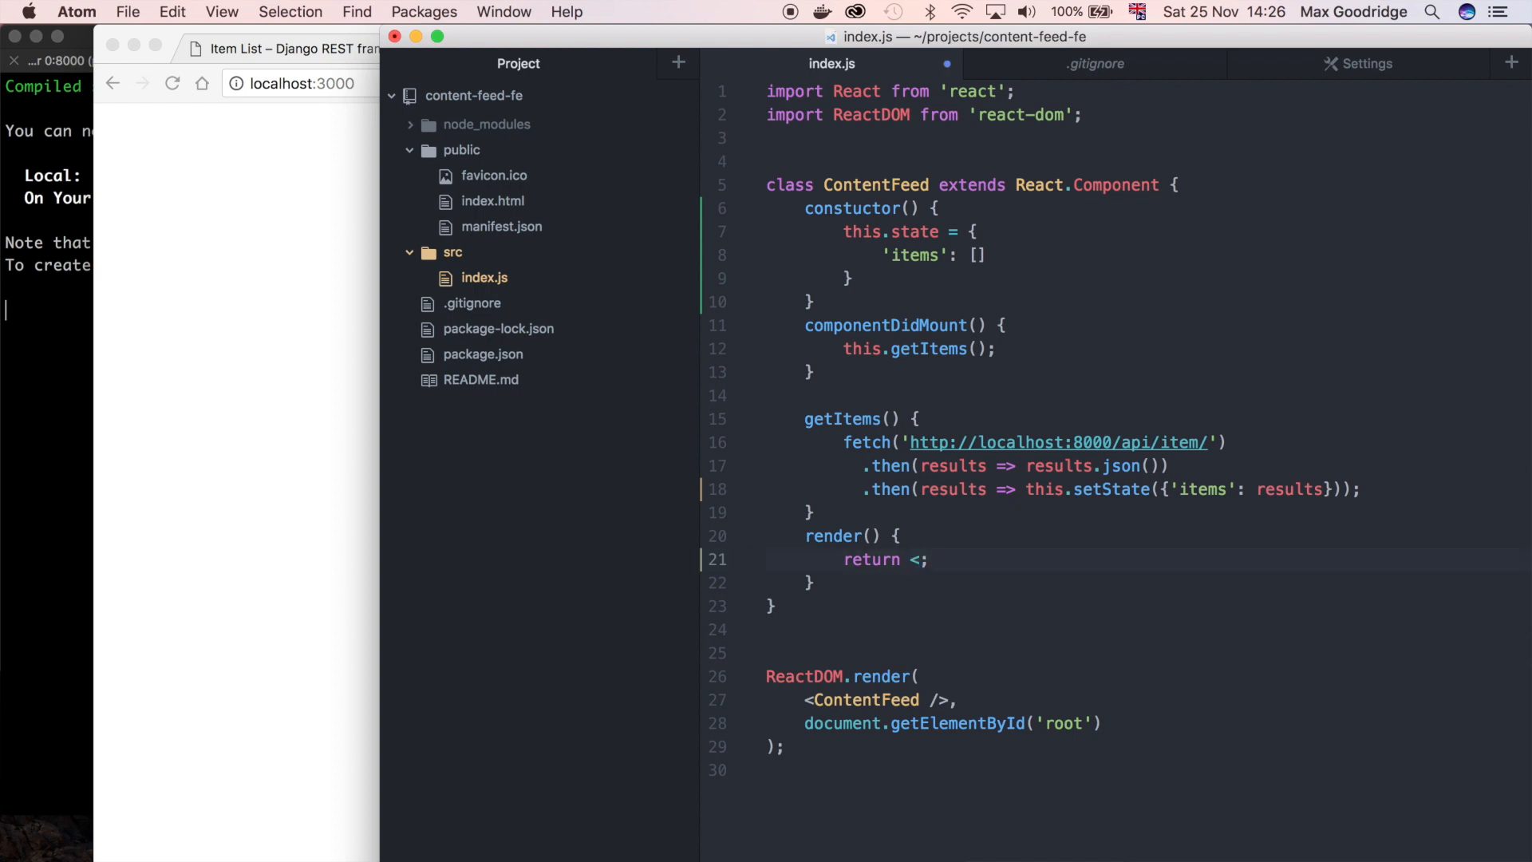
key("Backspace")
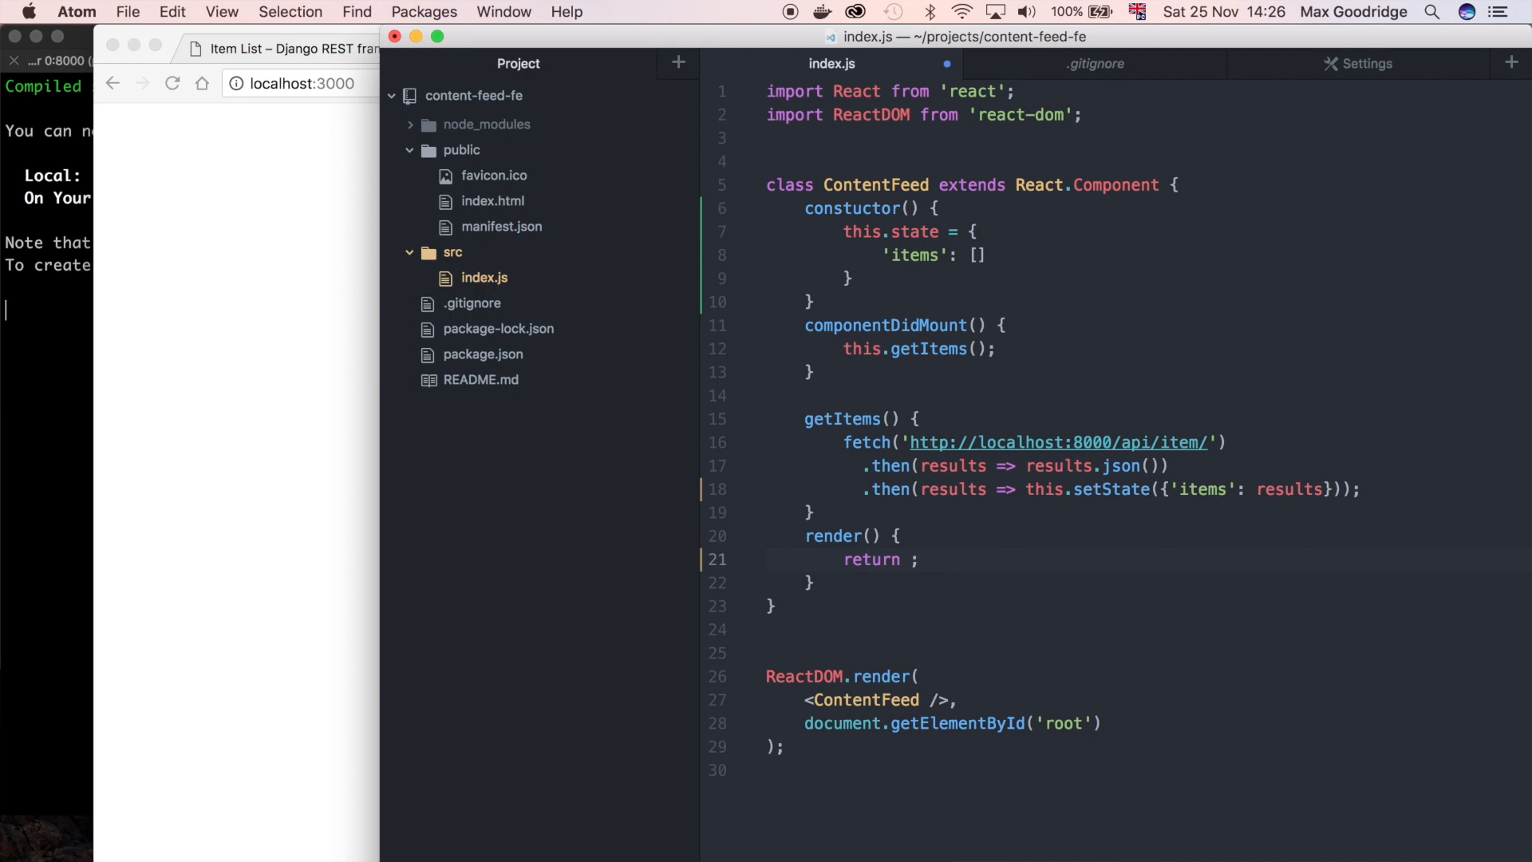
type("(")
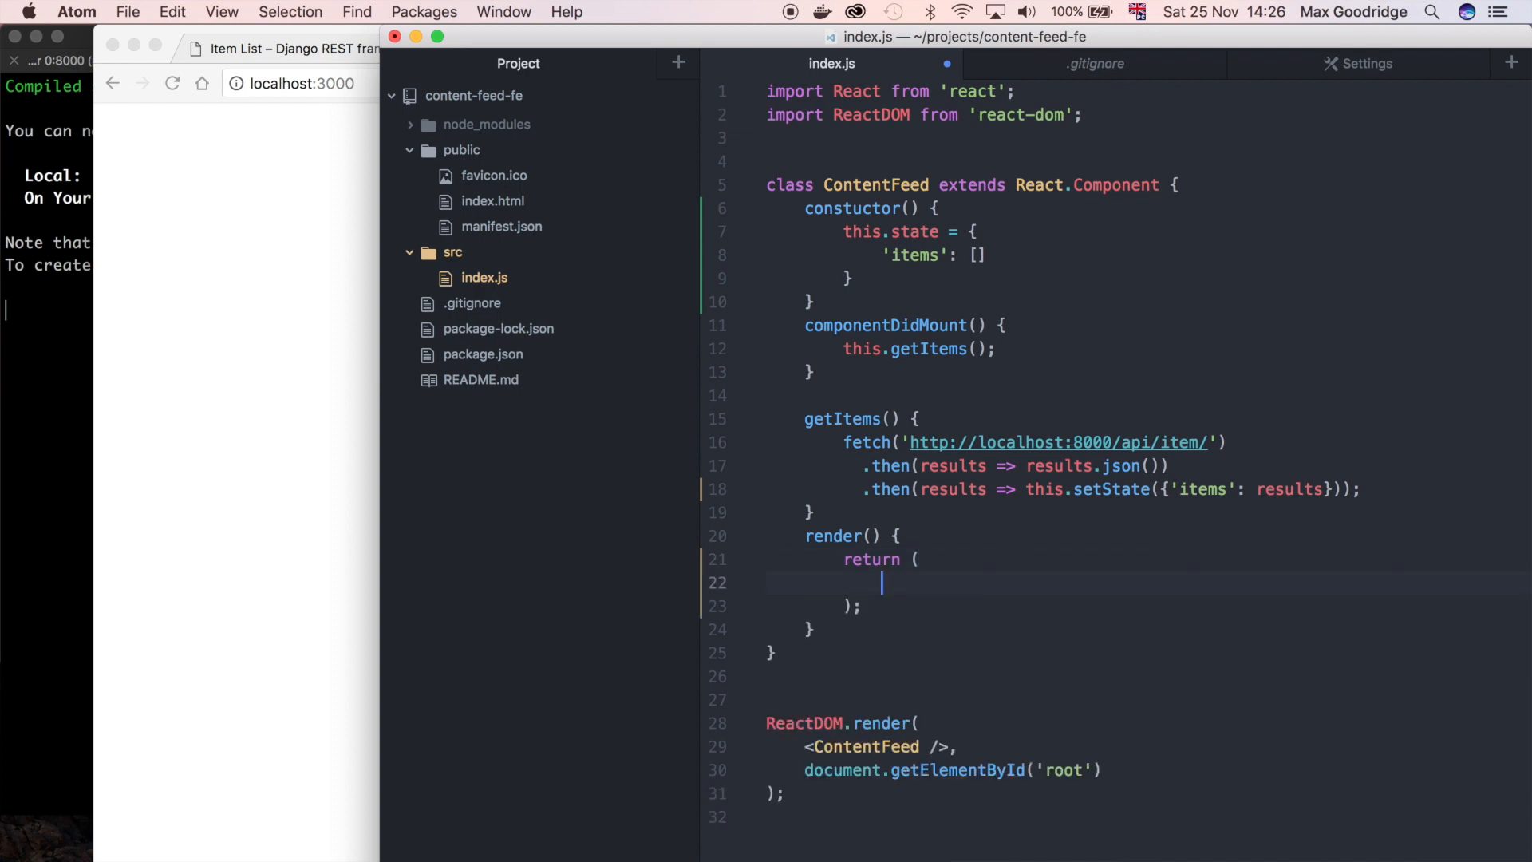
type("h1")
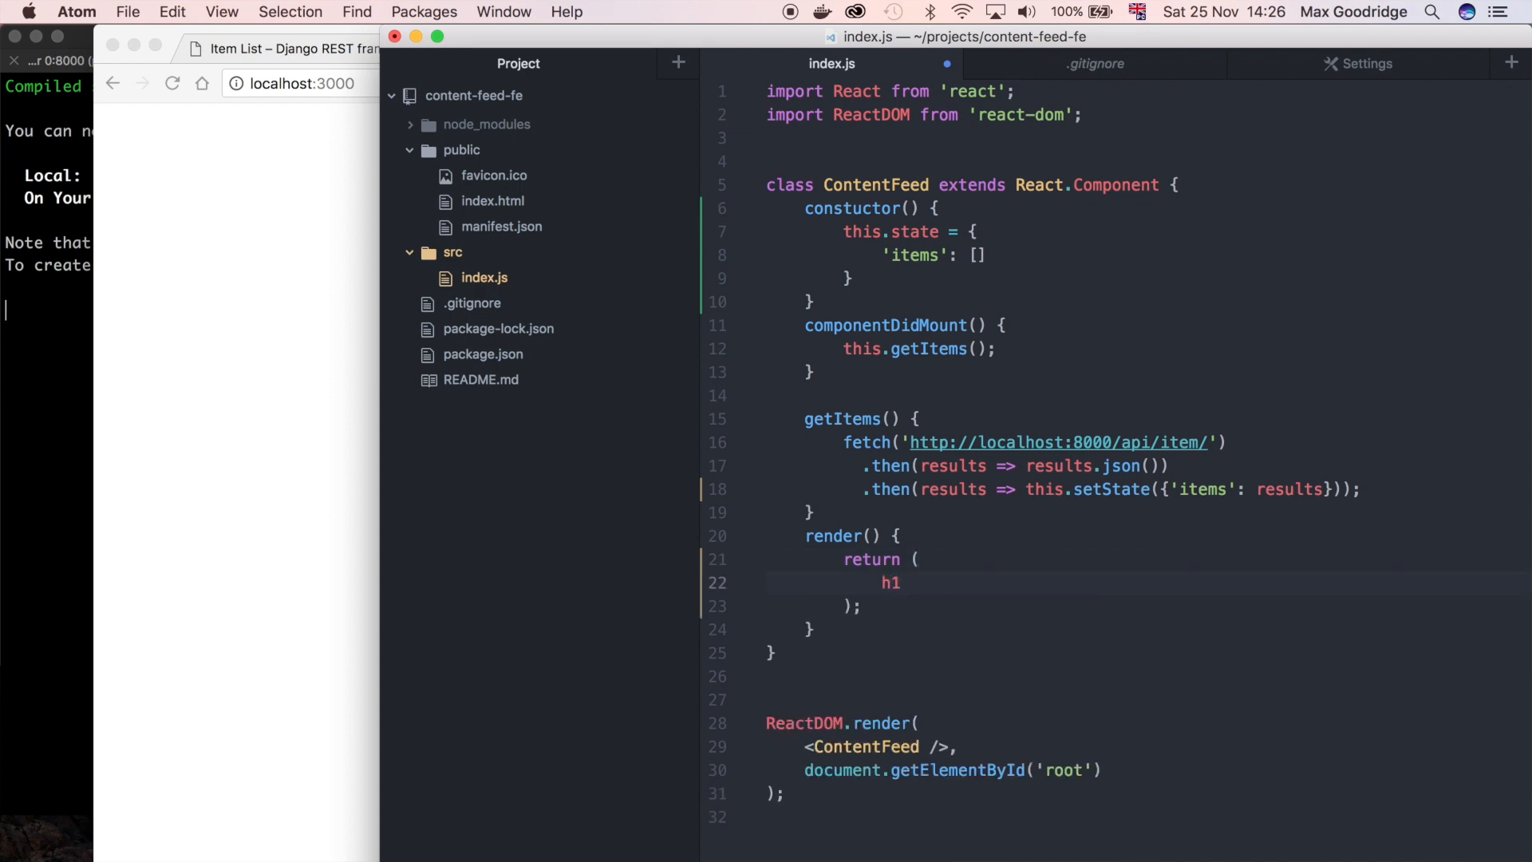
type("<h1>")
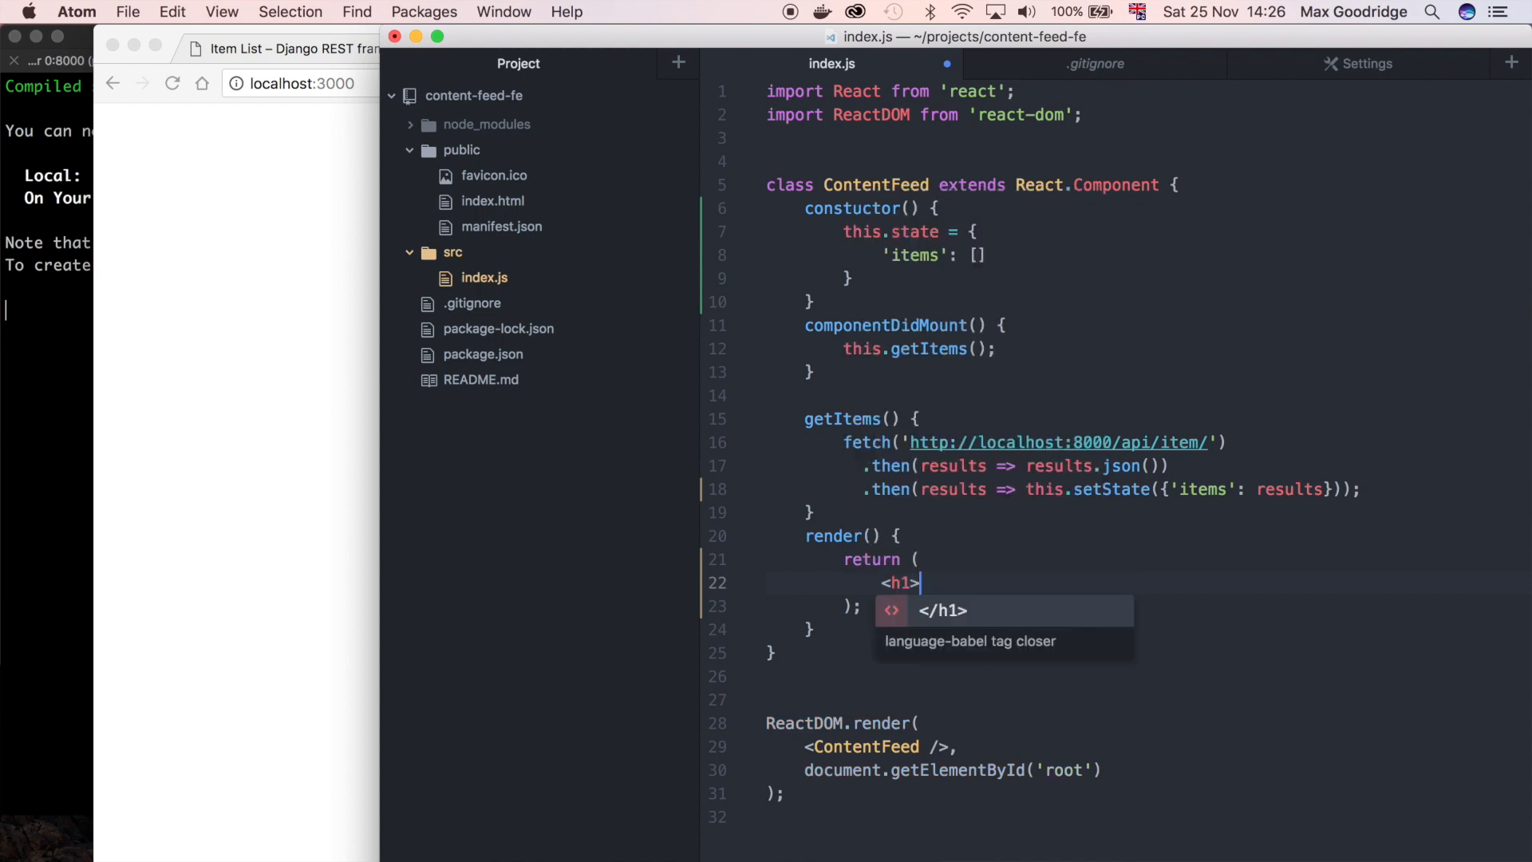
type("Tes")
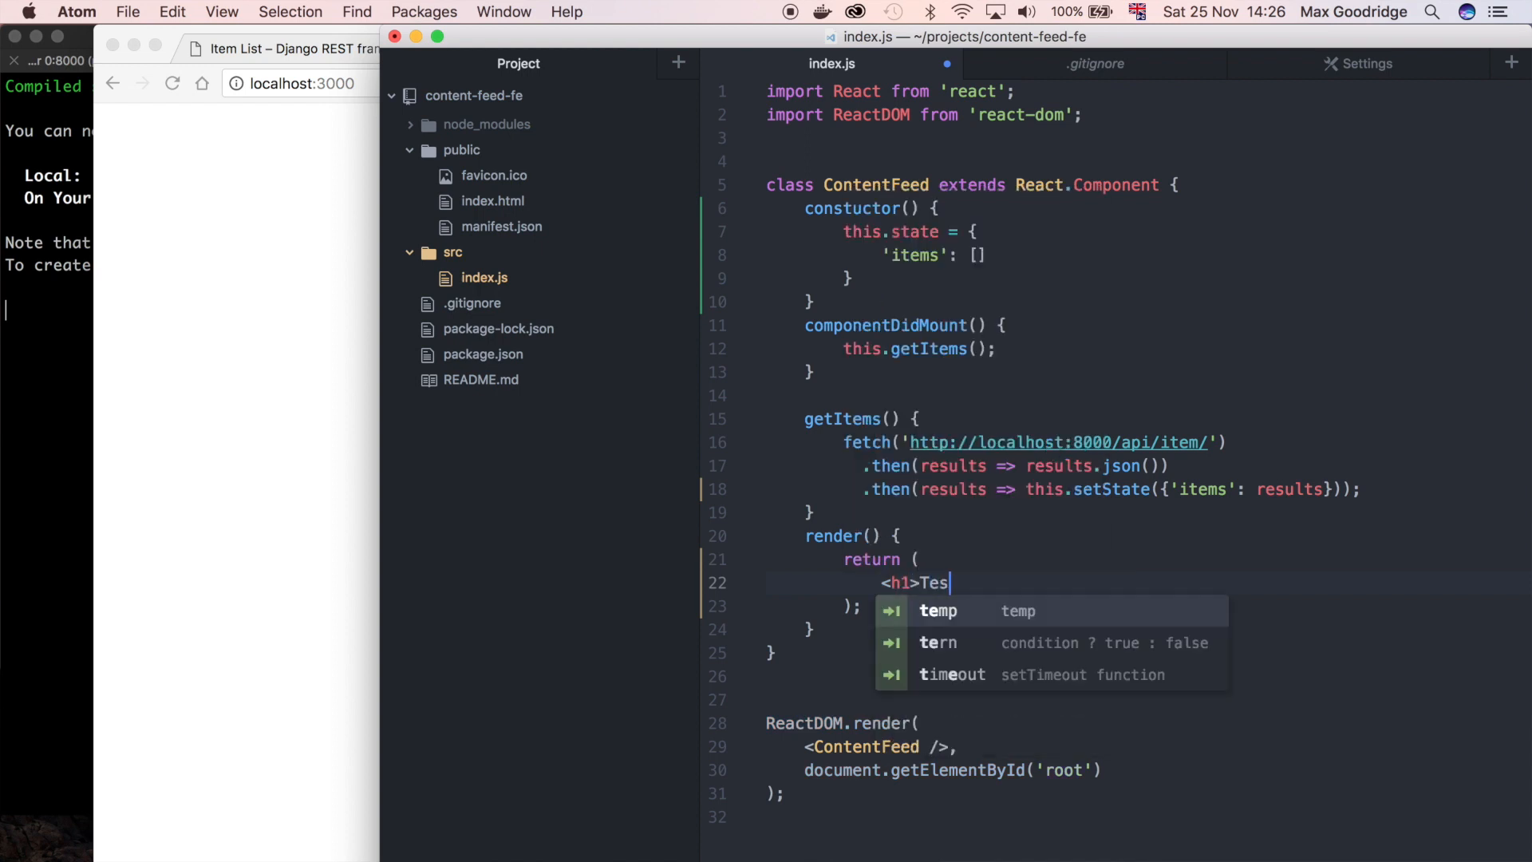
type("t</h1>?")
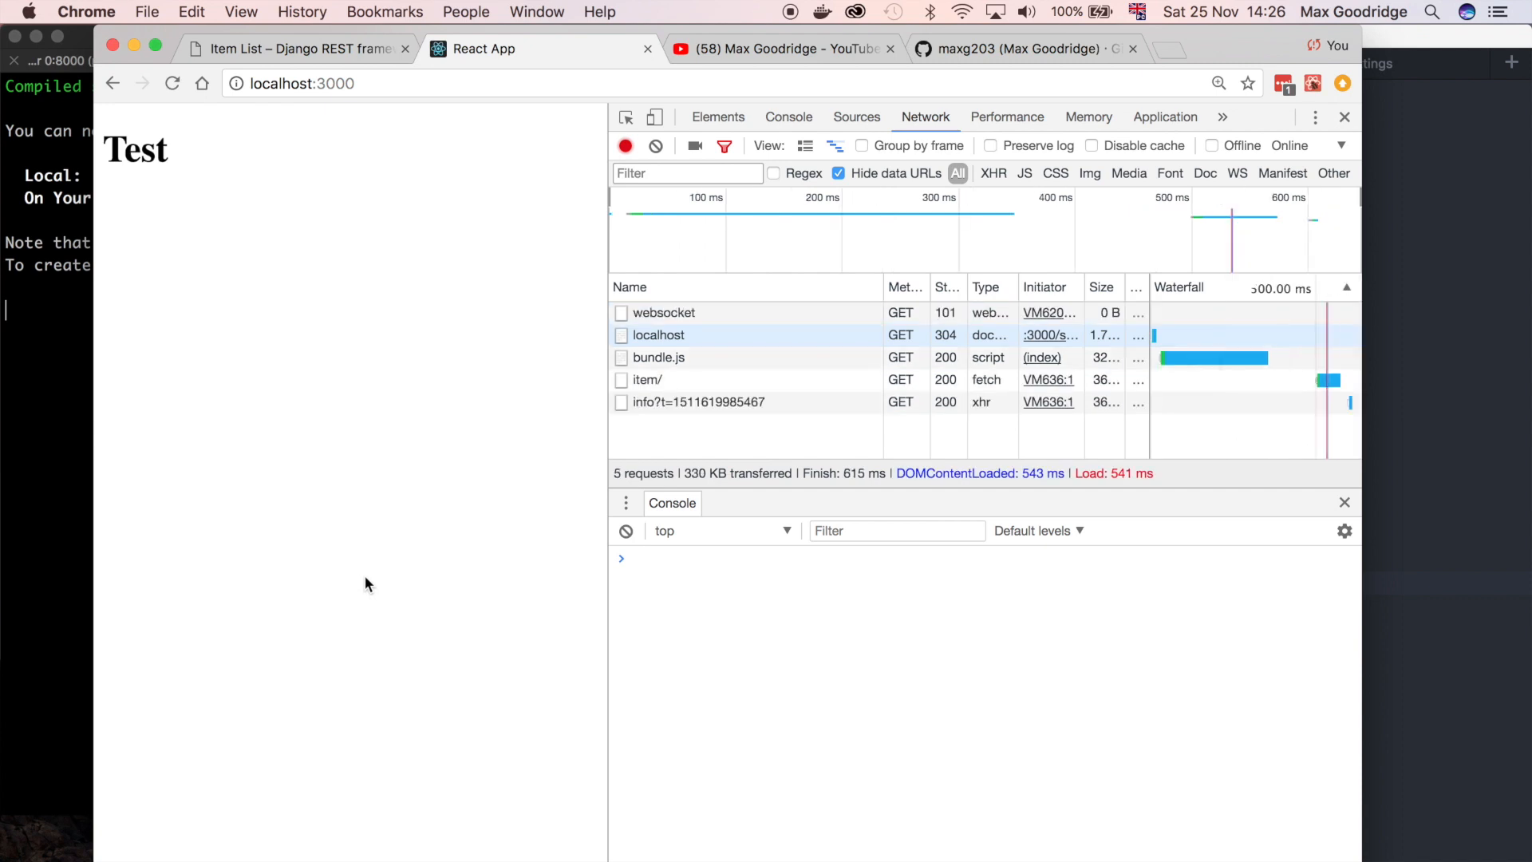
mouse_move(356, 489)
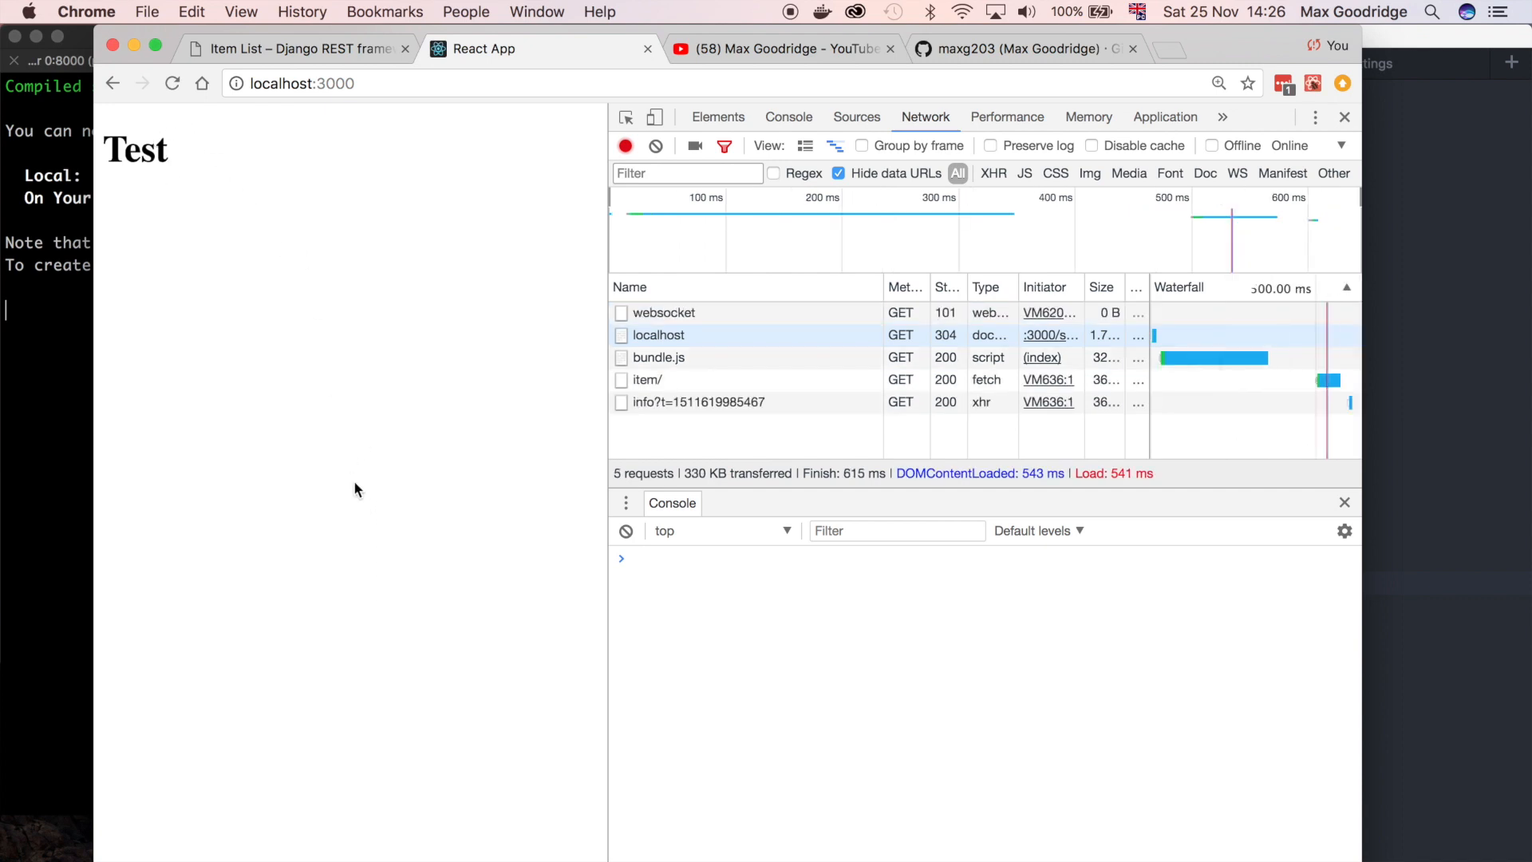
mouse_move(190, 137)
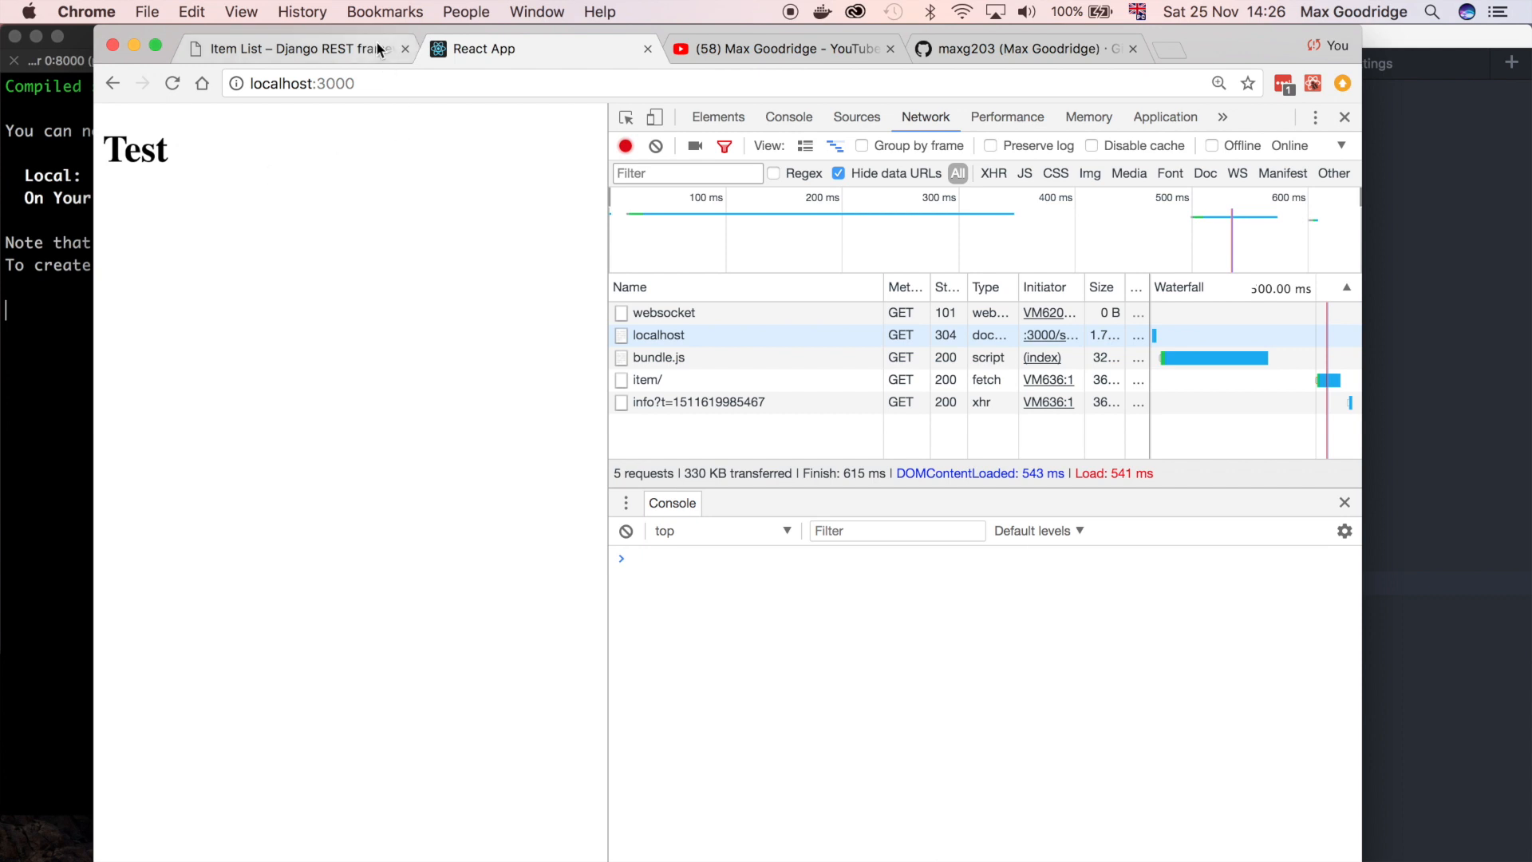
left_click(293, 49)
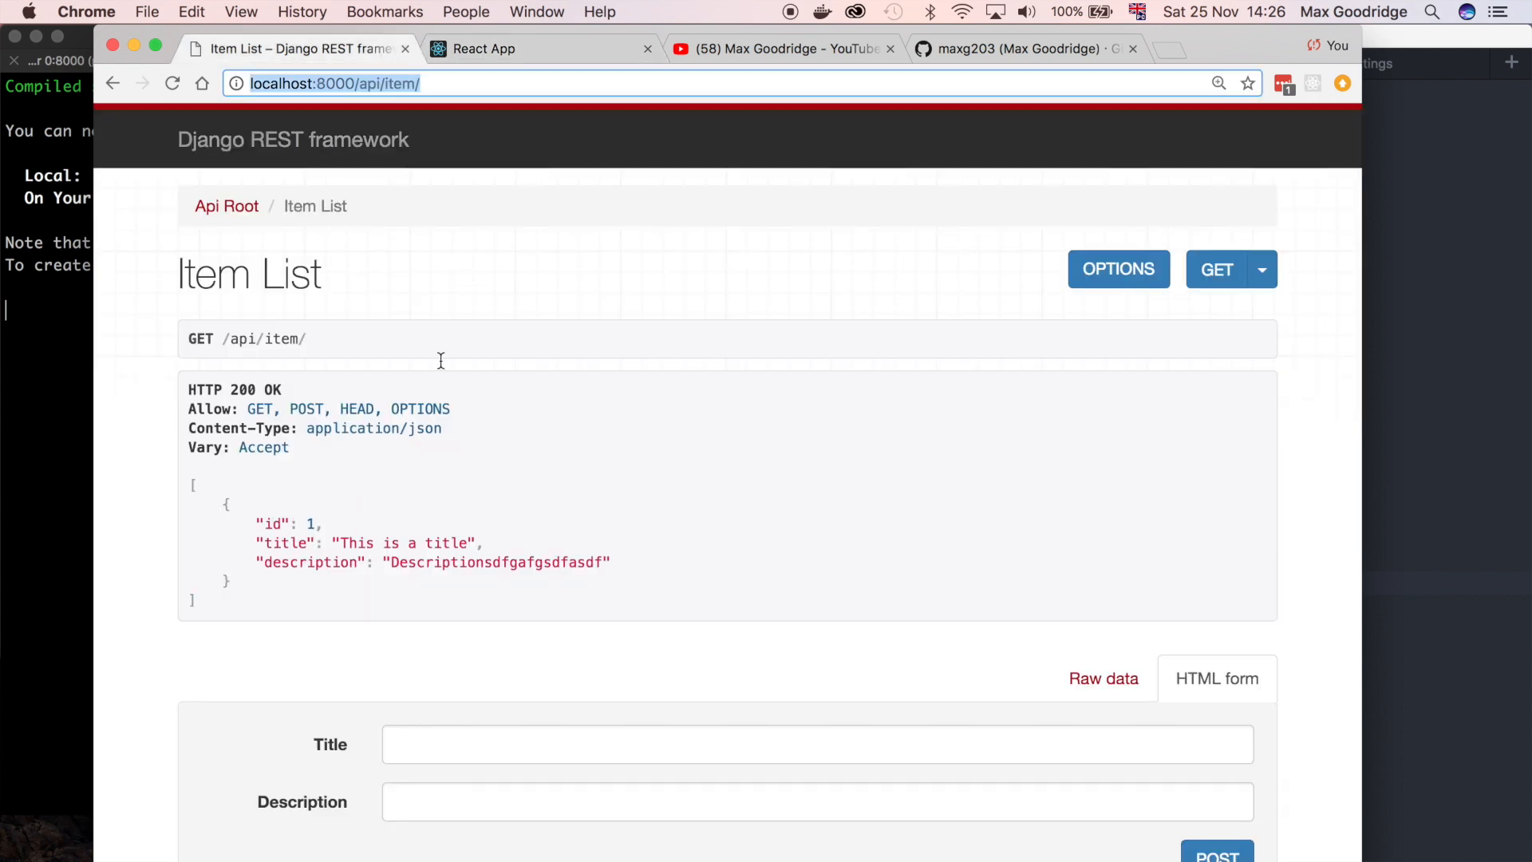
mouse_move(371, 537)
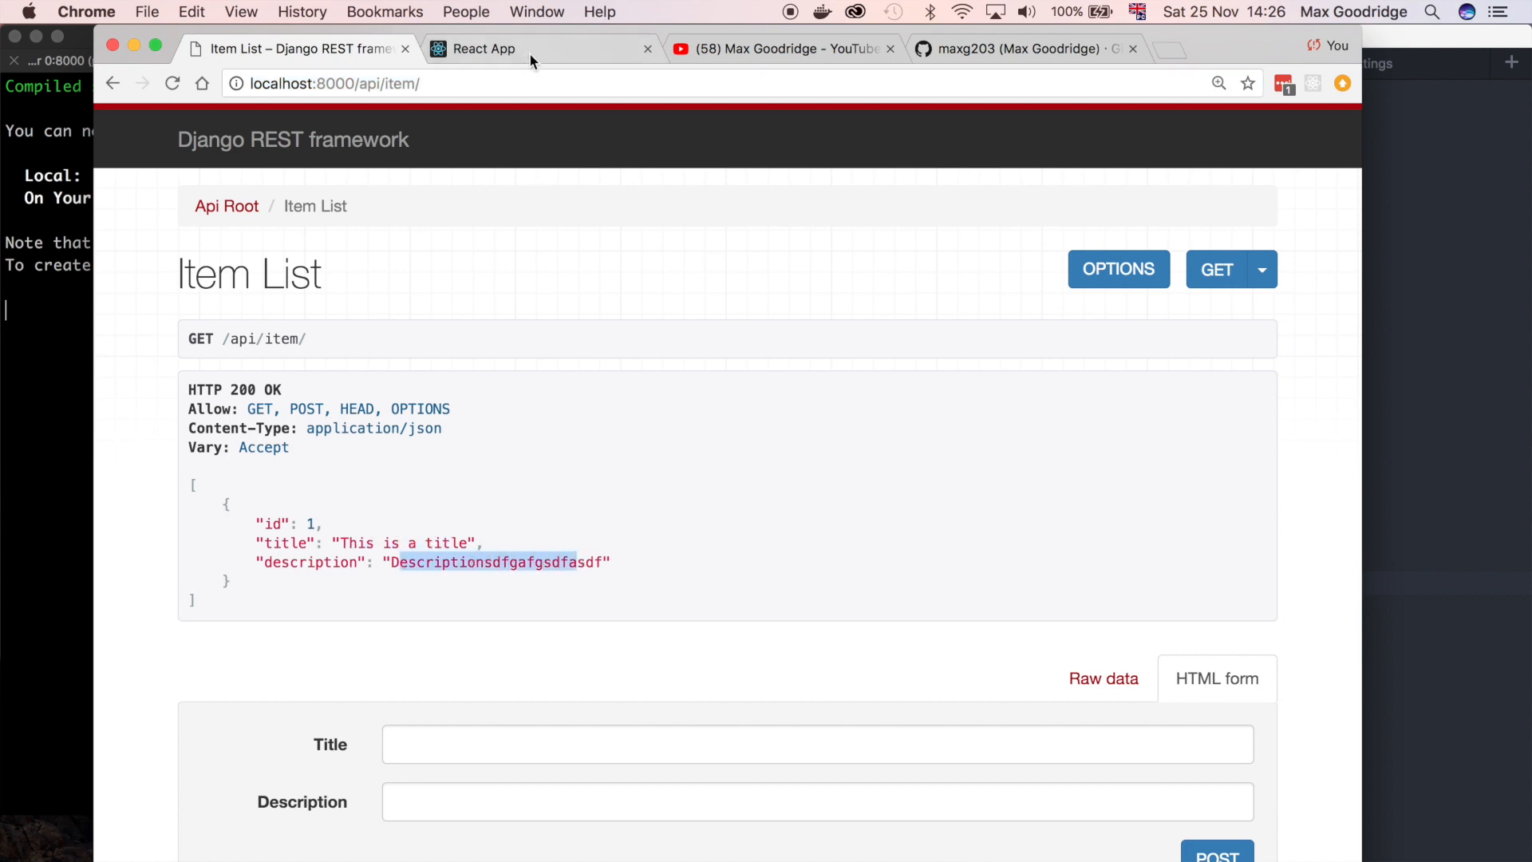
left_click(482, 49)
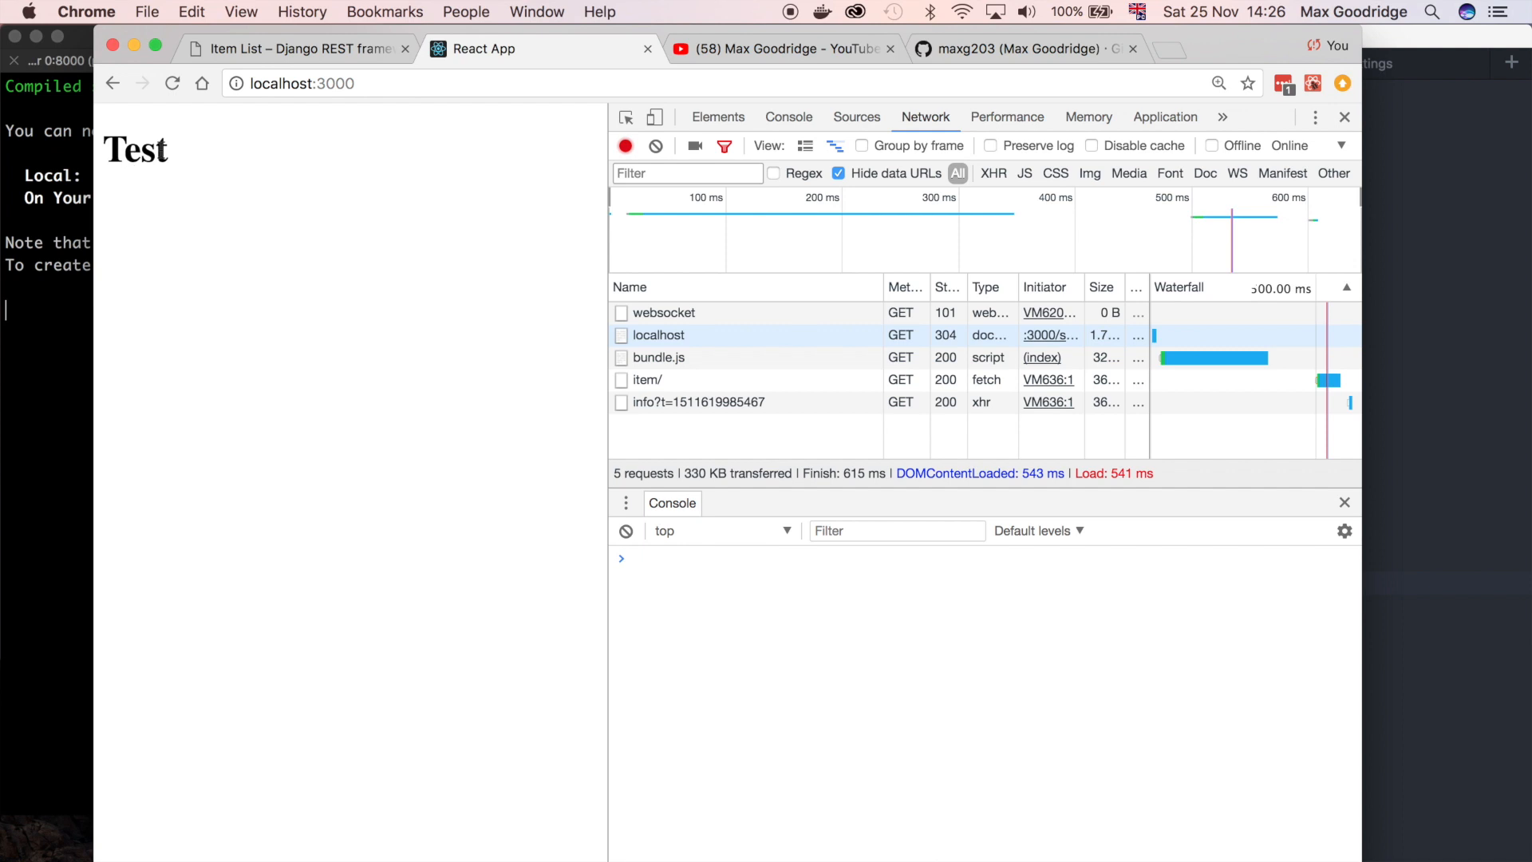
mouse_move(252, 247)
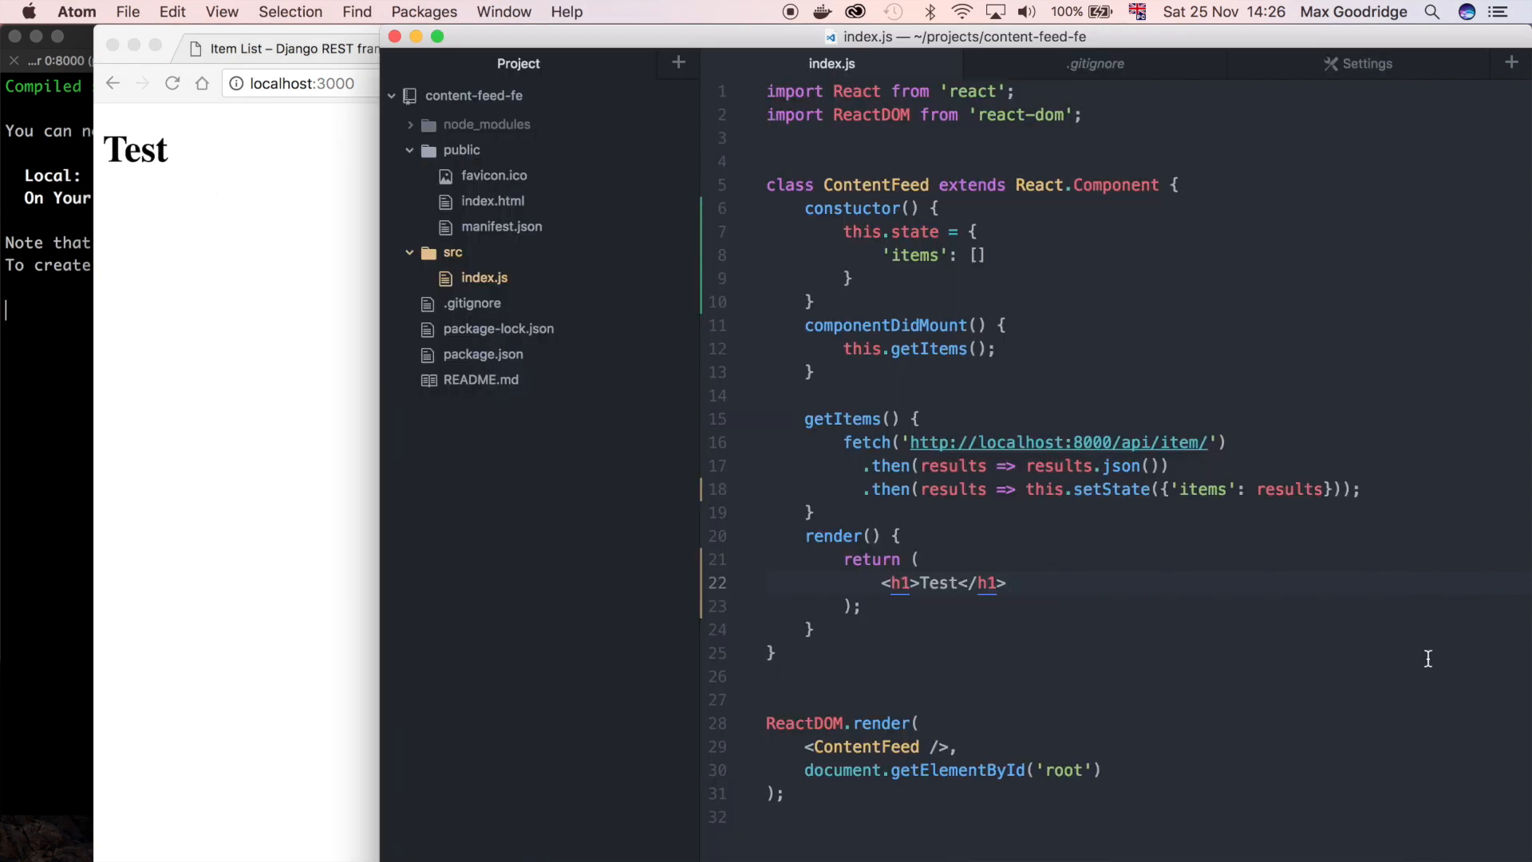
Add a <p>Description</p> line after the Test h1 in render
type("o")
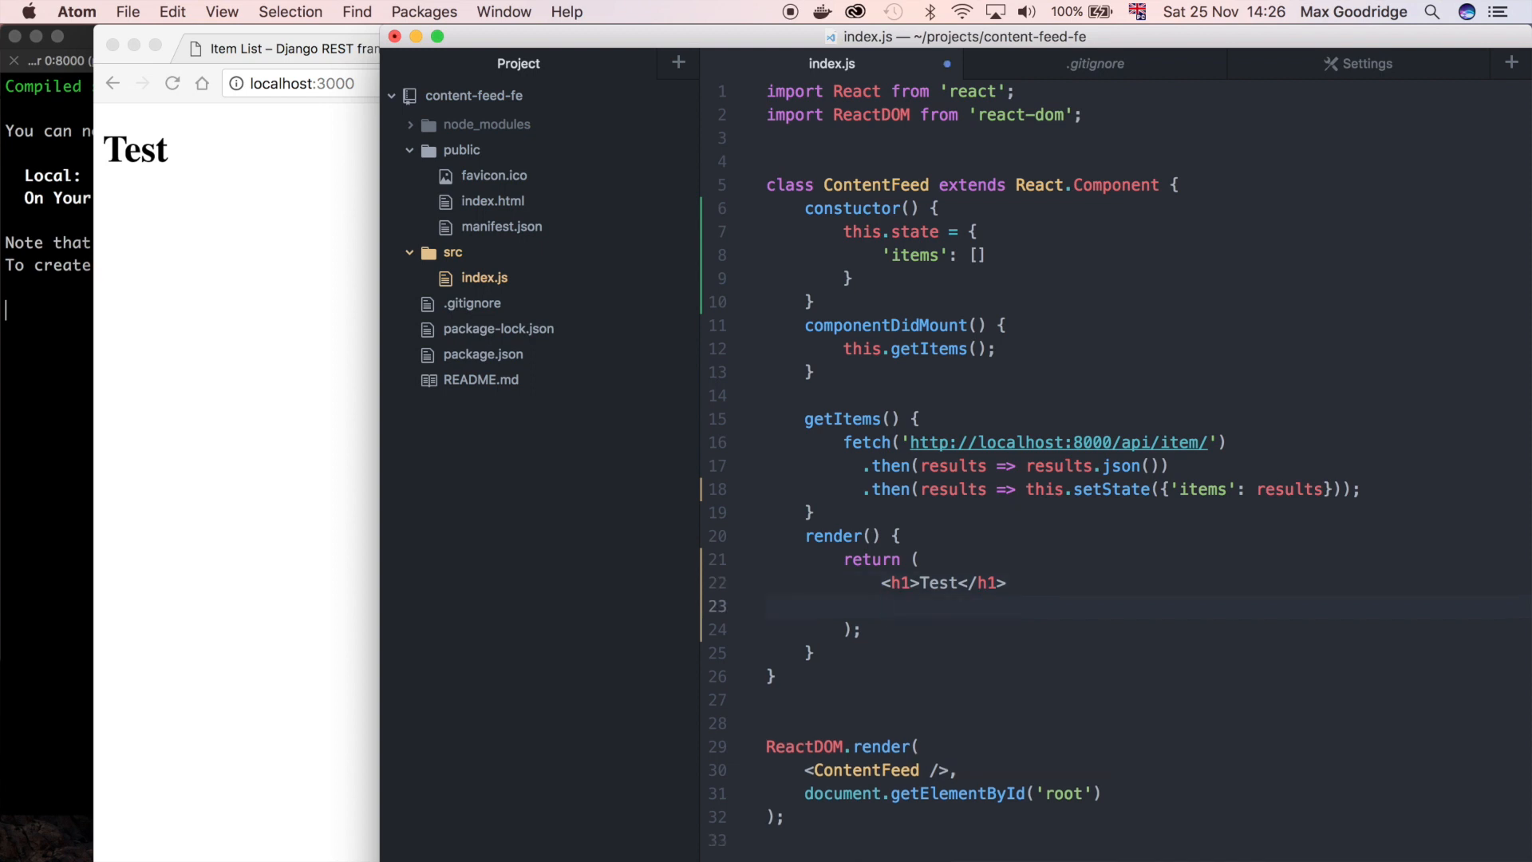
type("<p>")
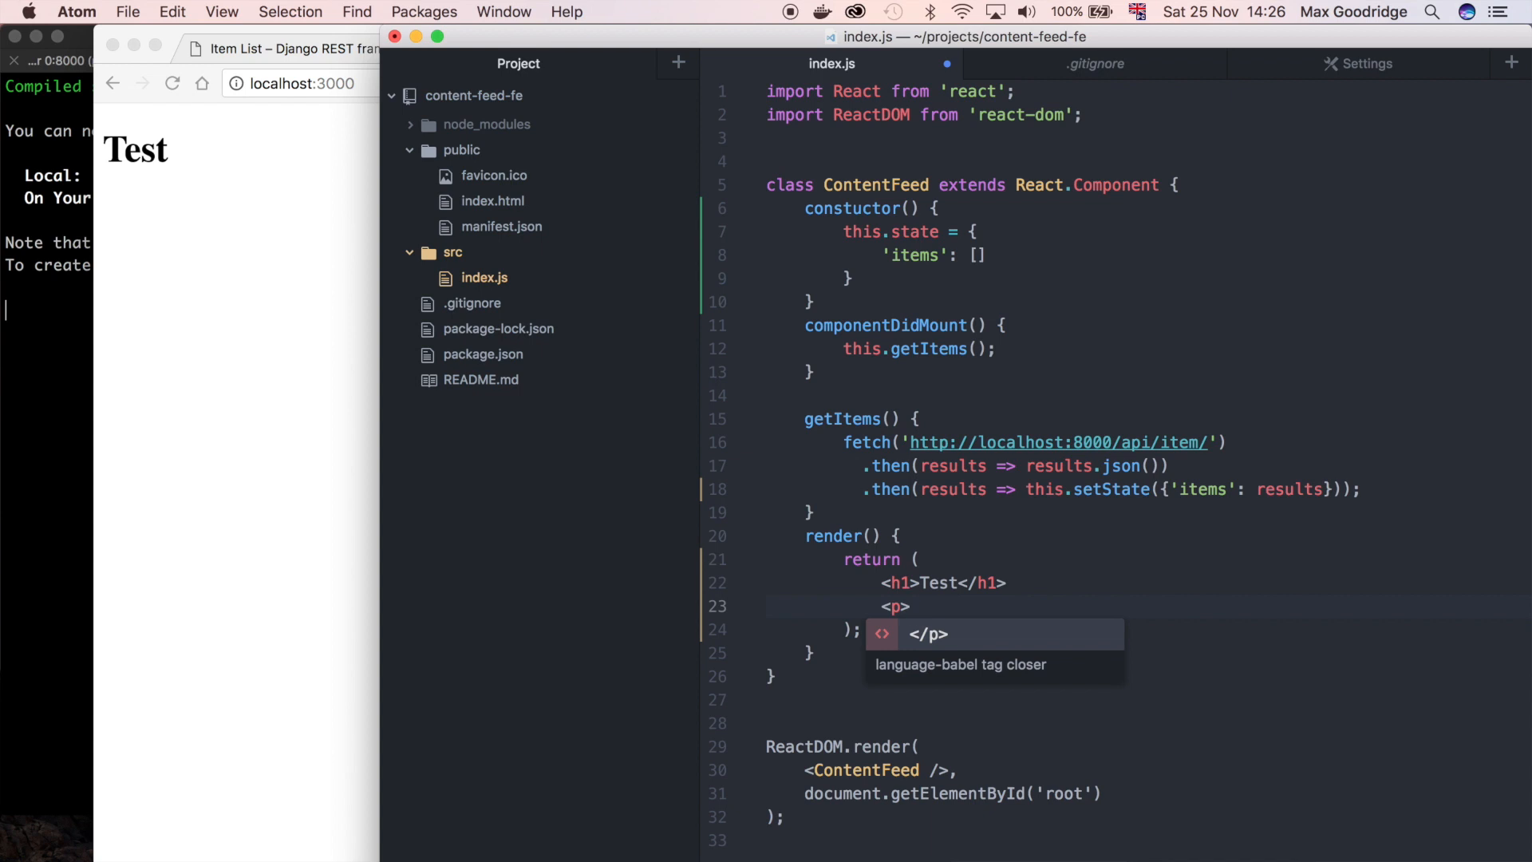
type("Descri")
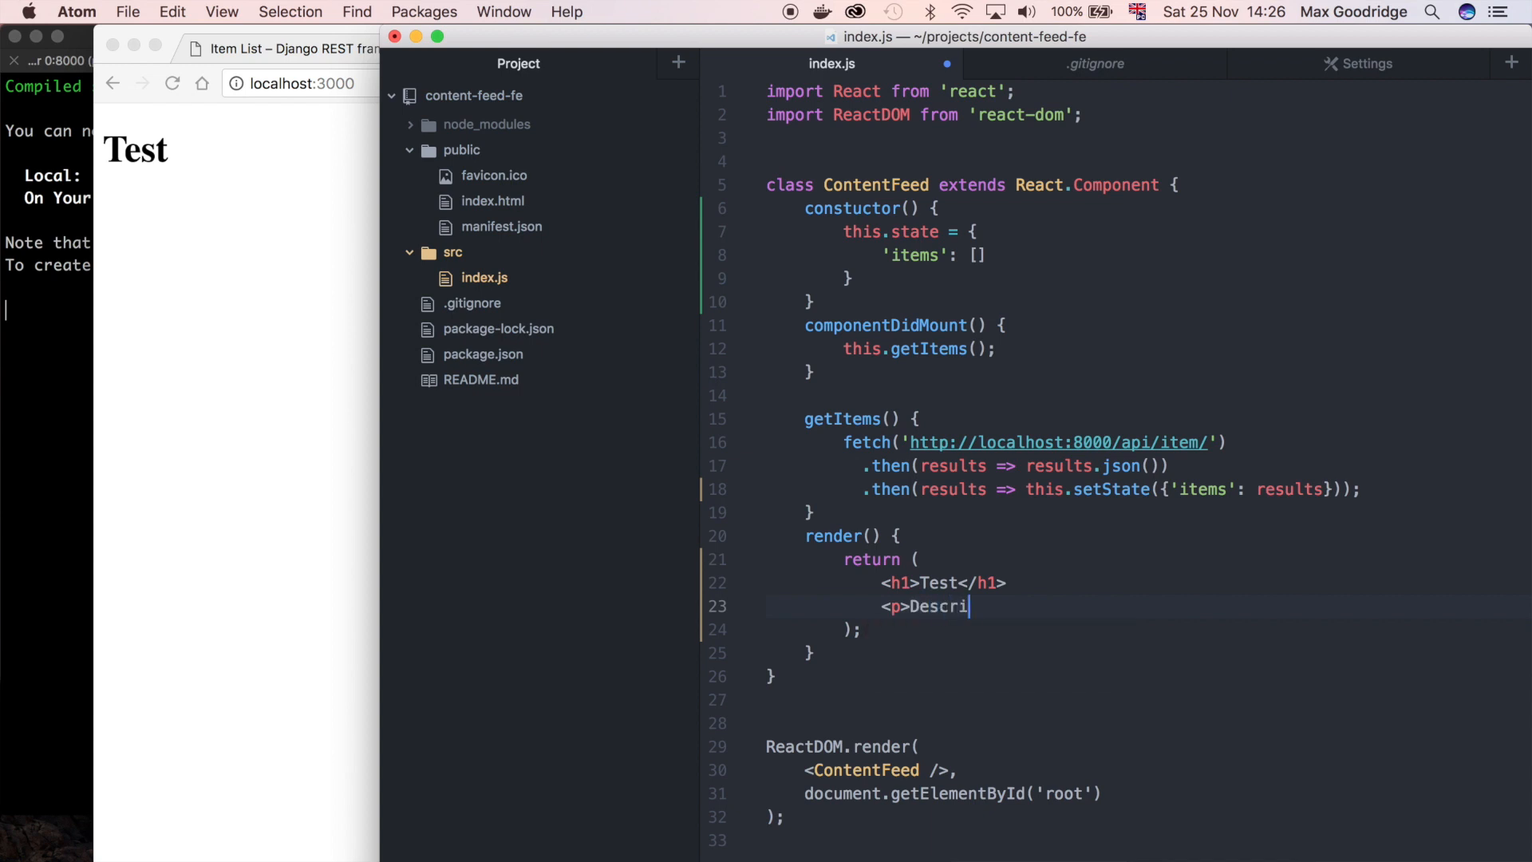
type("ption</p>")
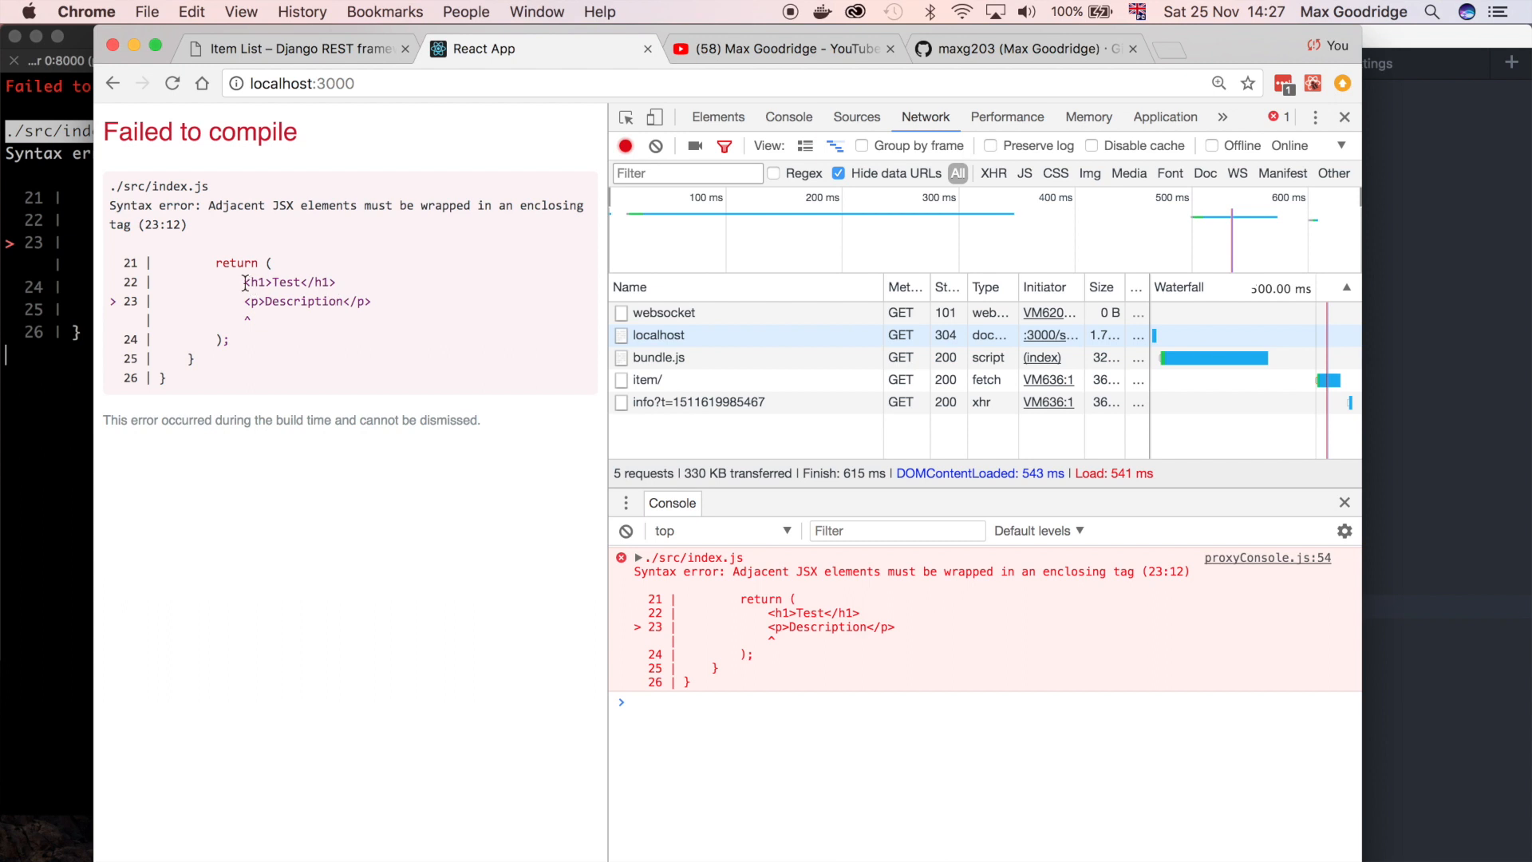
left_click_drag(244, 282, 335, 301)
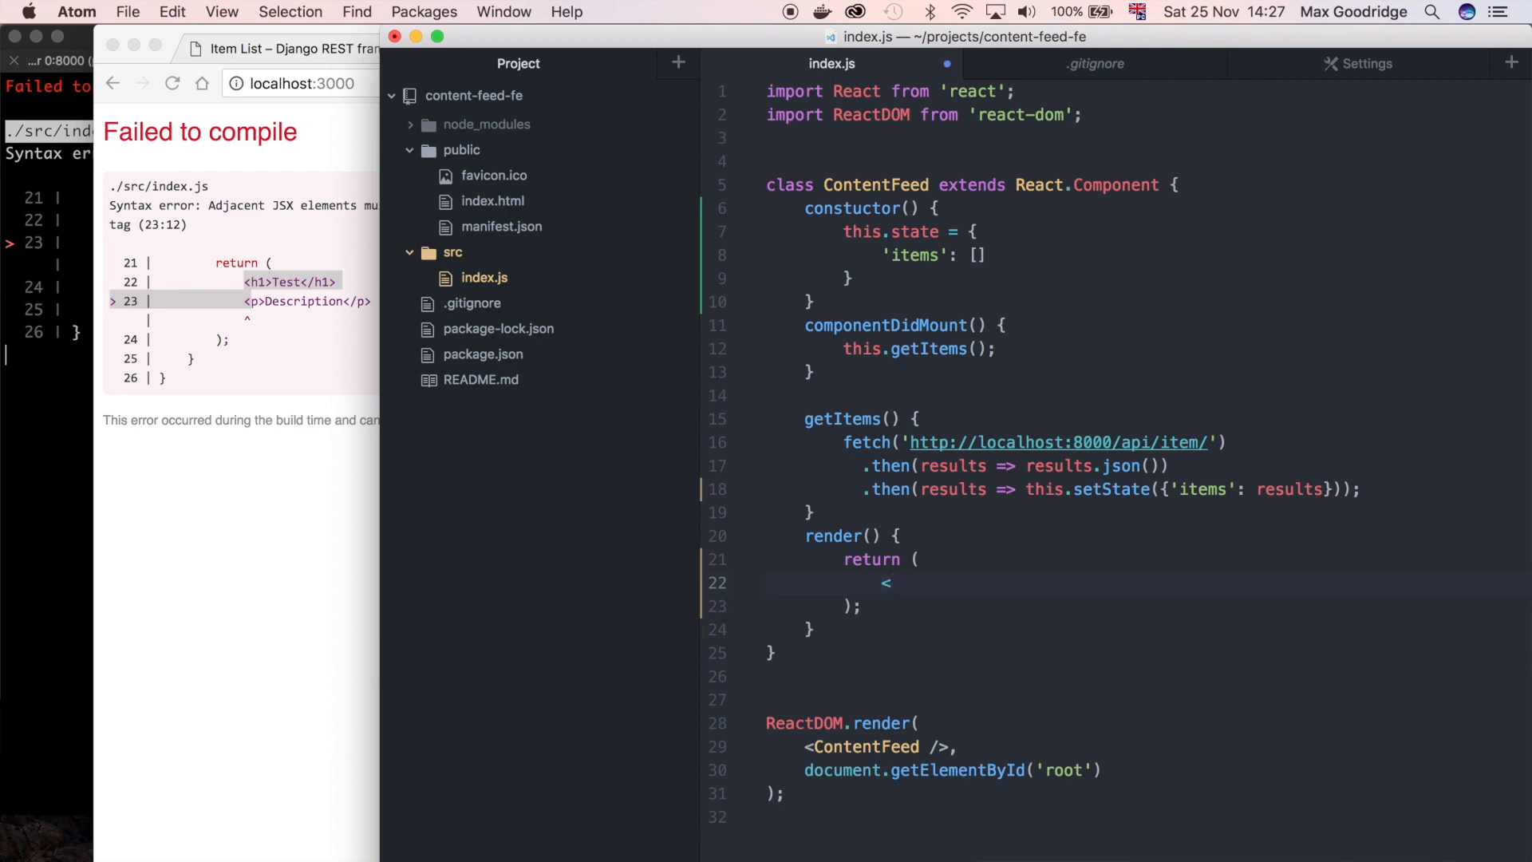
type("ul></ul")
type("{")
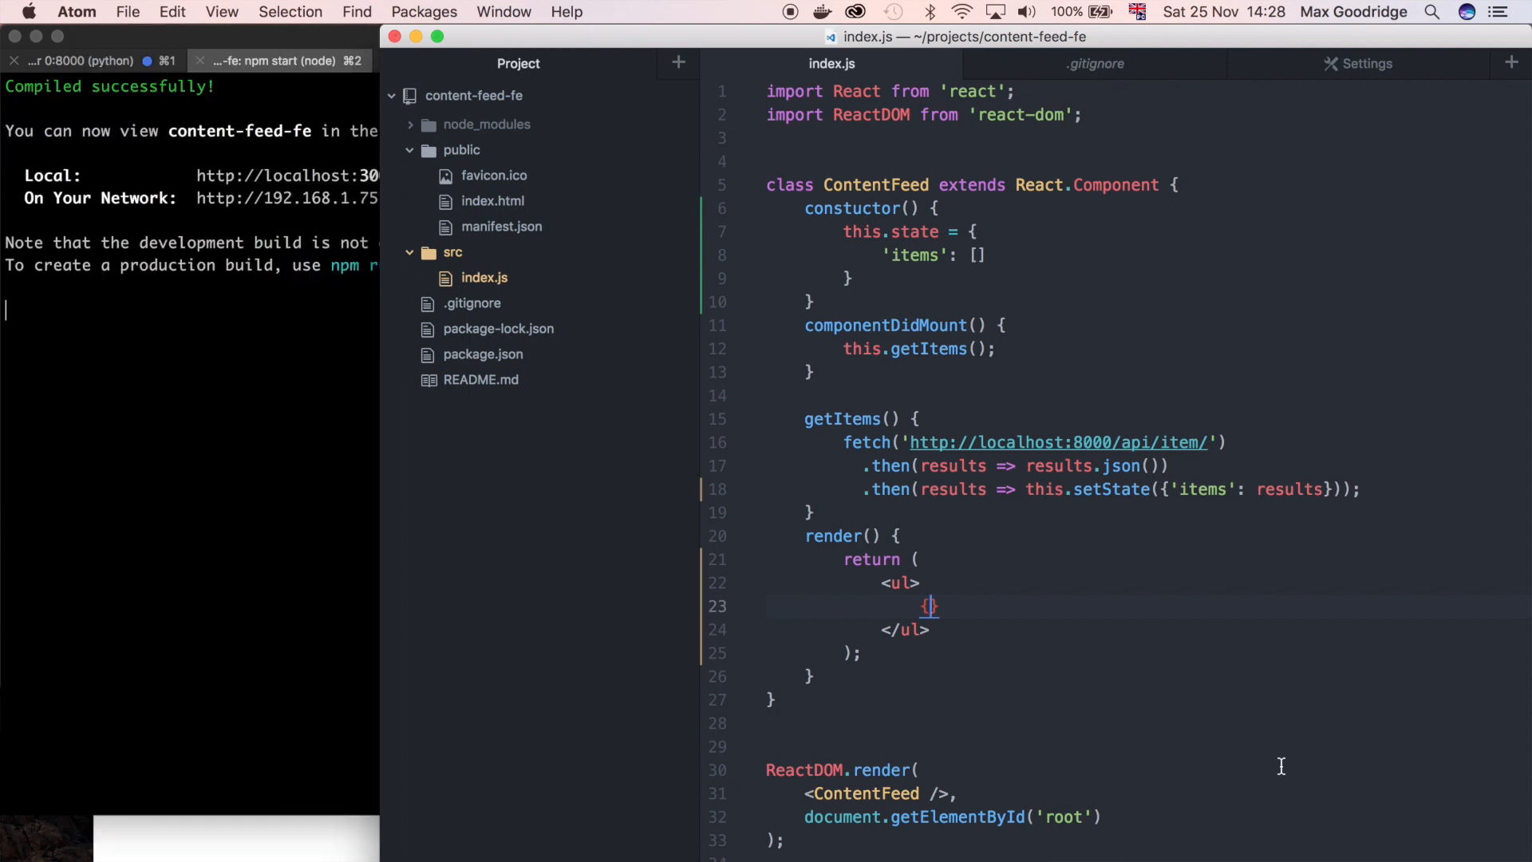
Start this.state.items.map(function(item, index) inside the ul
type("this.state.")
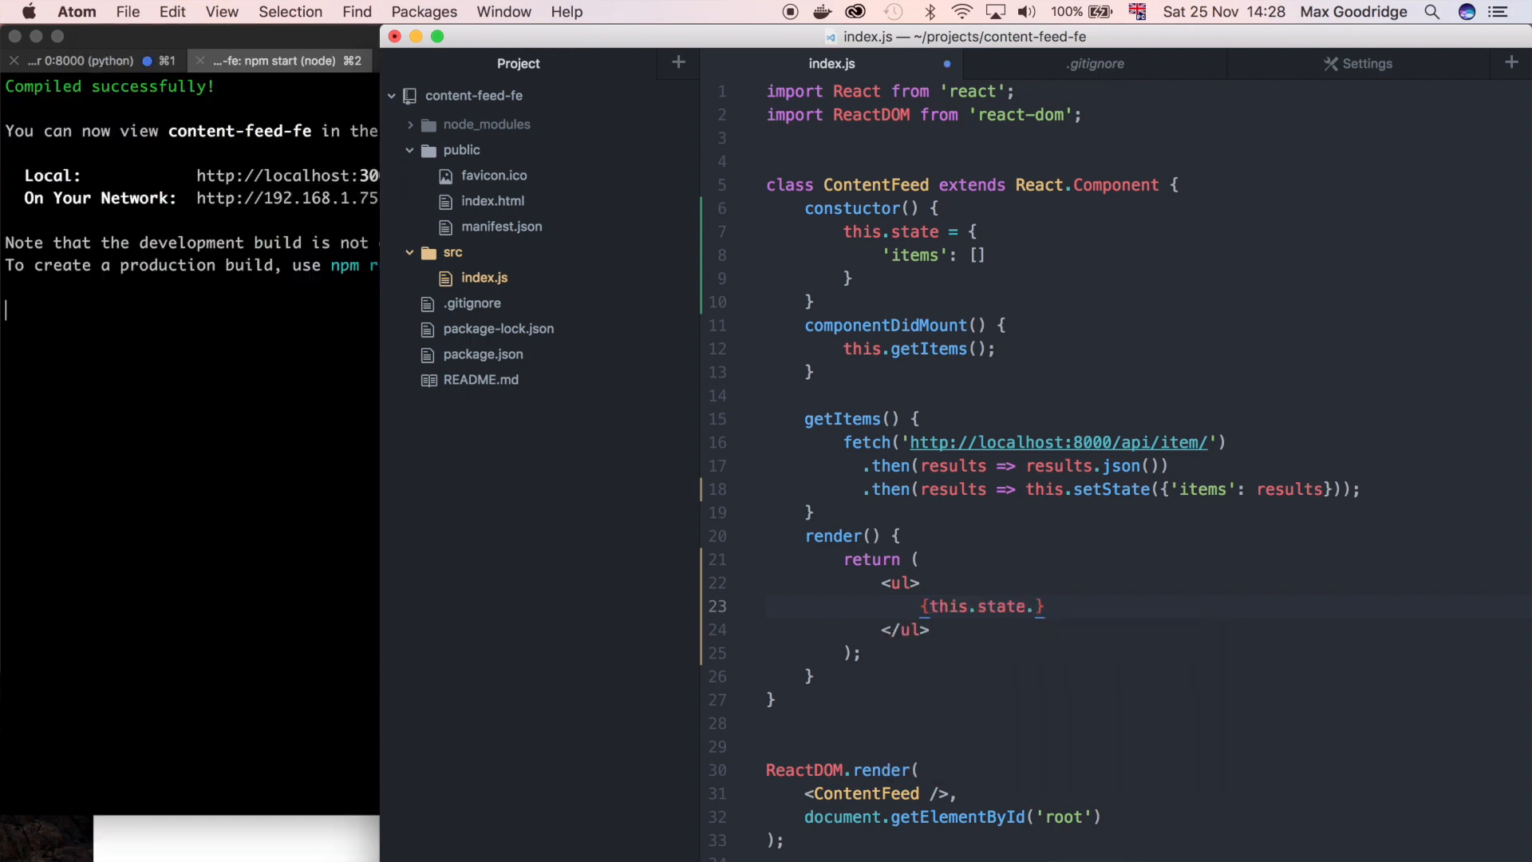
type("items")
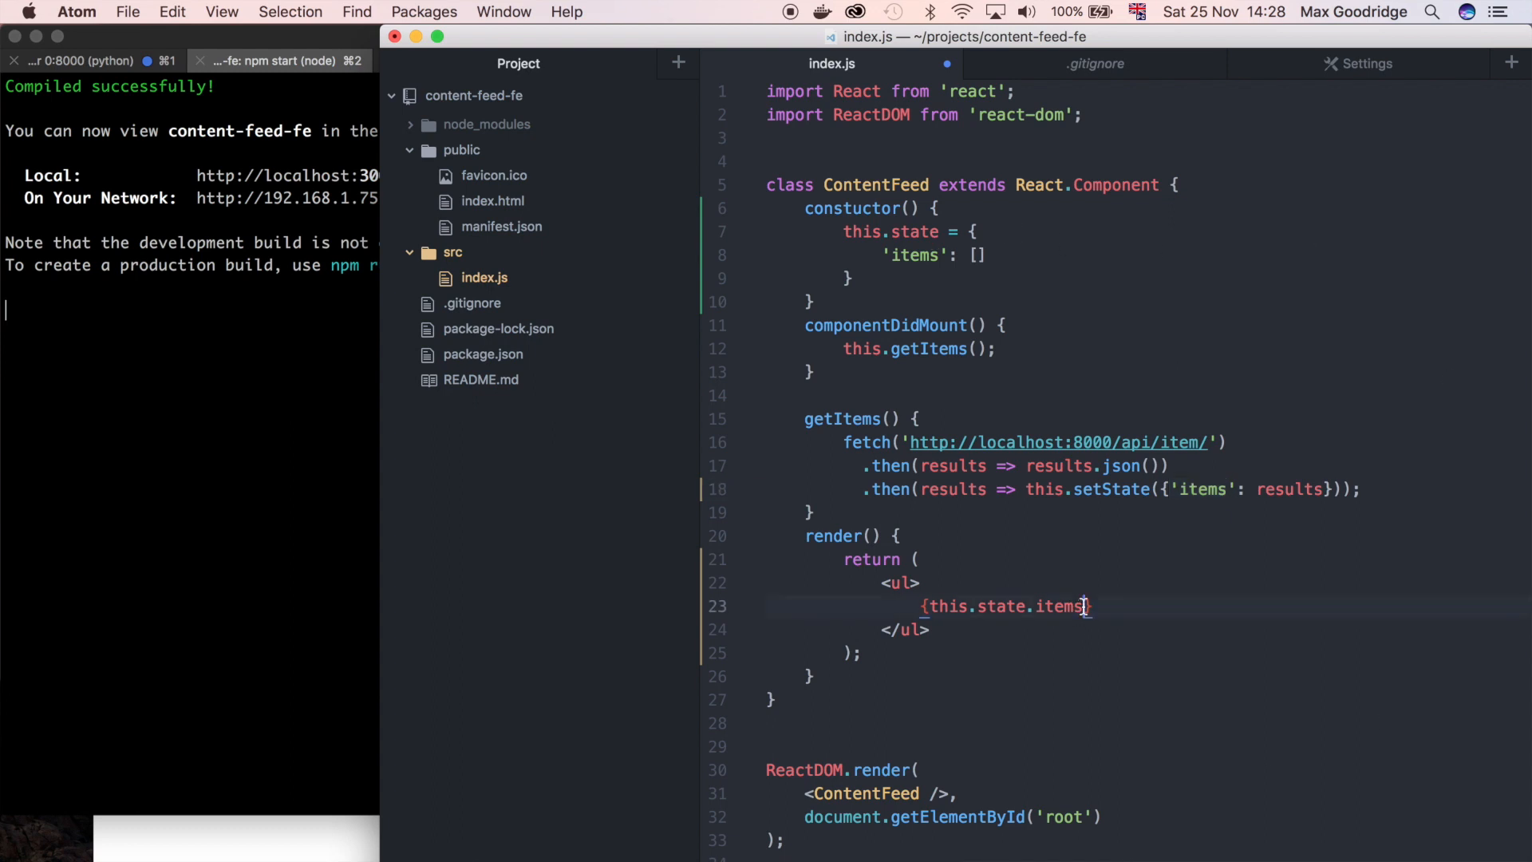
type(".map")
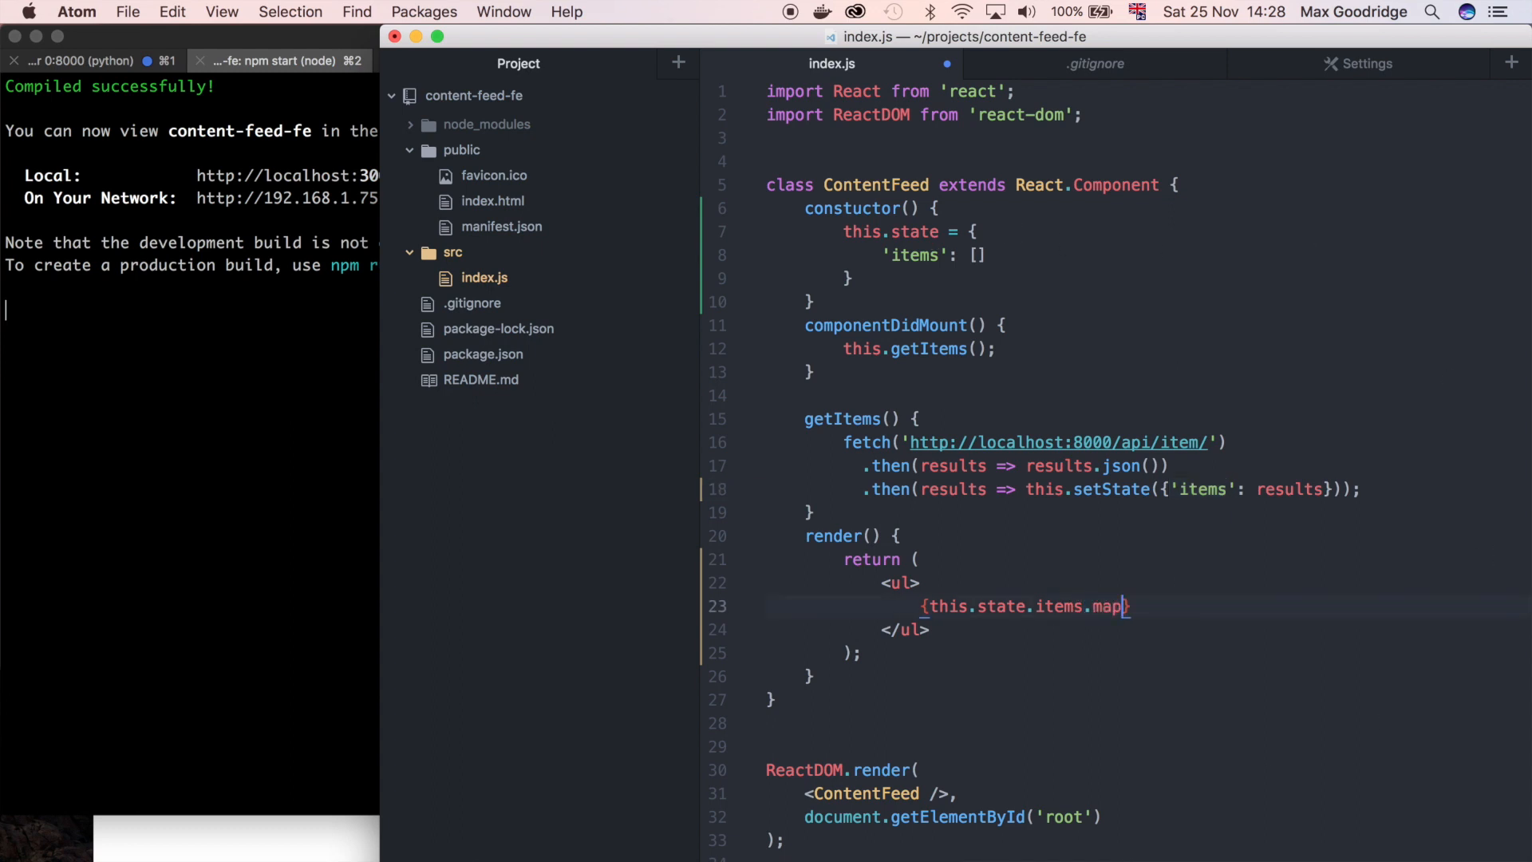
type("()")
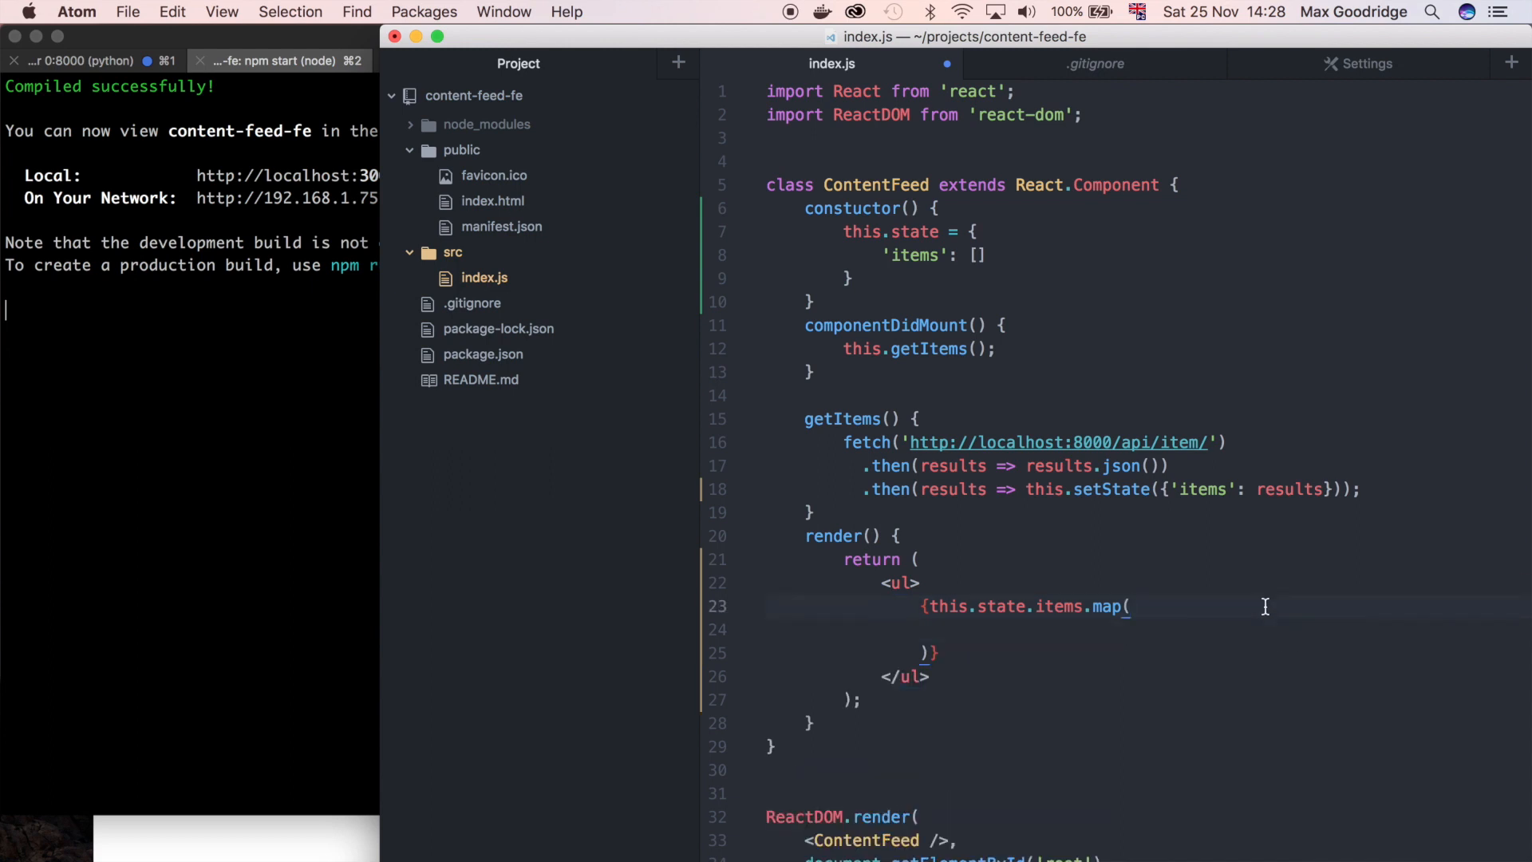
type("function(")
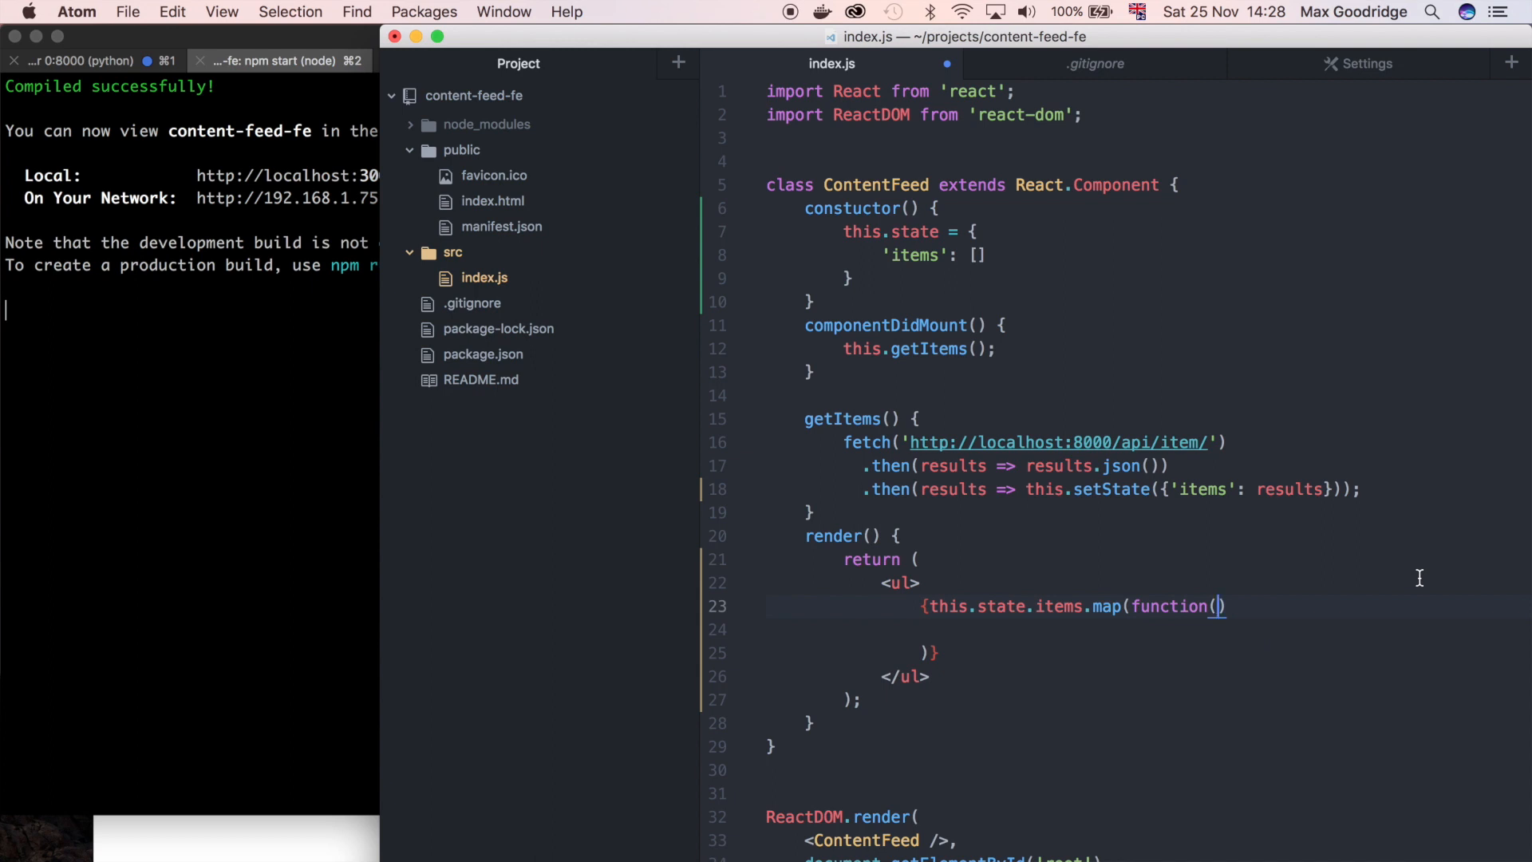
type("item,")
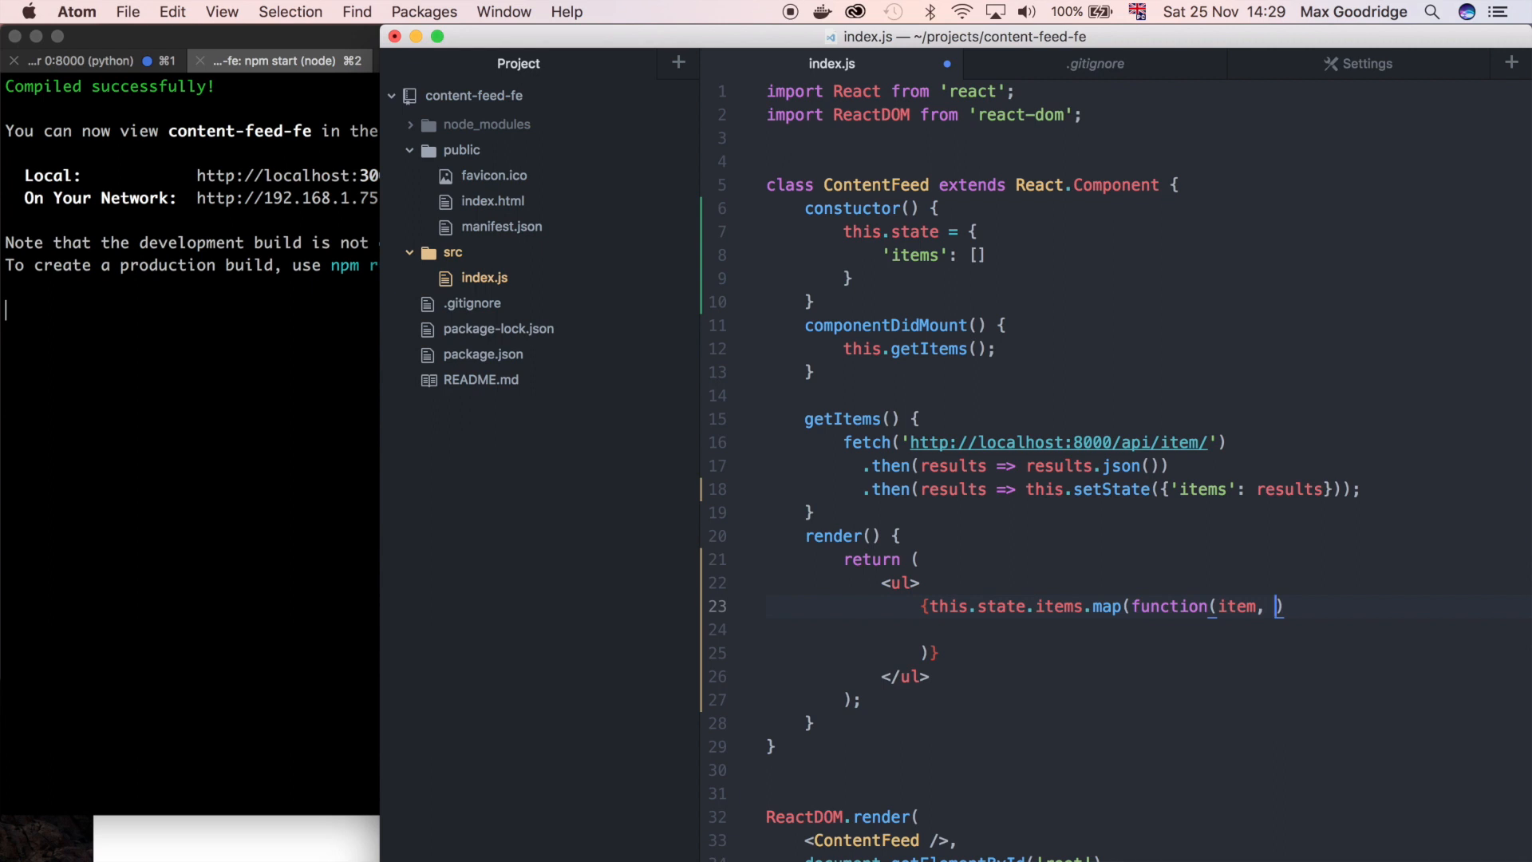
type("index)")
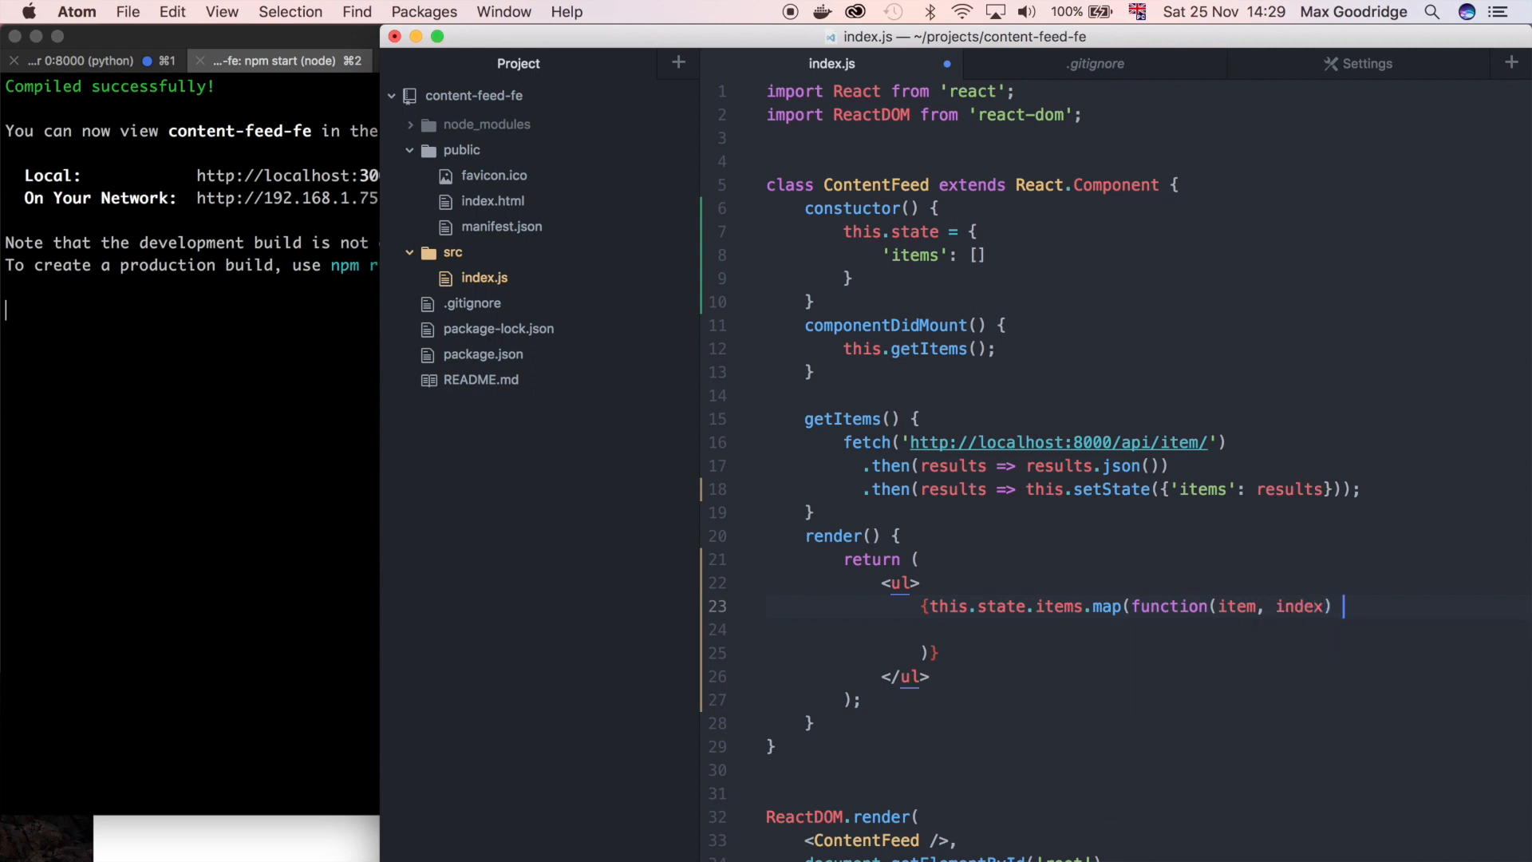
Return an h1 containing {item.title} from the map callback
type("{")
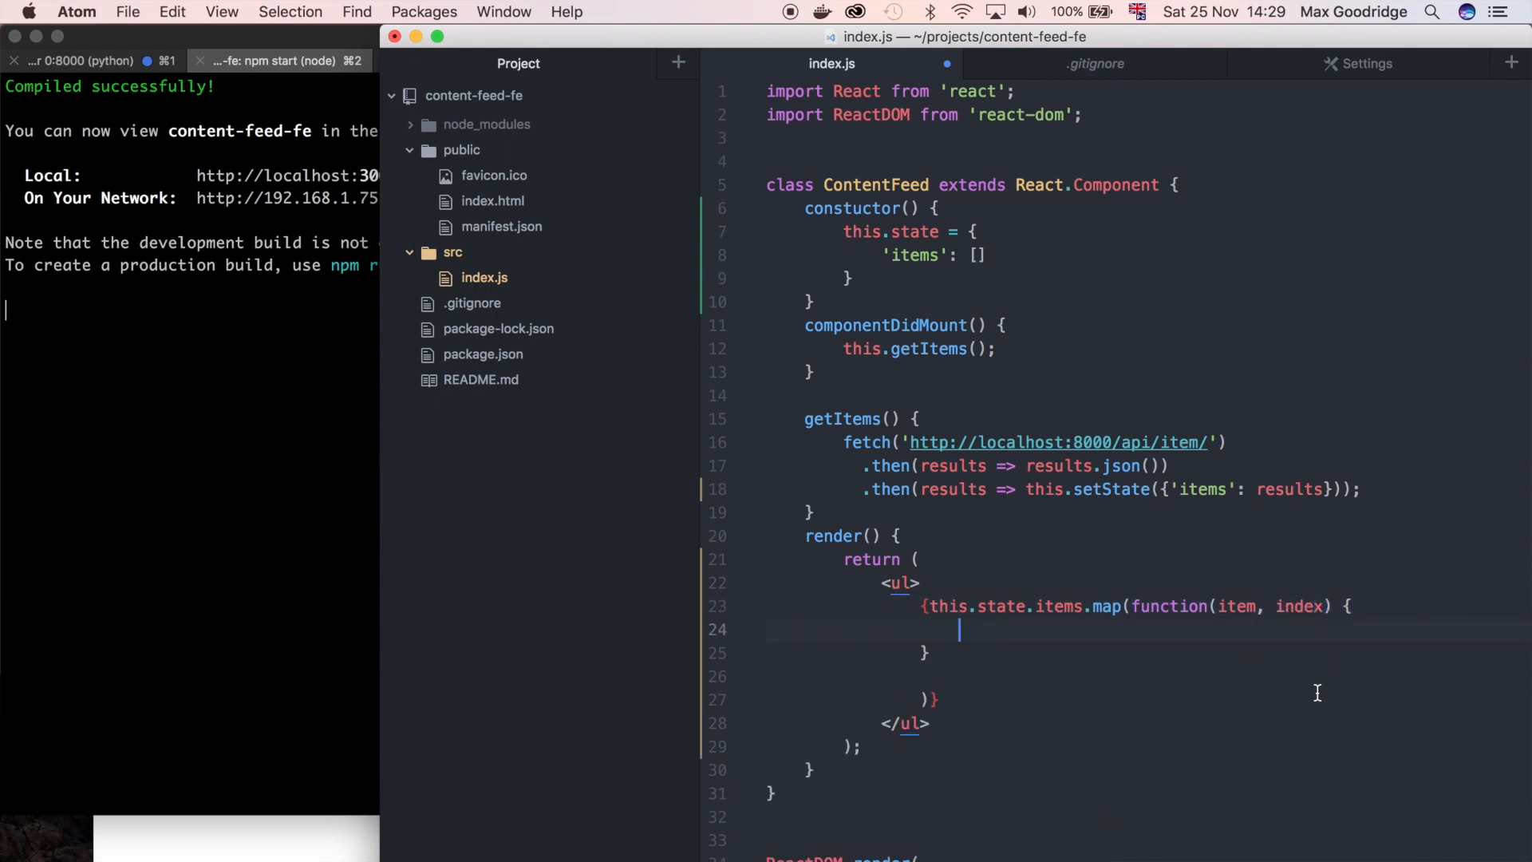
type("return")
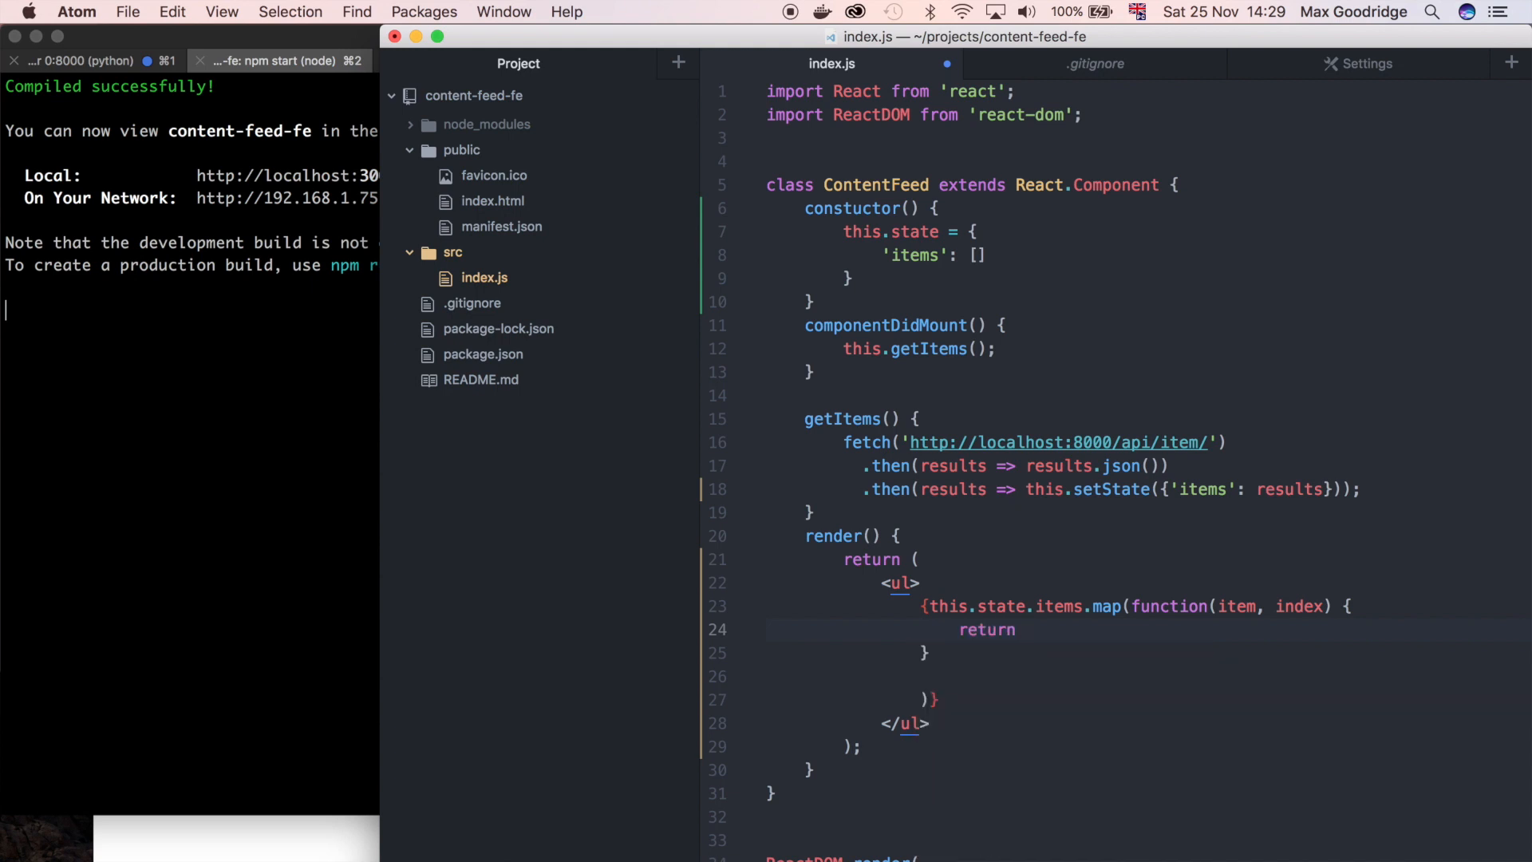
type("<")
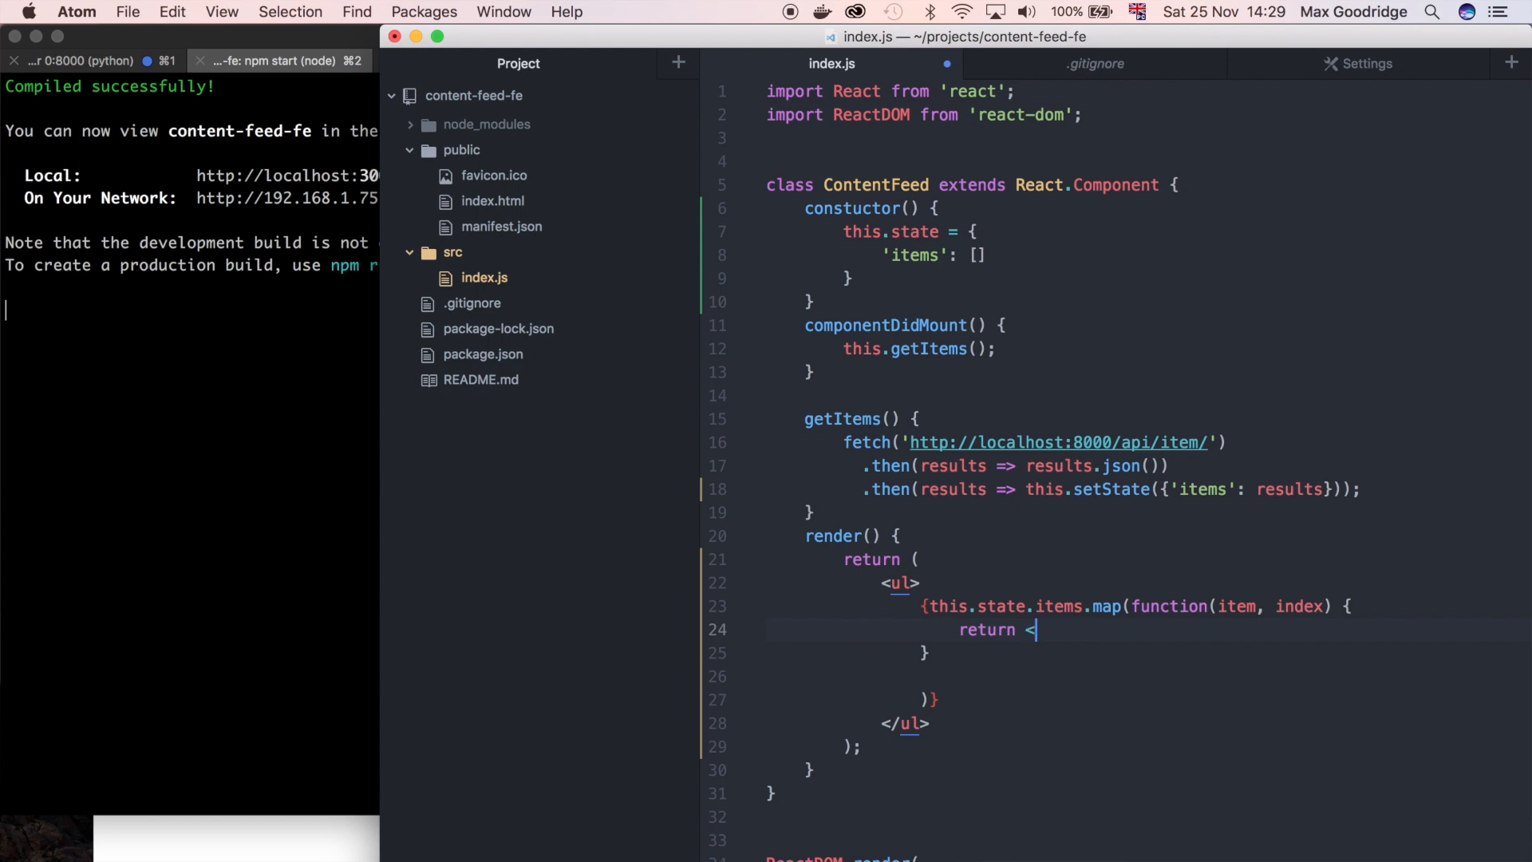
type("h1>{")
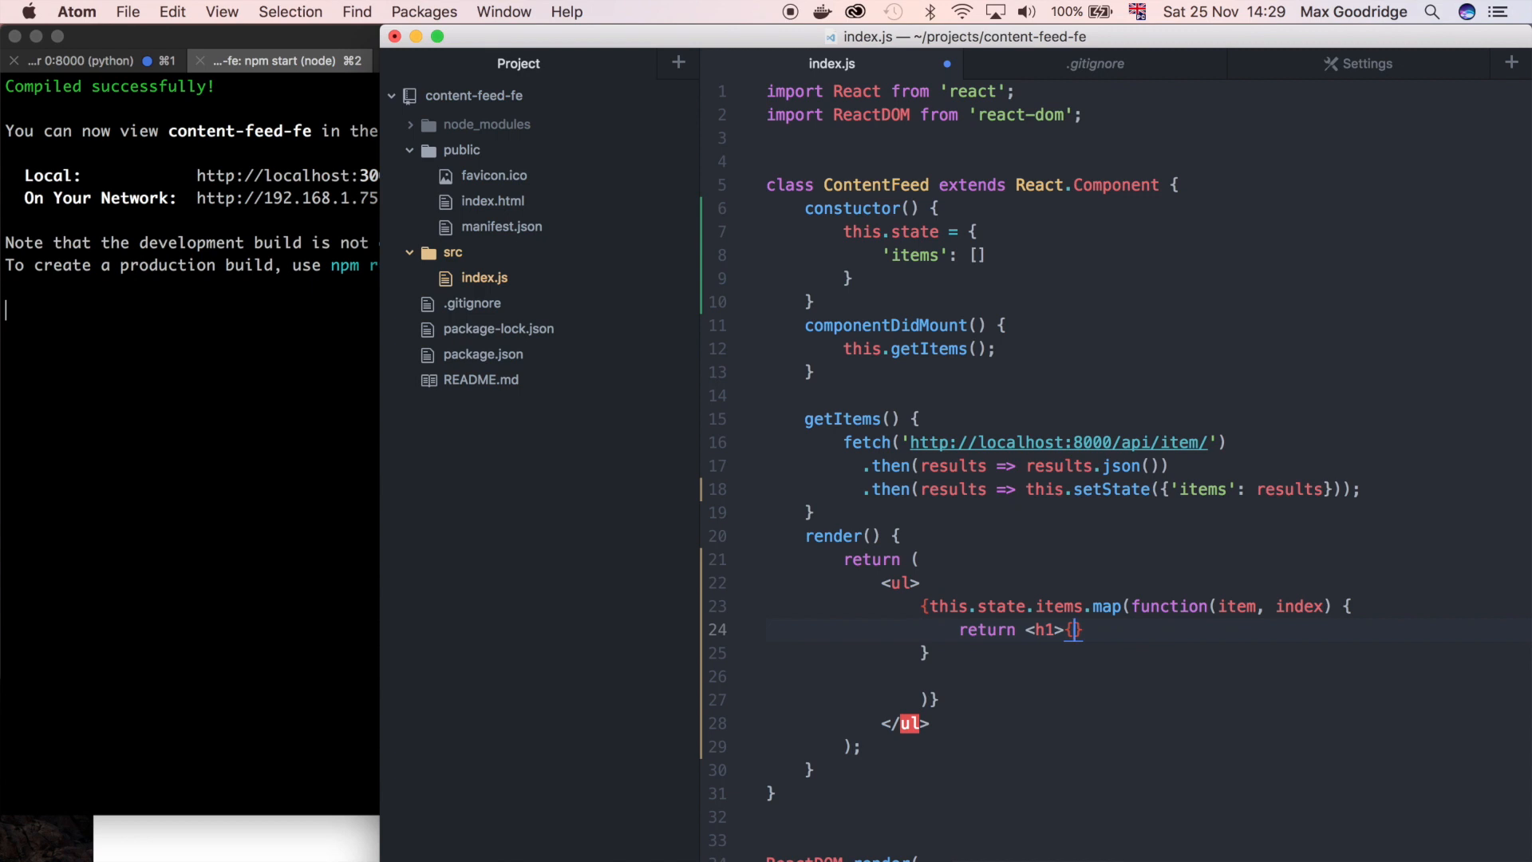
type("item.tei")
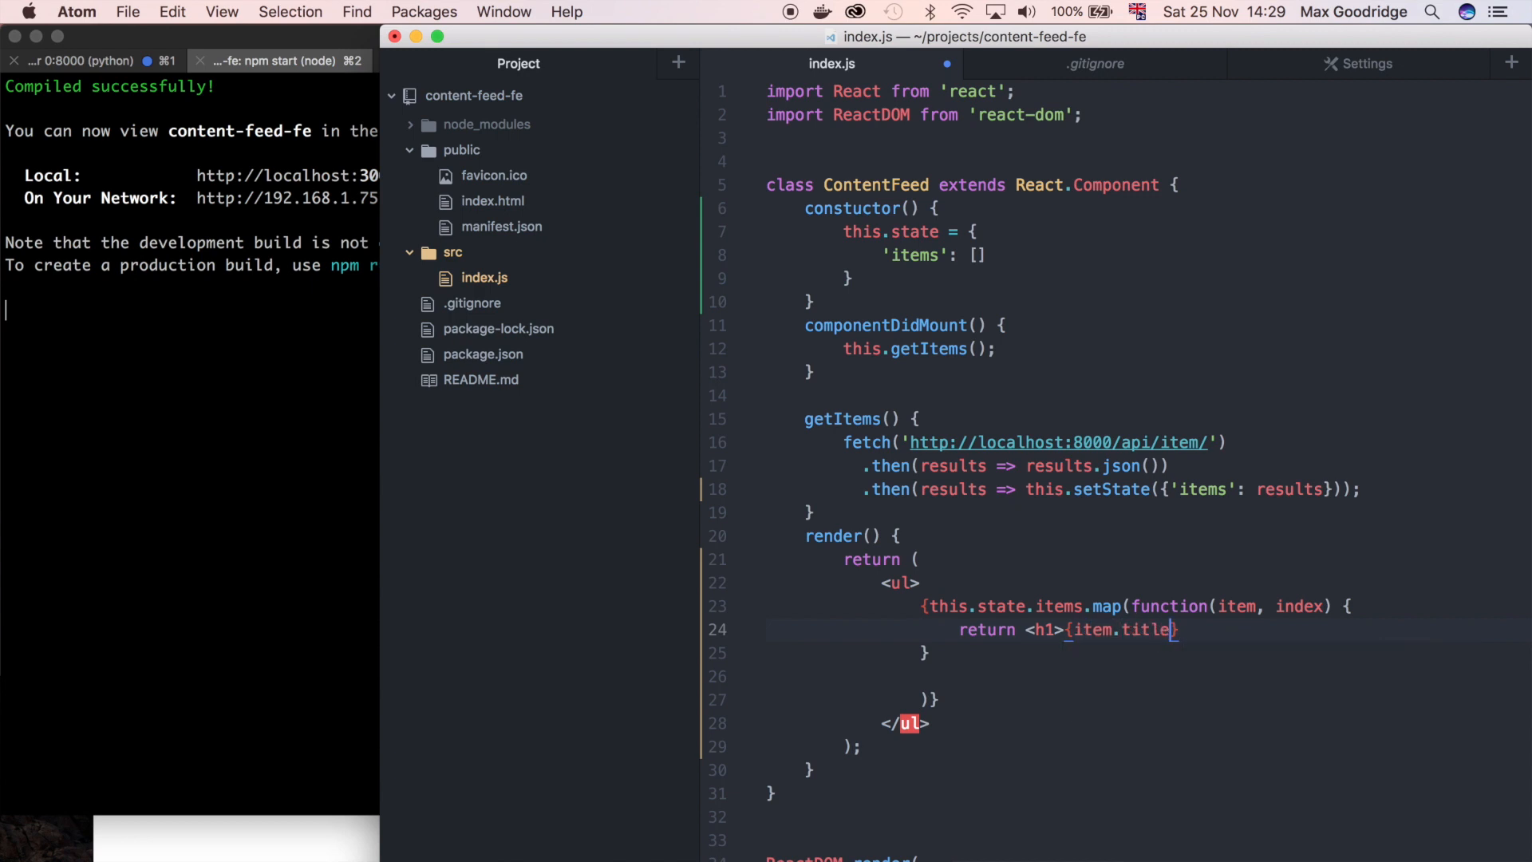
type("</h")
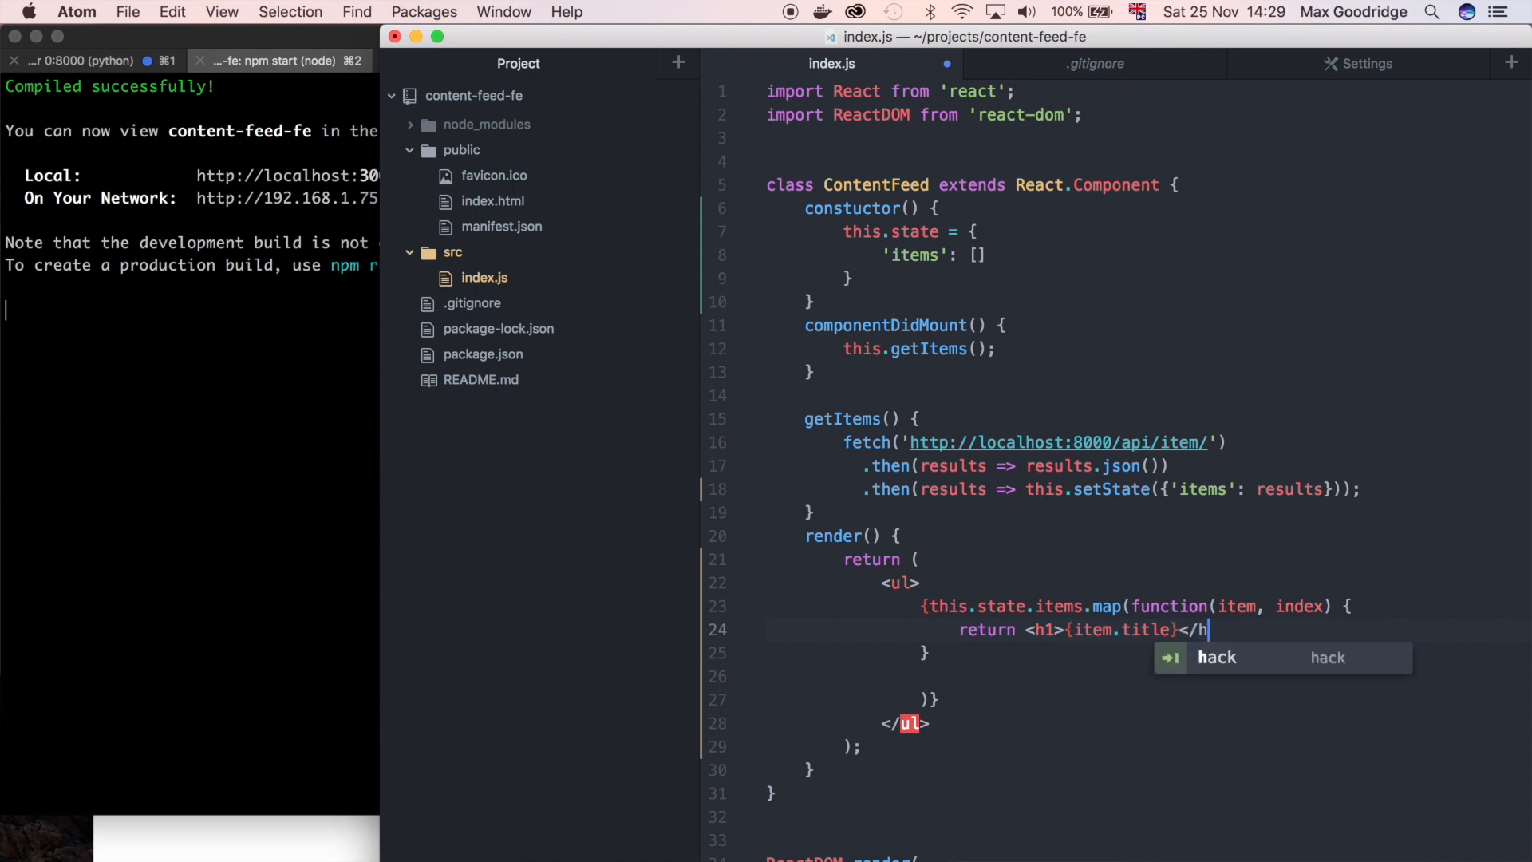
type("1>")
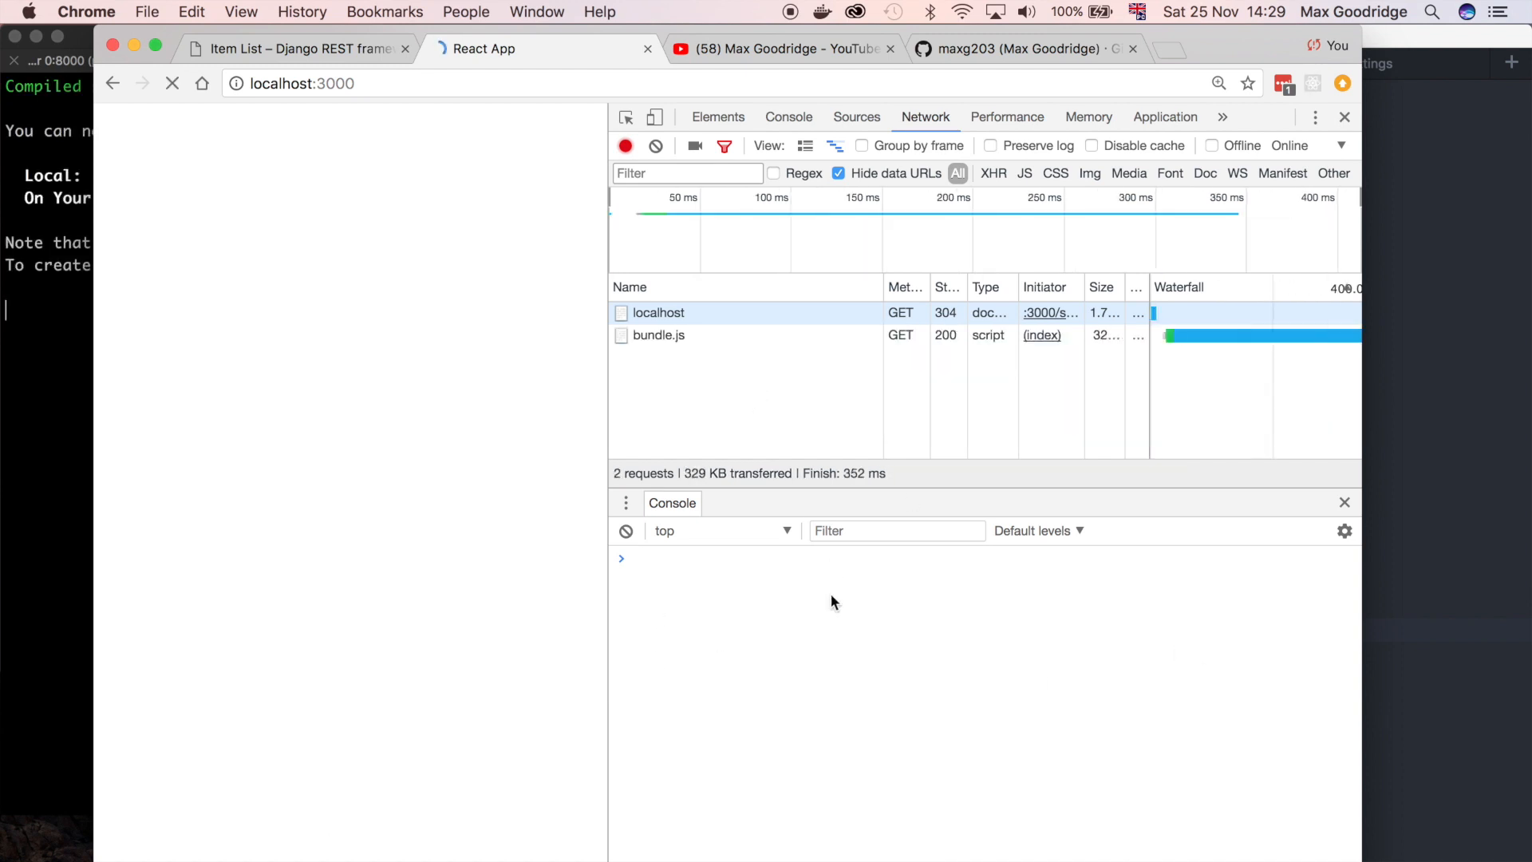
Refresh the localhost:3000 React App tab in Chrome
left_click(298, 49)
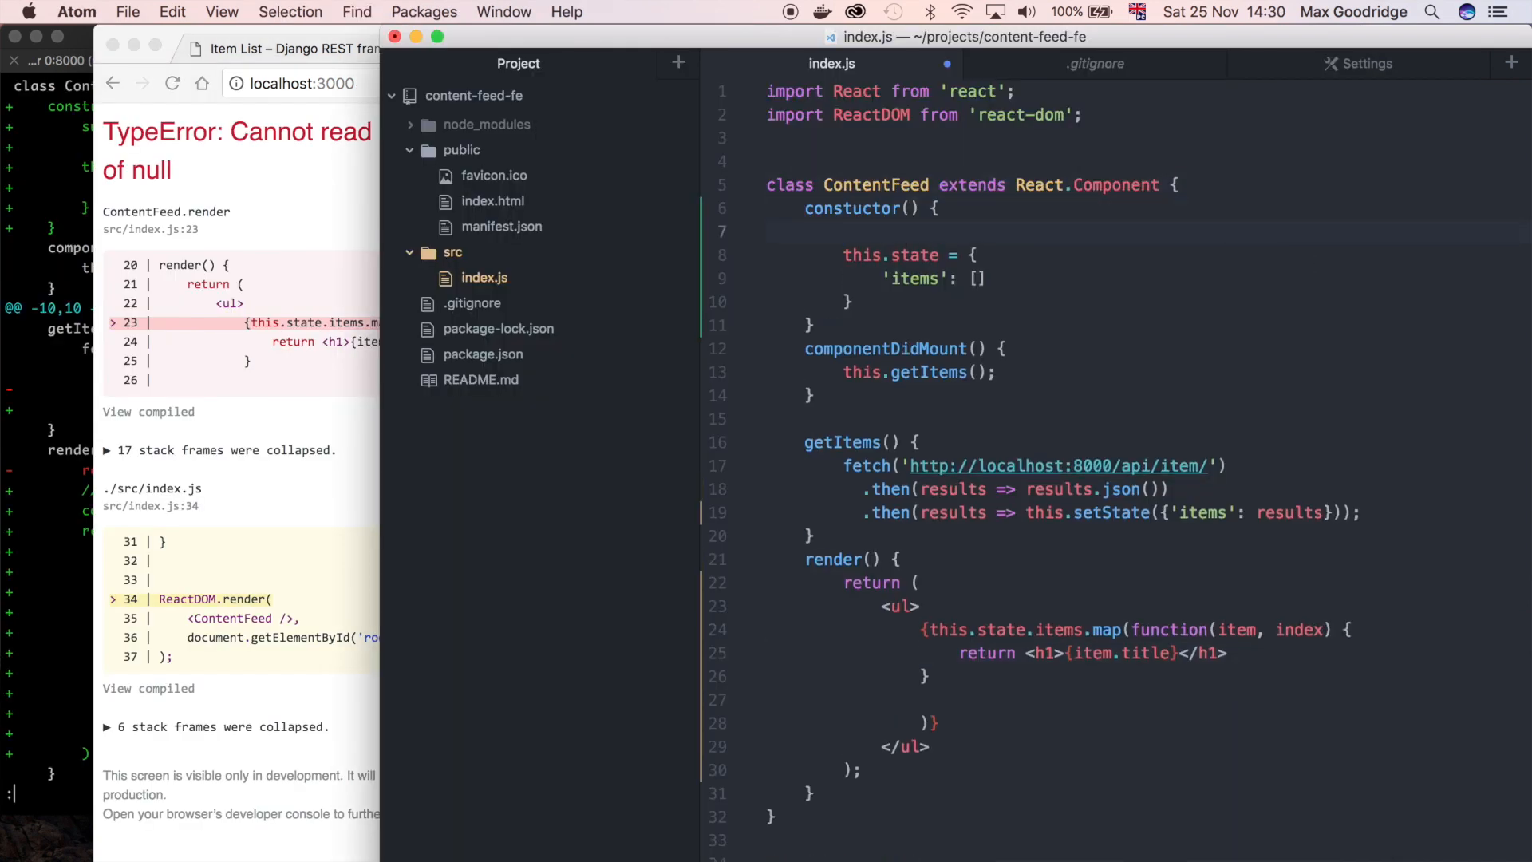
Insert super(); on the empty line above this.state in the constructor
left_click(845, 232)
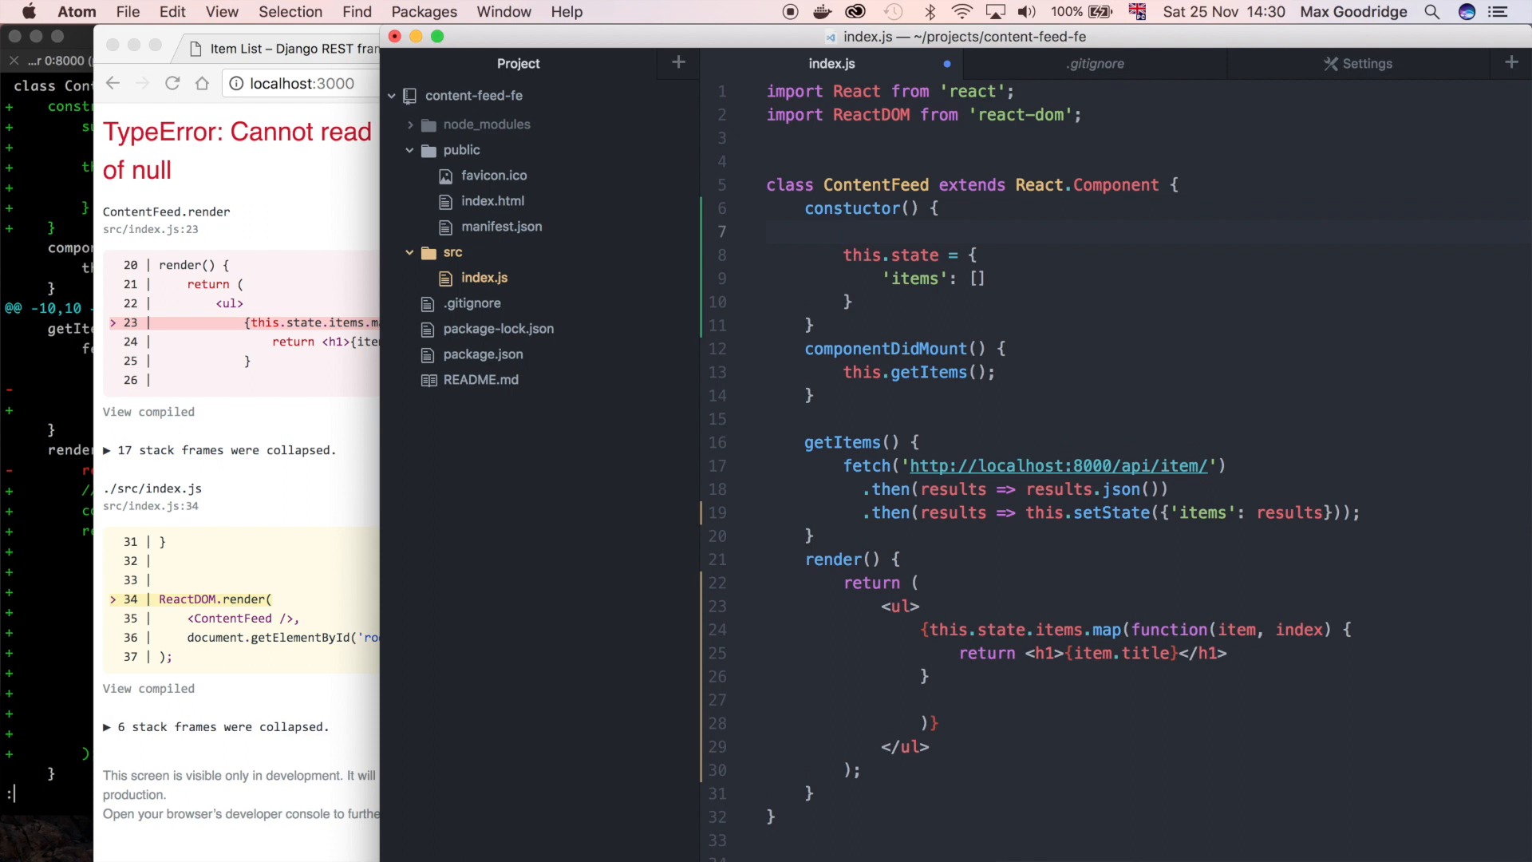
type("super();")
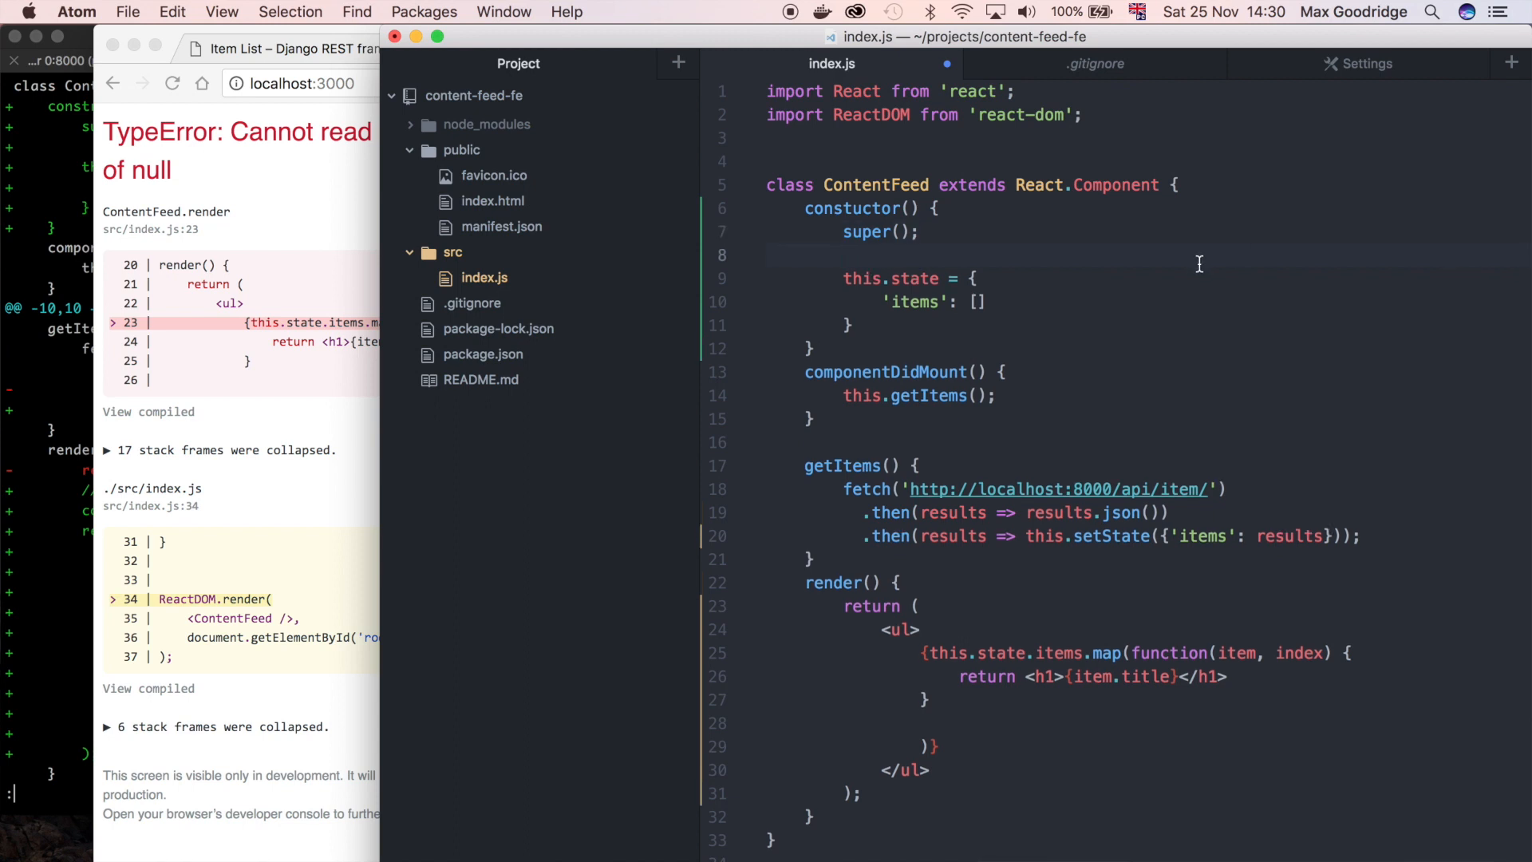
left_click(843, 255)
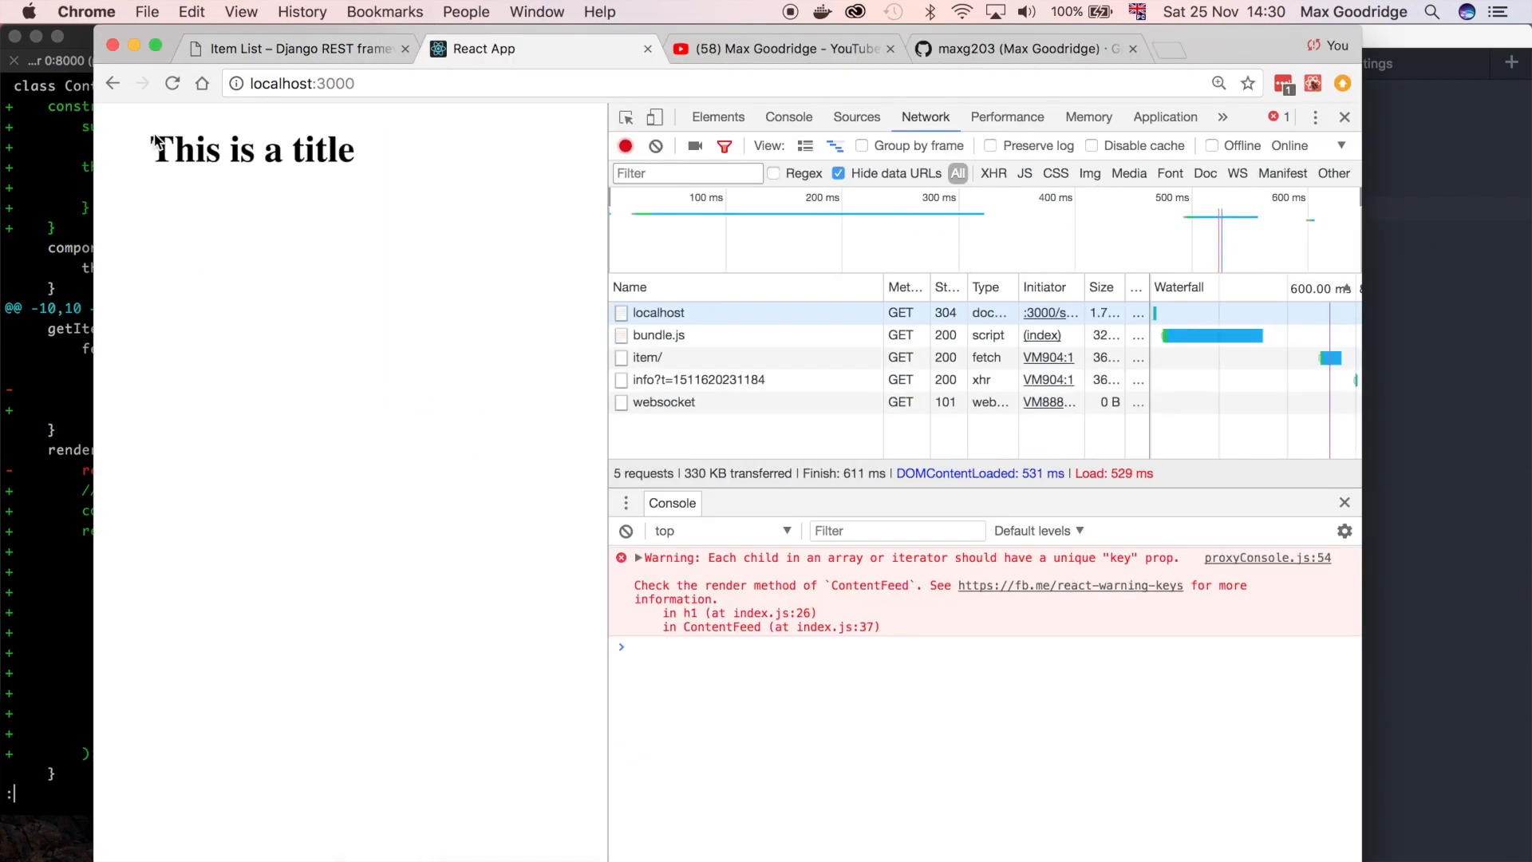
Switch to the Django REST framework Item List tab and highlight the description field
left_click(297, 49)
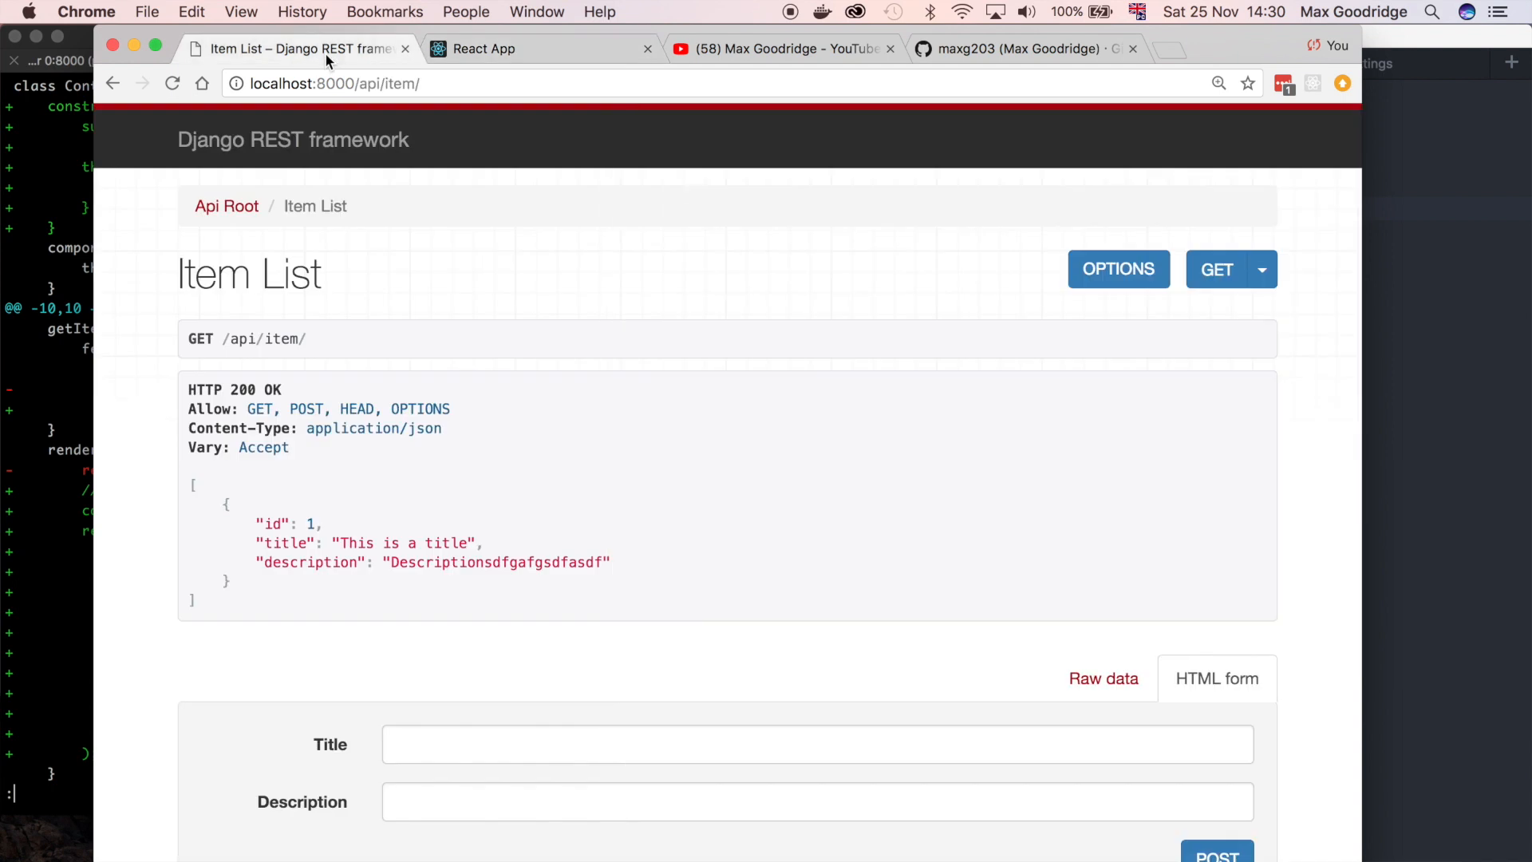
double_click(284, 543)
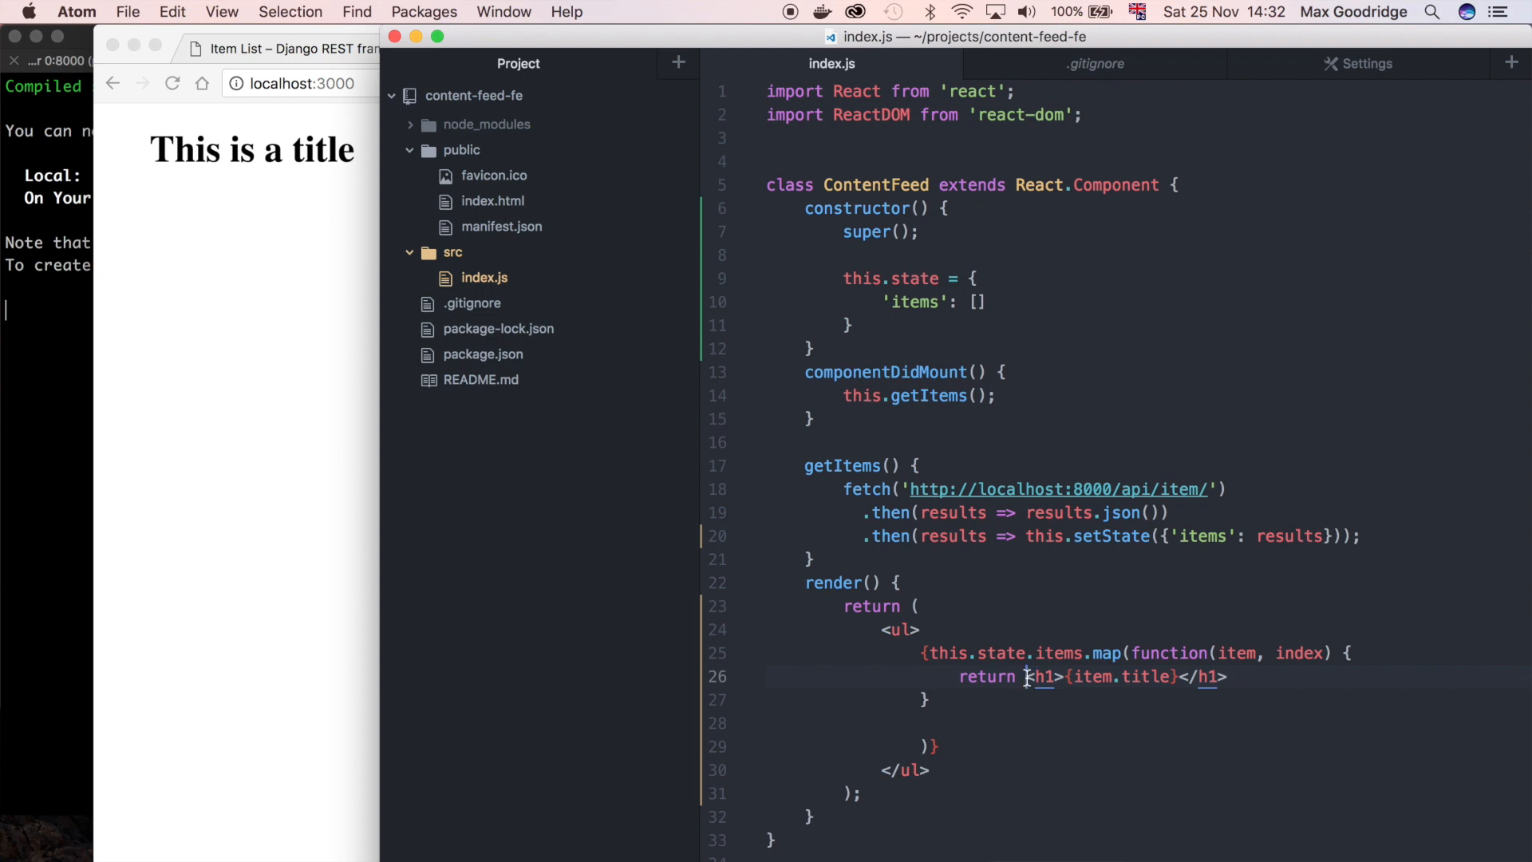
Wrap the title h1 in a div alongside a <p>{item.description}</p> paragraph
key("enter")
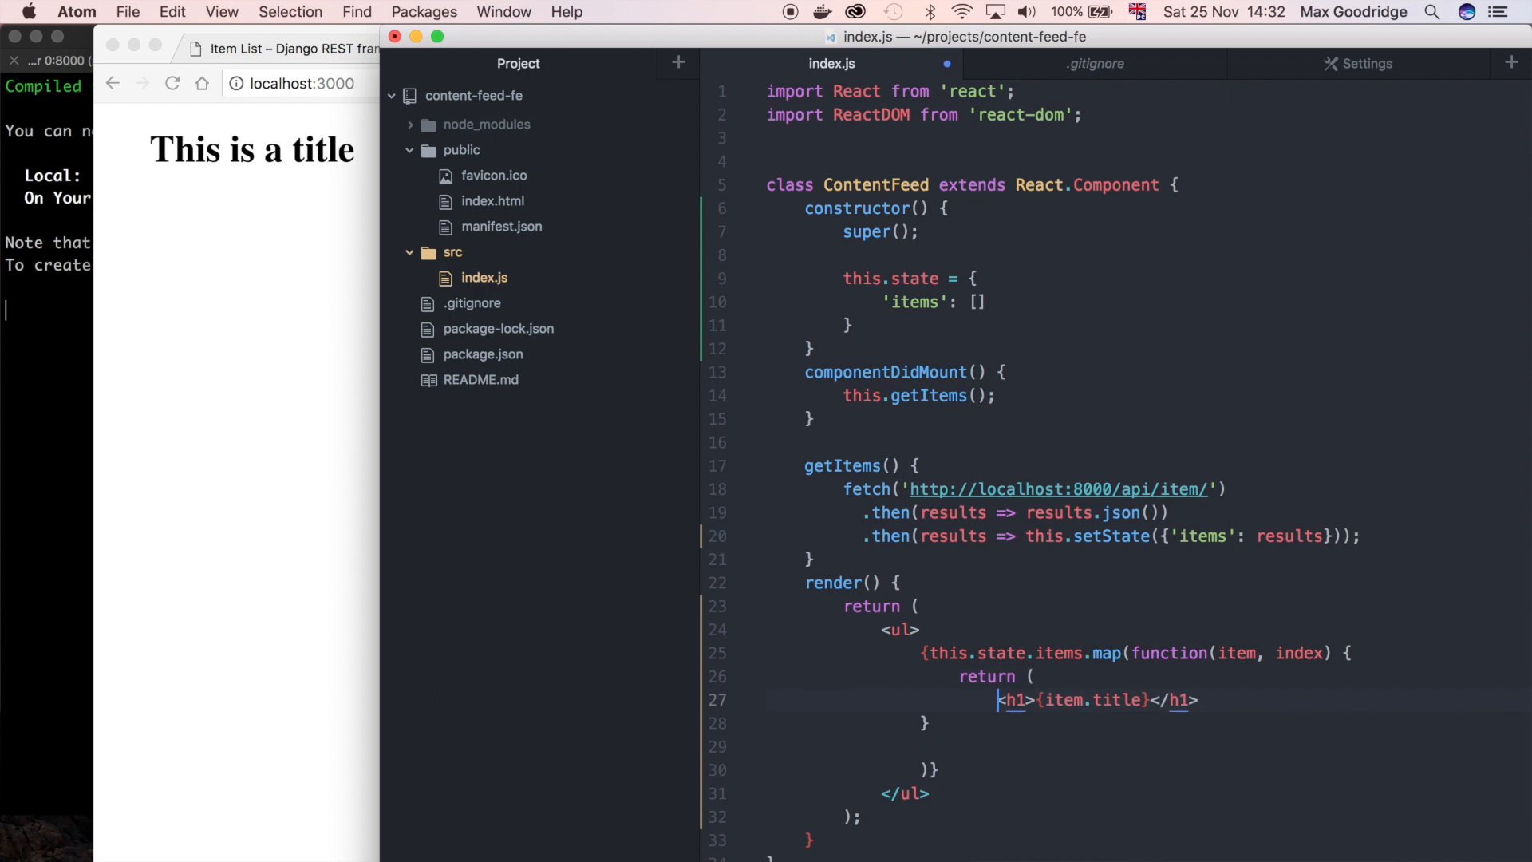
type("<div>")
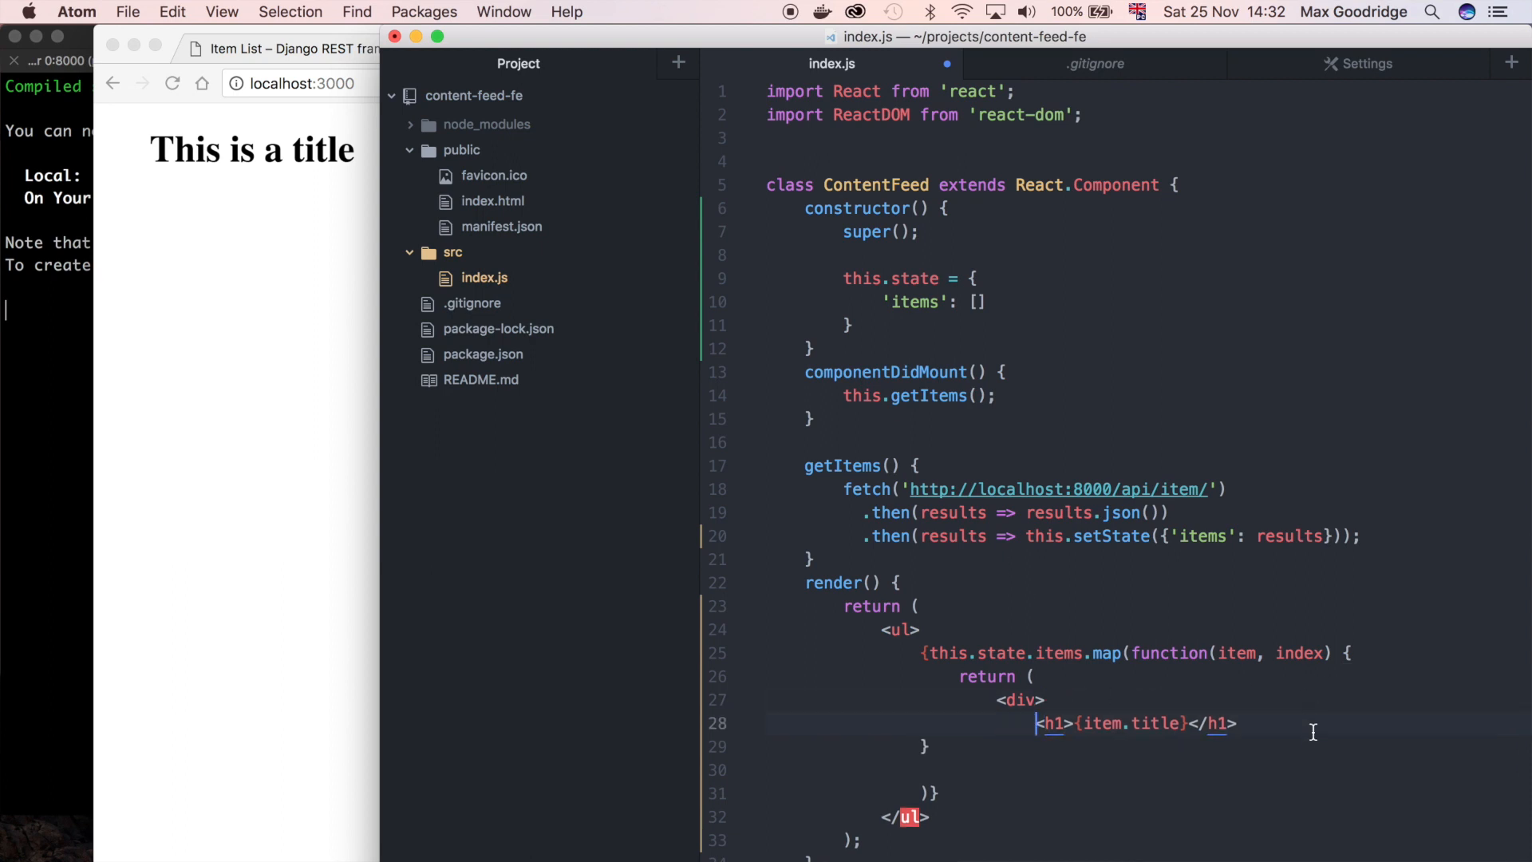
key("Return")
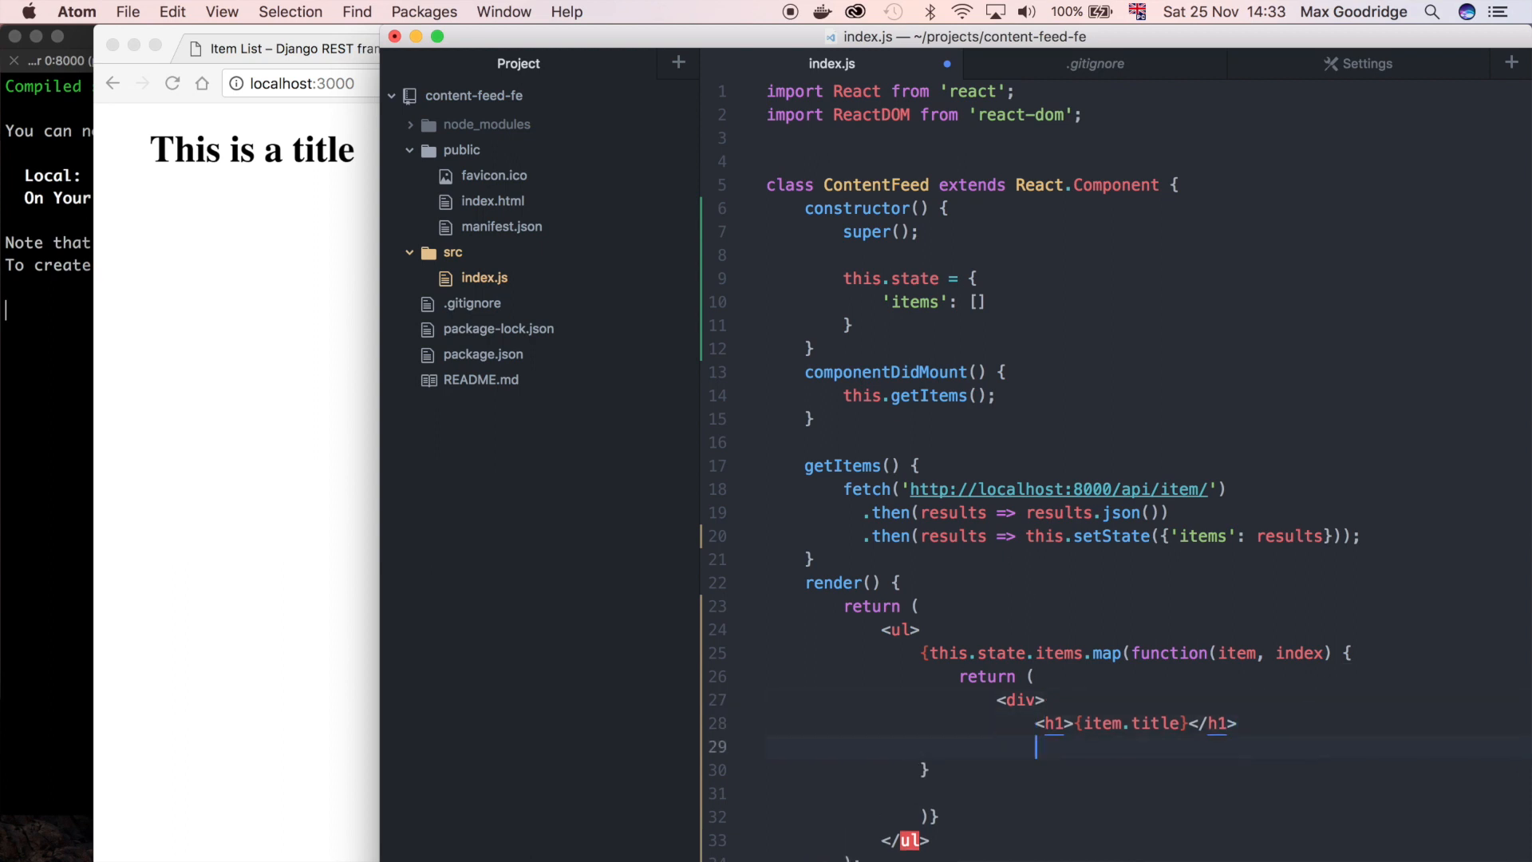
type("<p>")
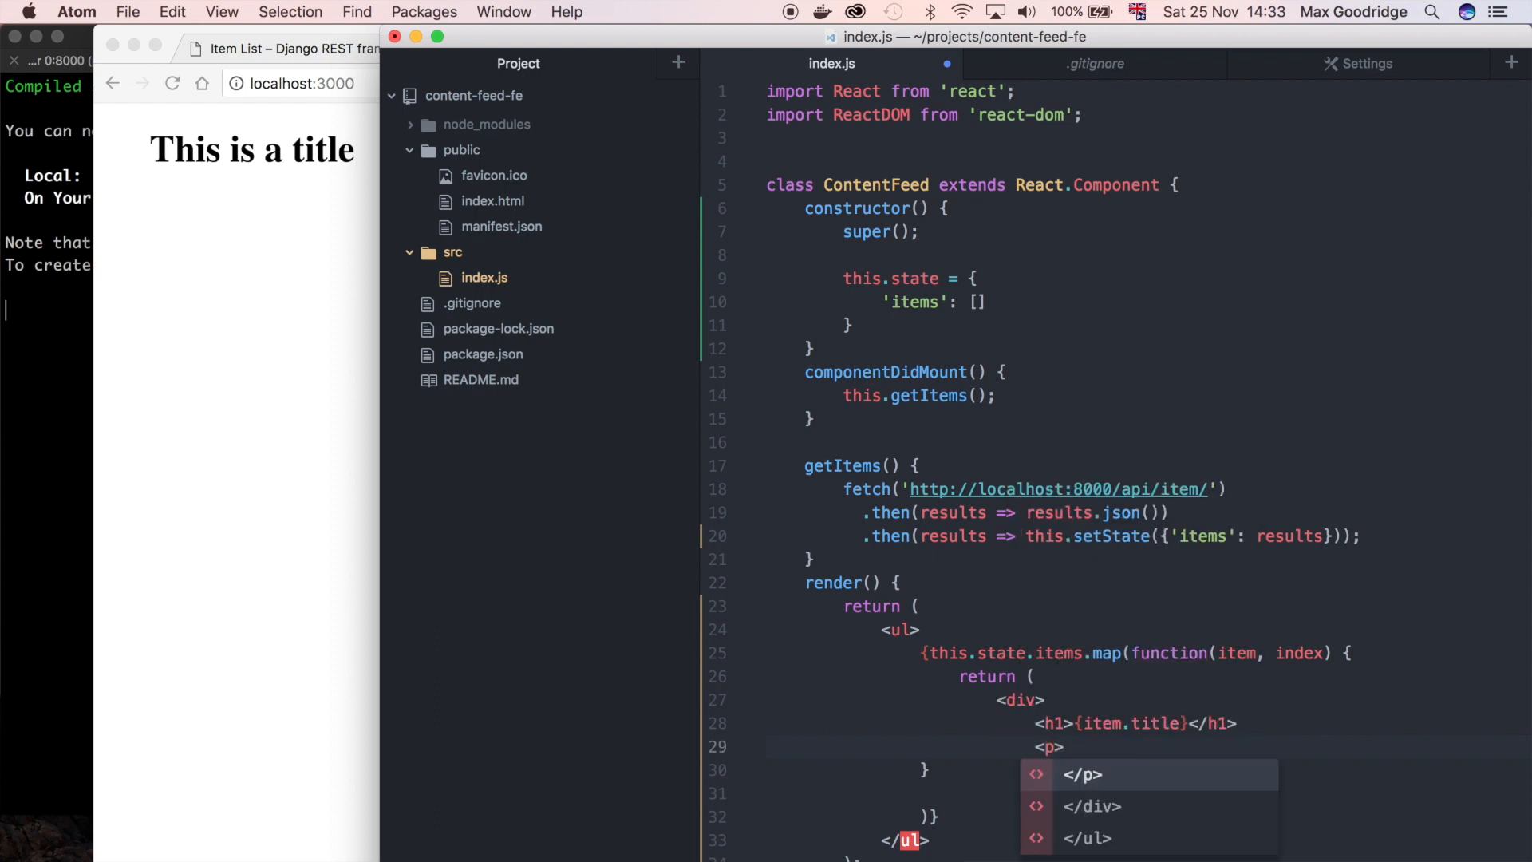
type("{items.")
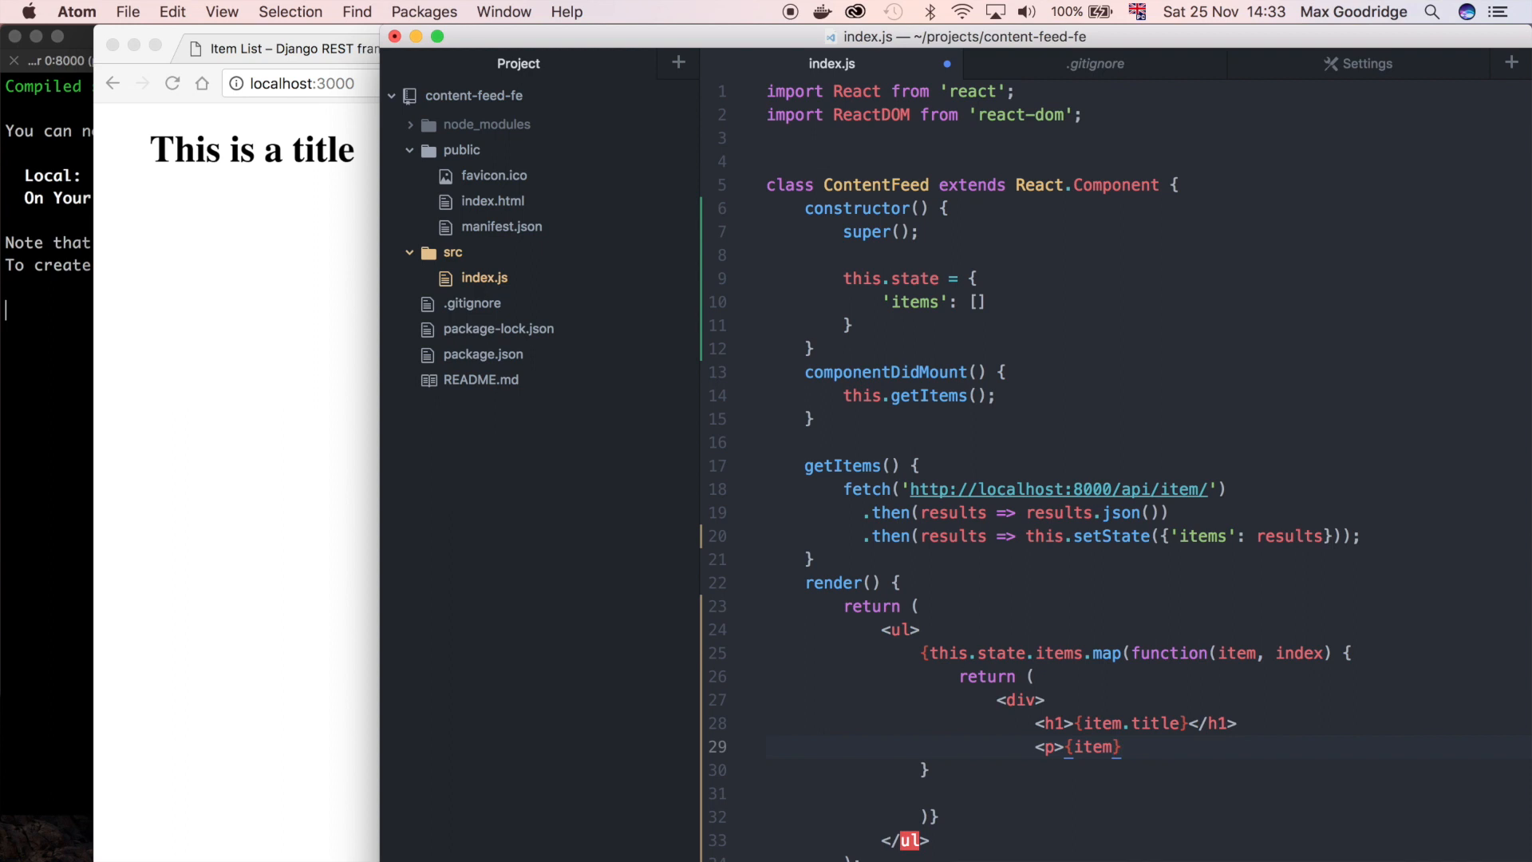
type(".description")
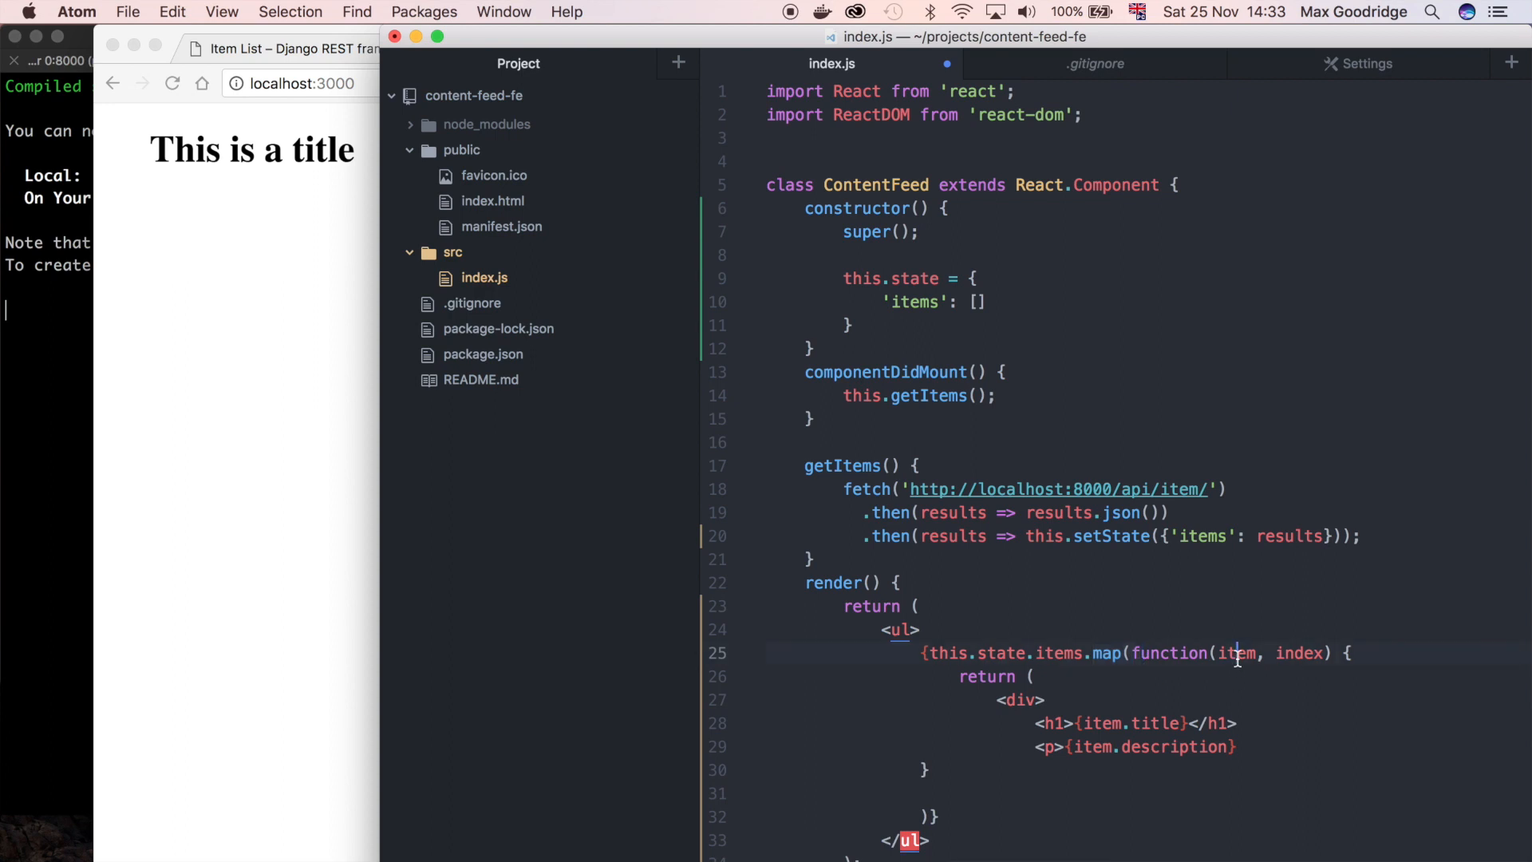
double_click(1057, 653)
type("<")
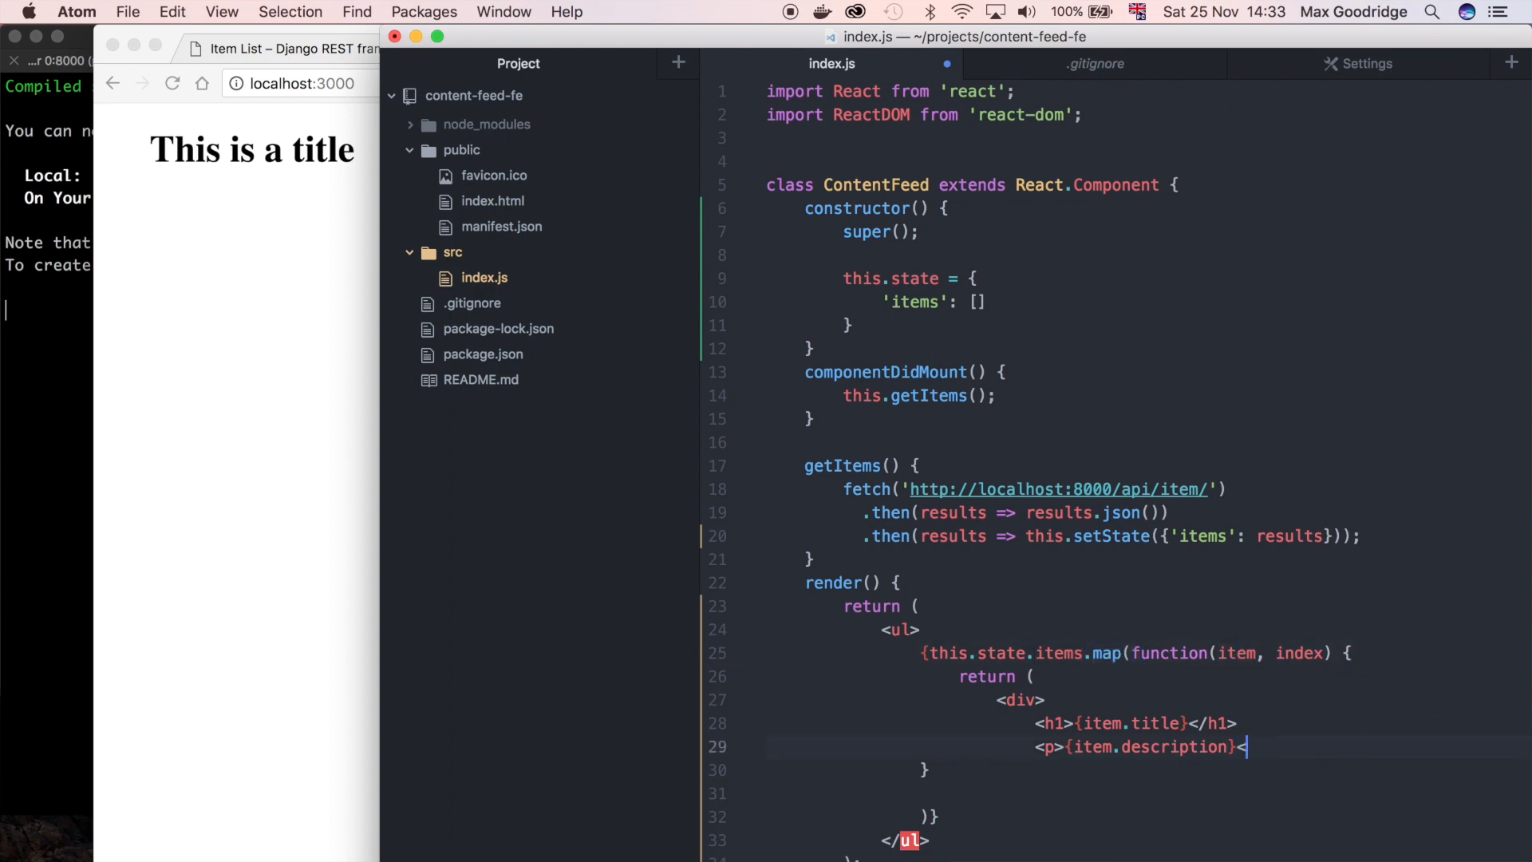
type("/p>")
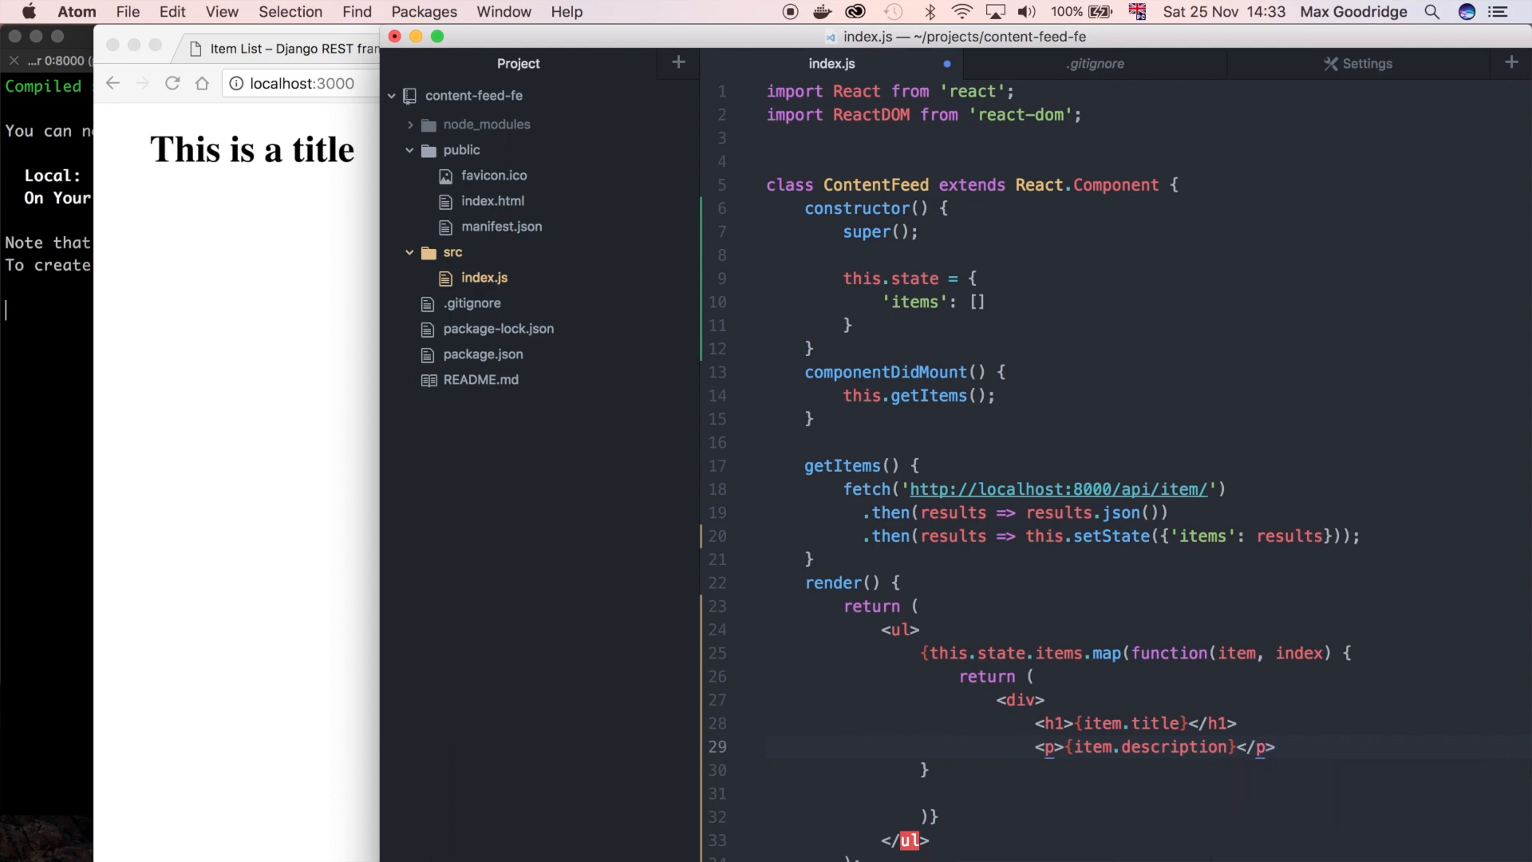
left_click(996, 770)
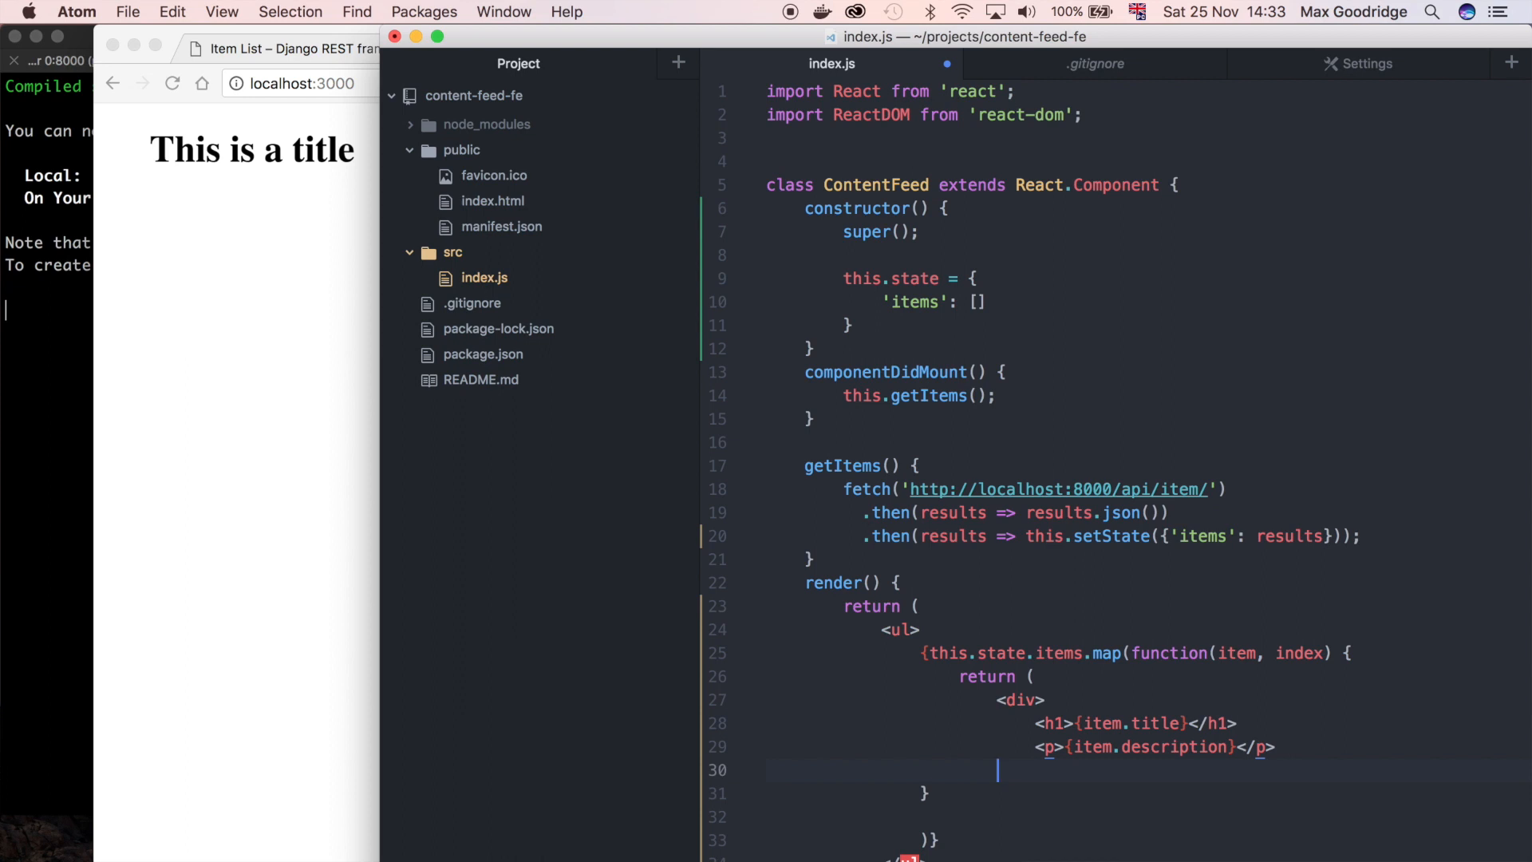
type("</div>")
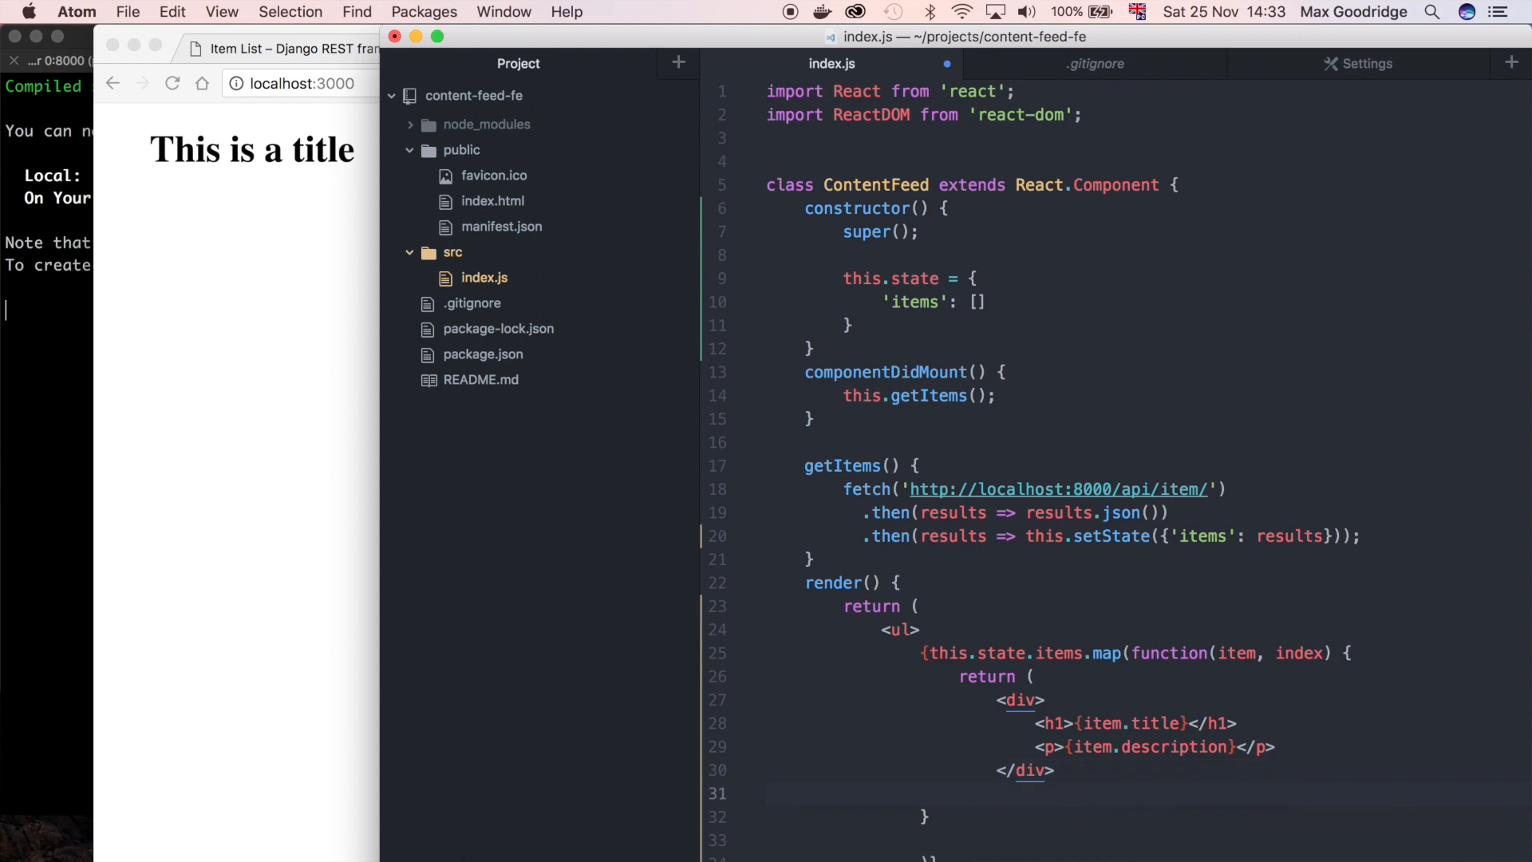
scroll("down", 3)
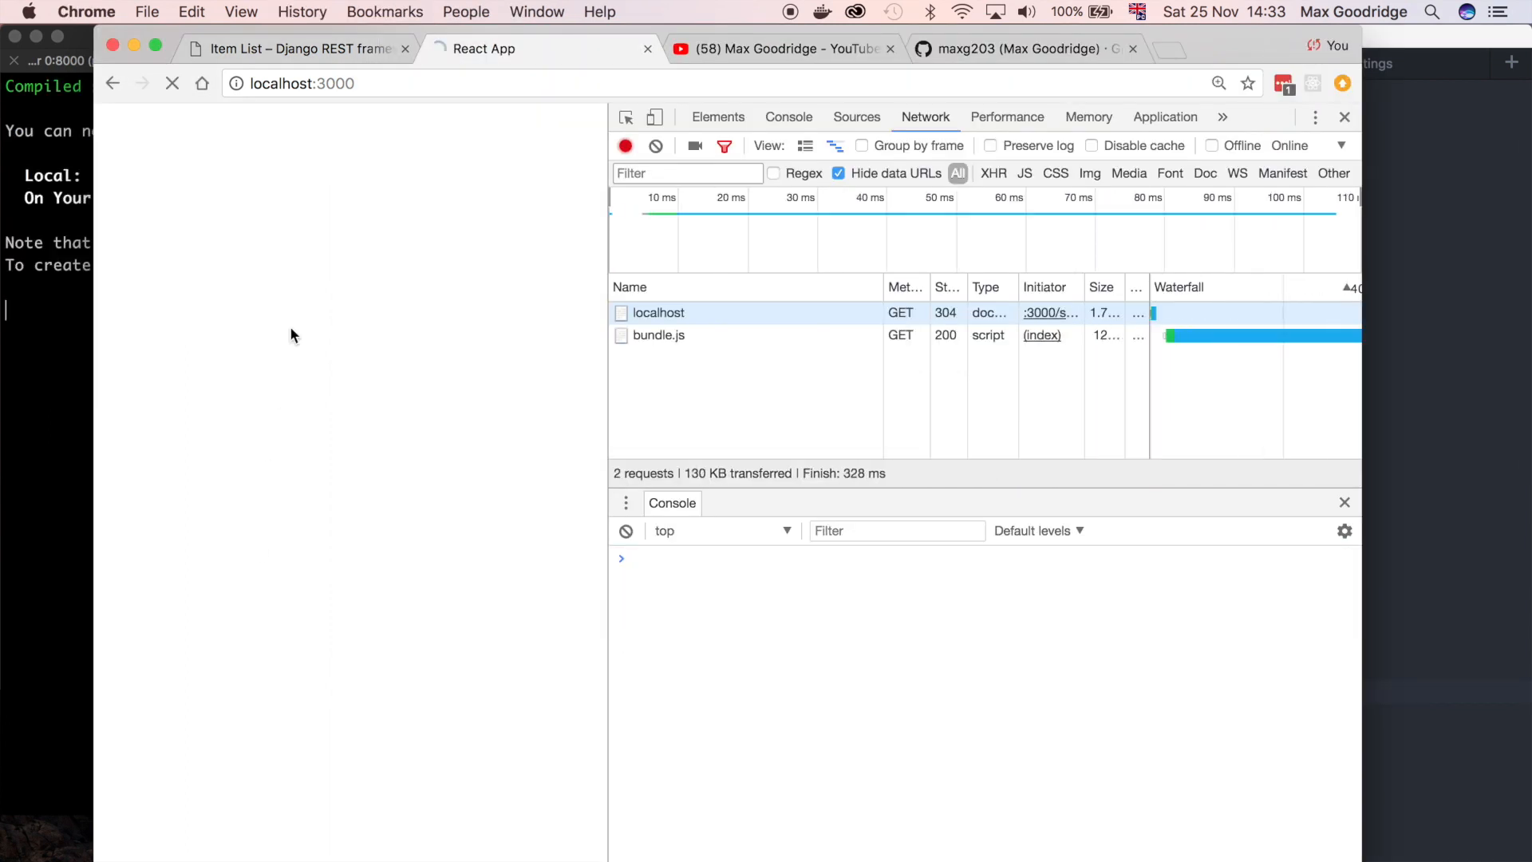
Reload the React app to show the item's title and description, comparing against the API item list
left_click(172, 83)
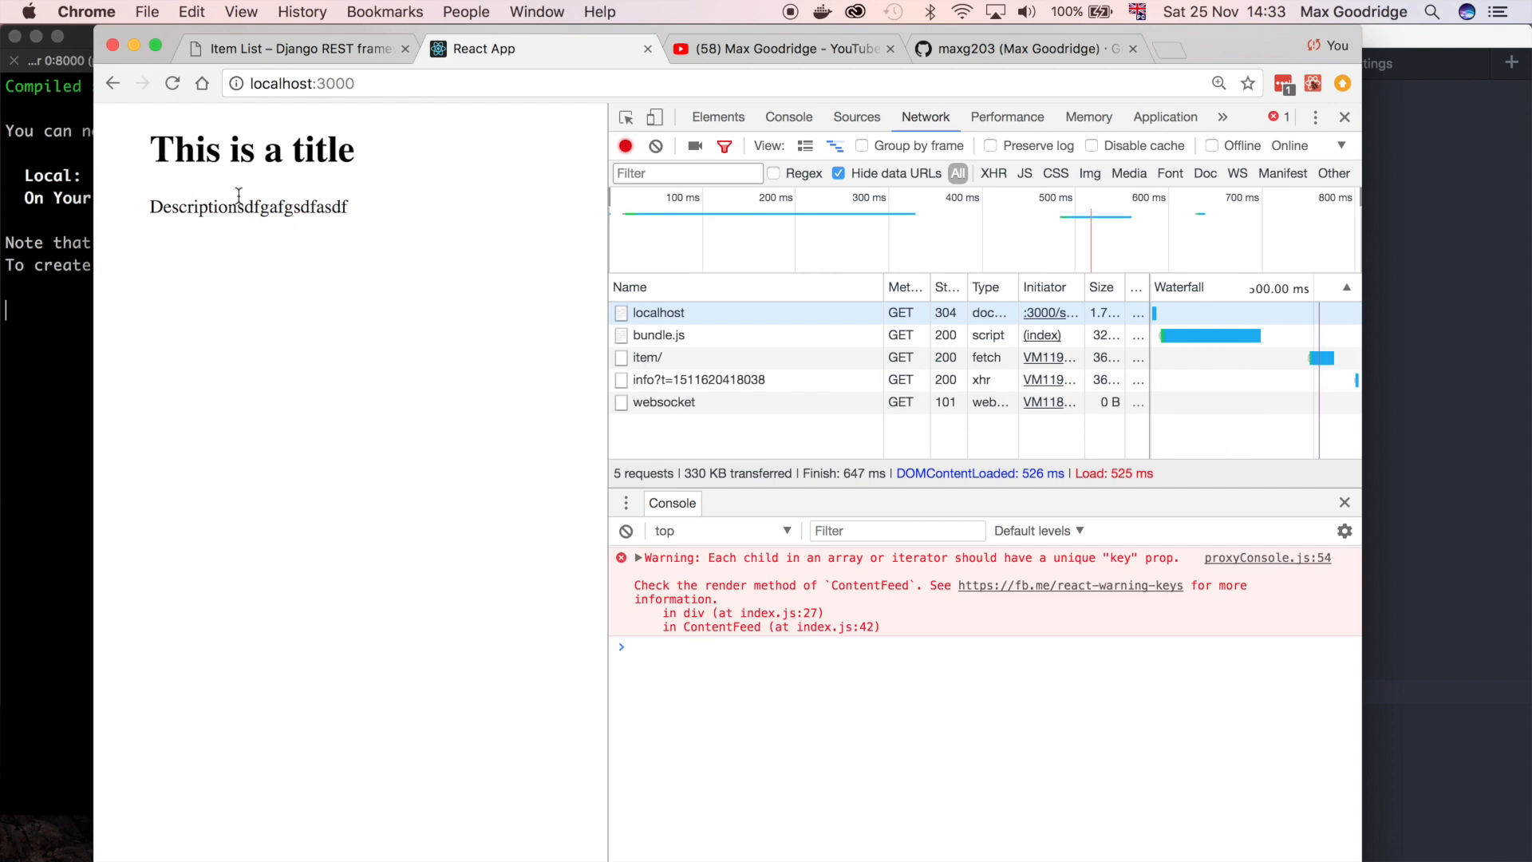
left_click(293, 48)
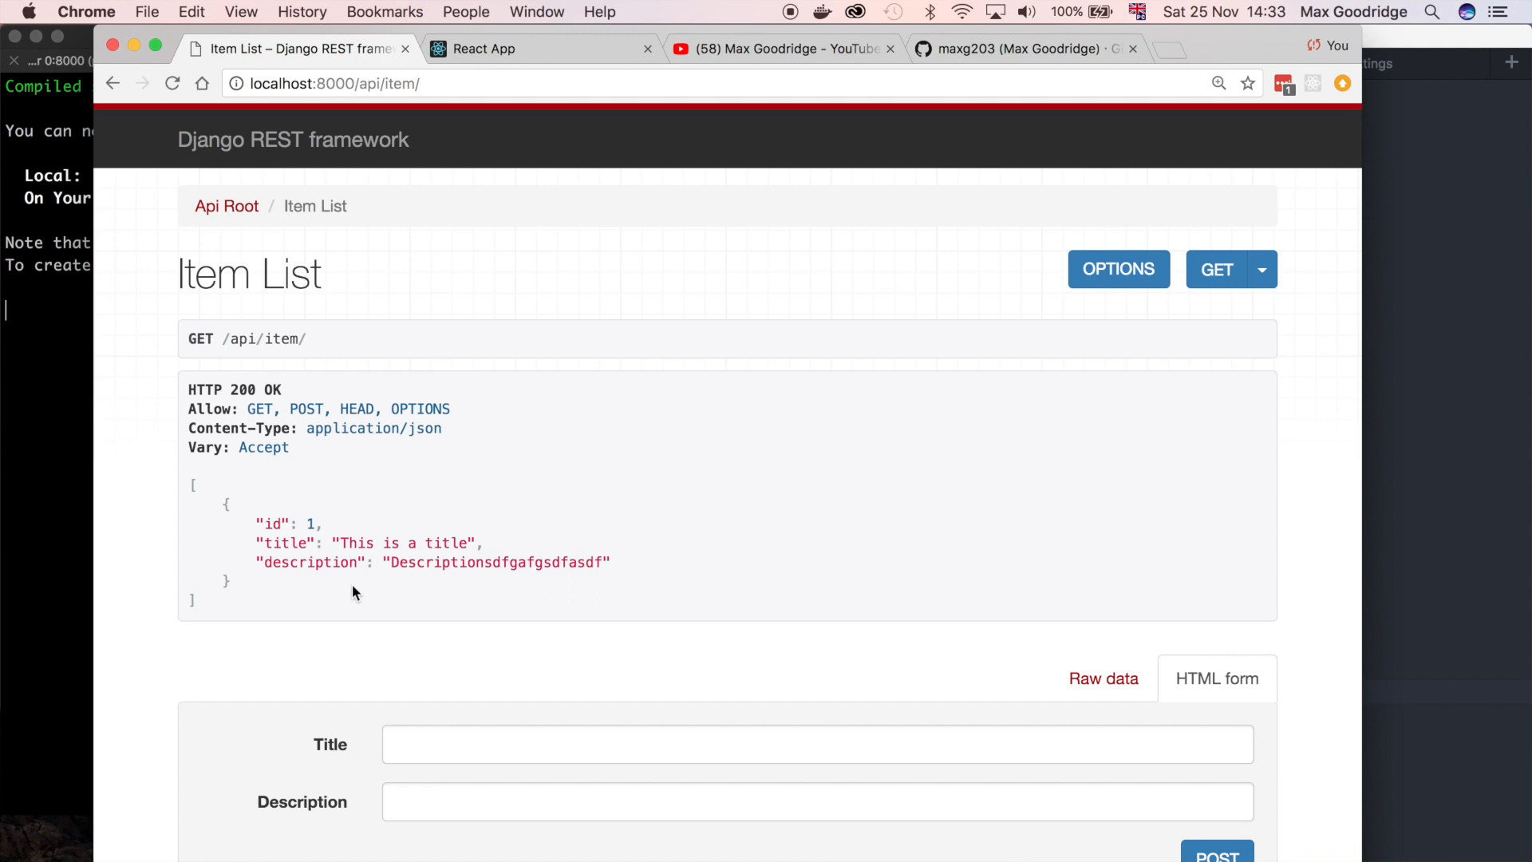
left_click(543, 49)
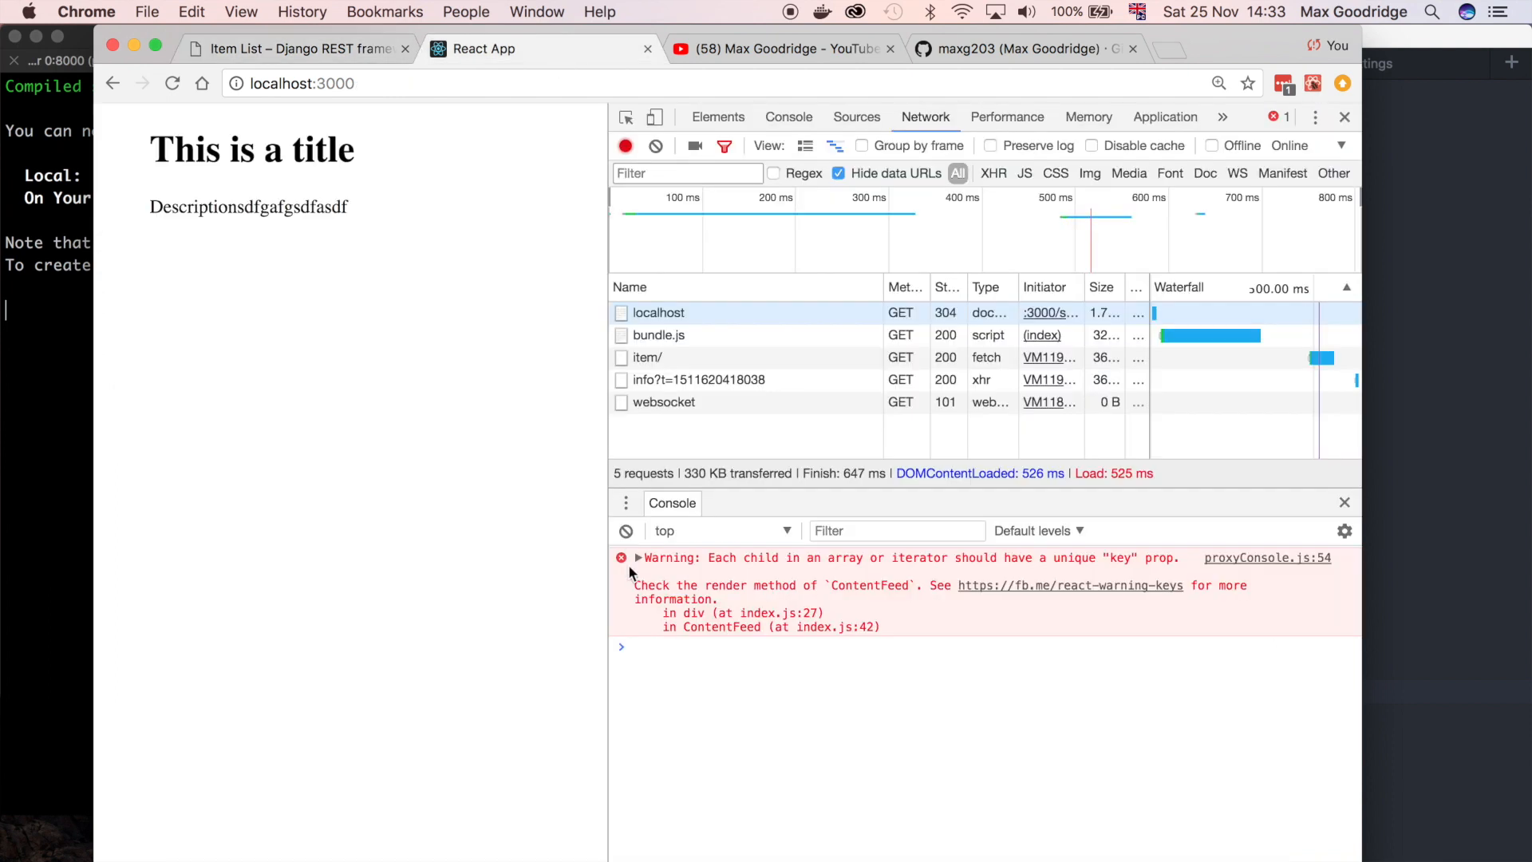
mouse_move(764, 572)
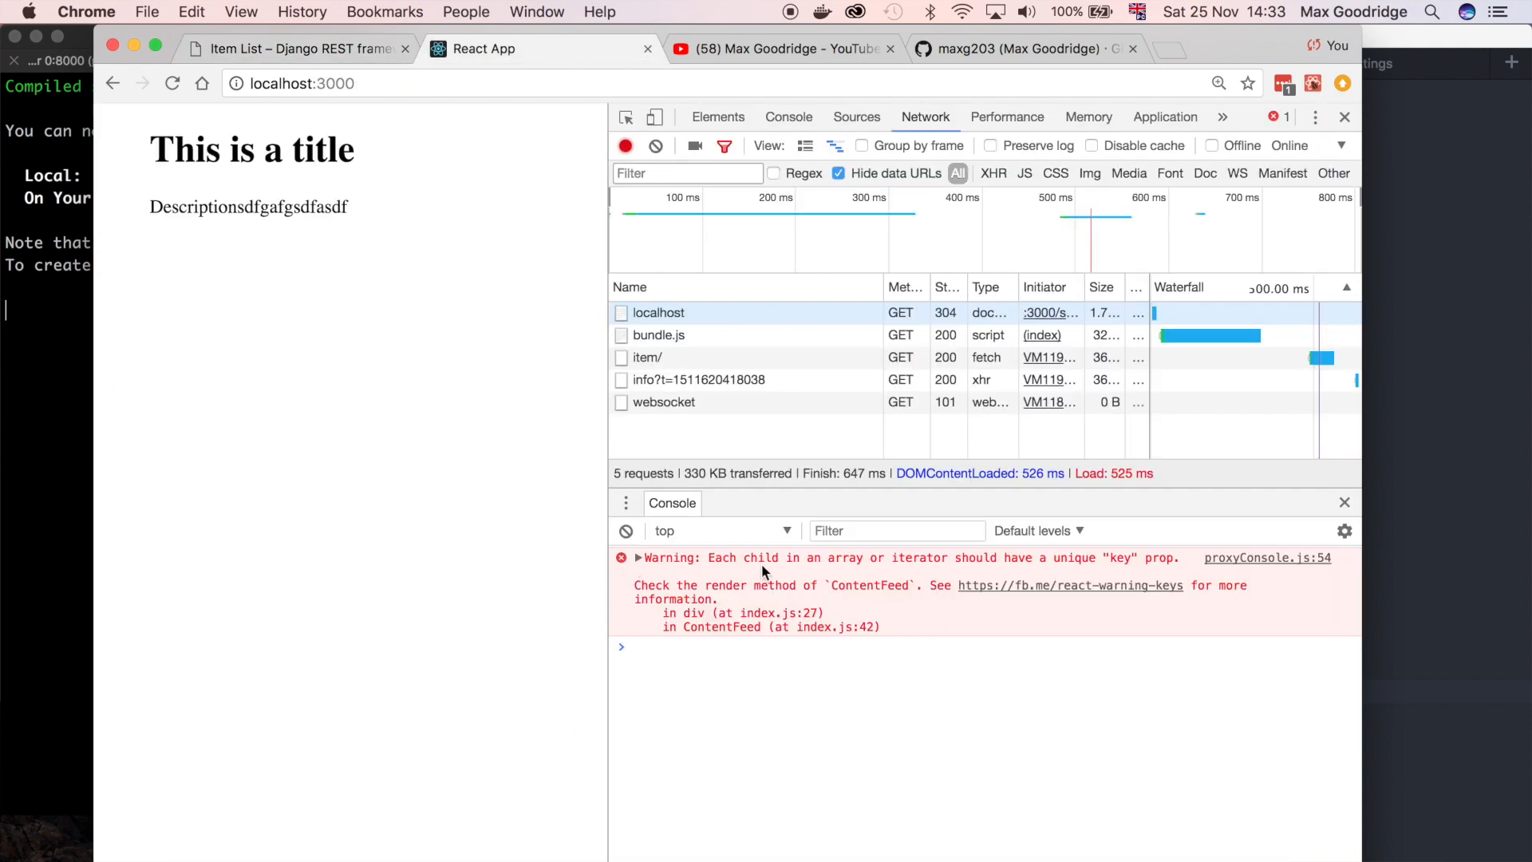
mouse_move(1119, 565)
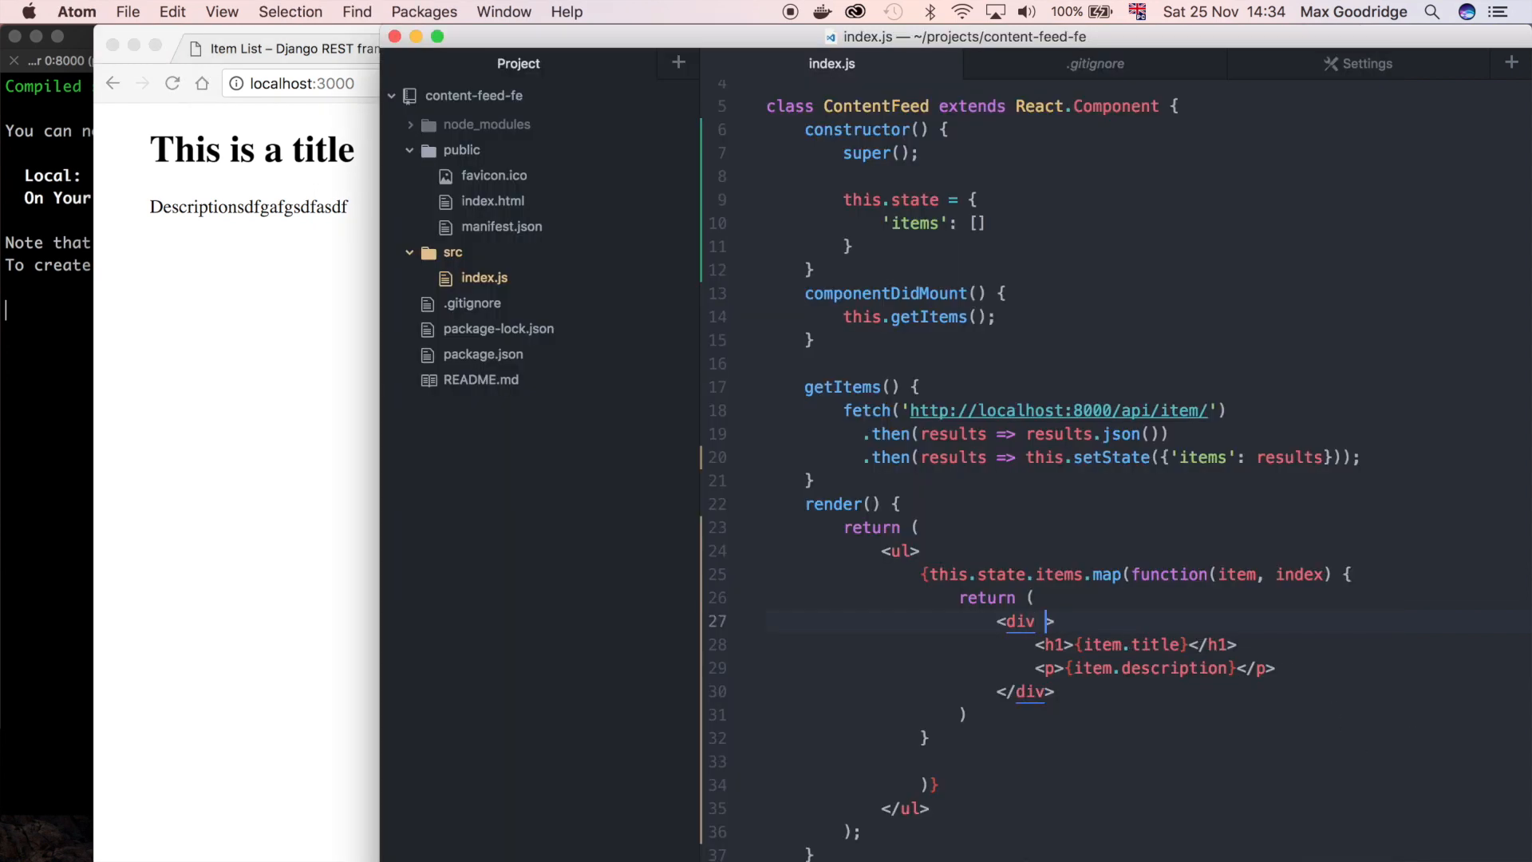
Add key={index} to the wrapping div in the map callback
type("key=")
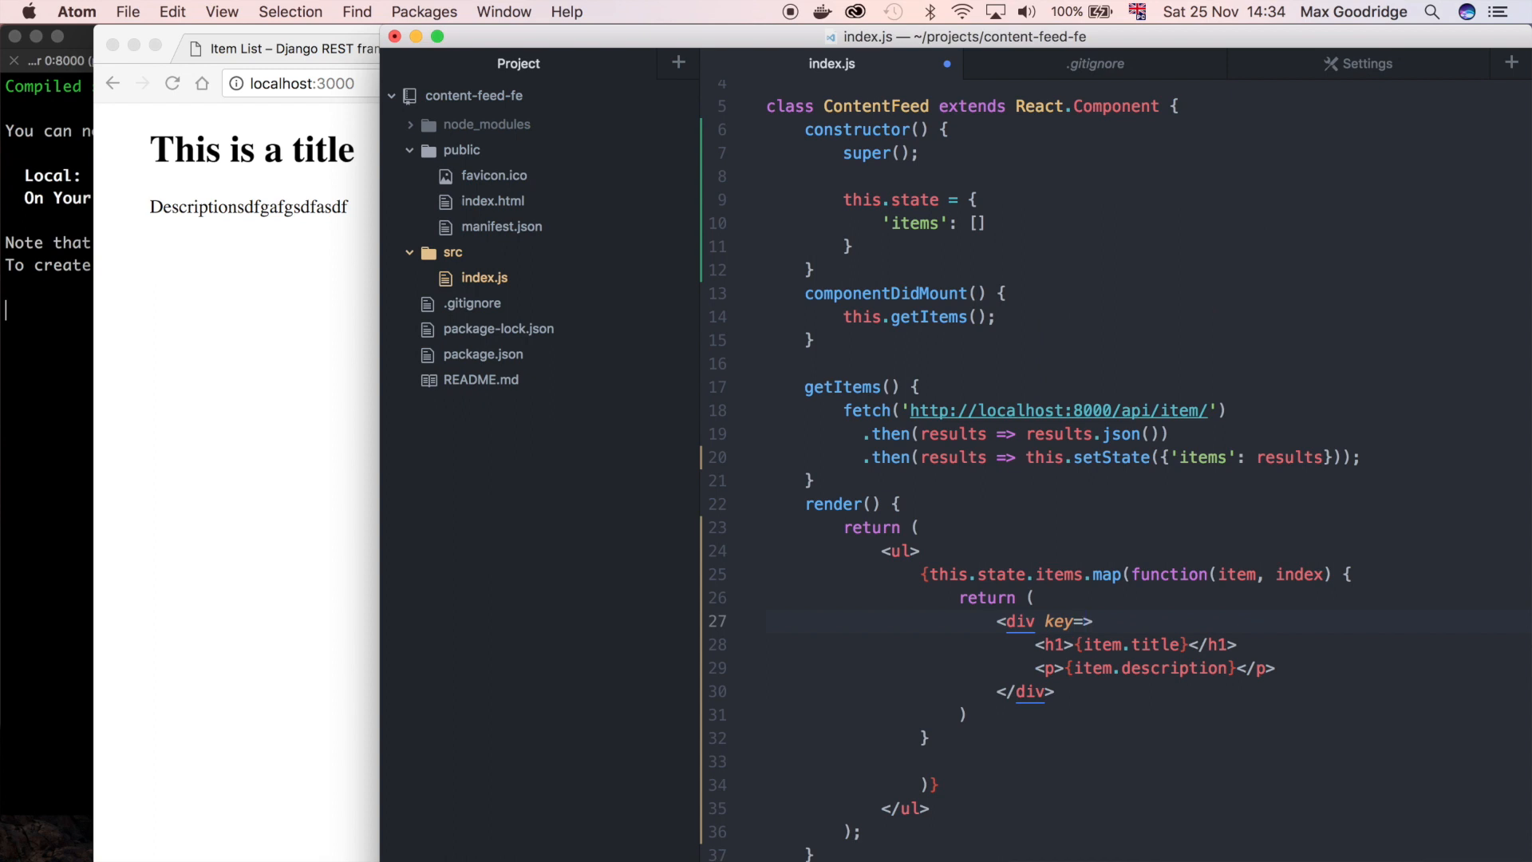
type("{index}")
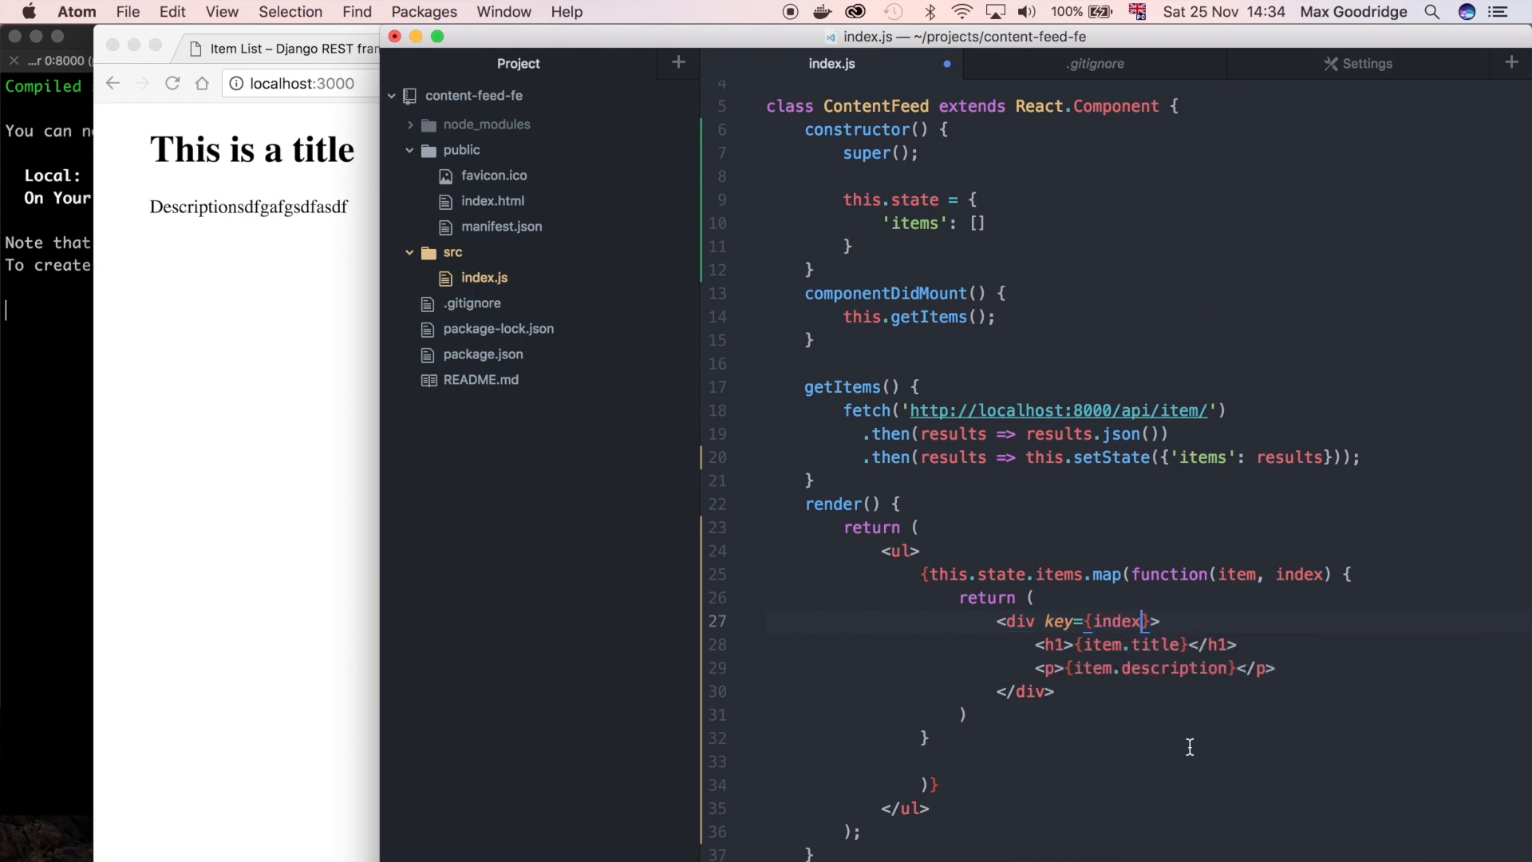
mouse_move(1297, 570)
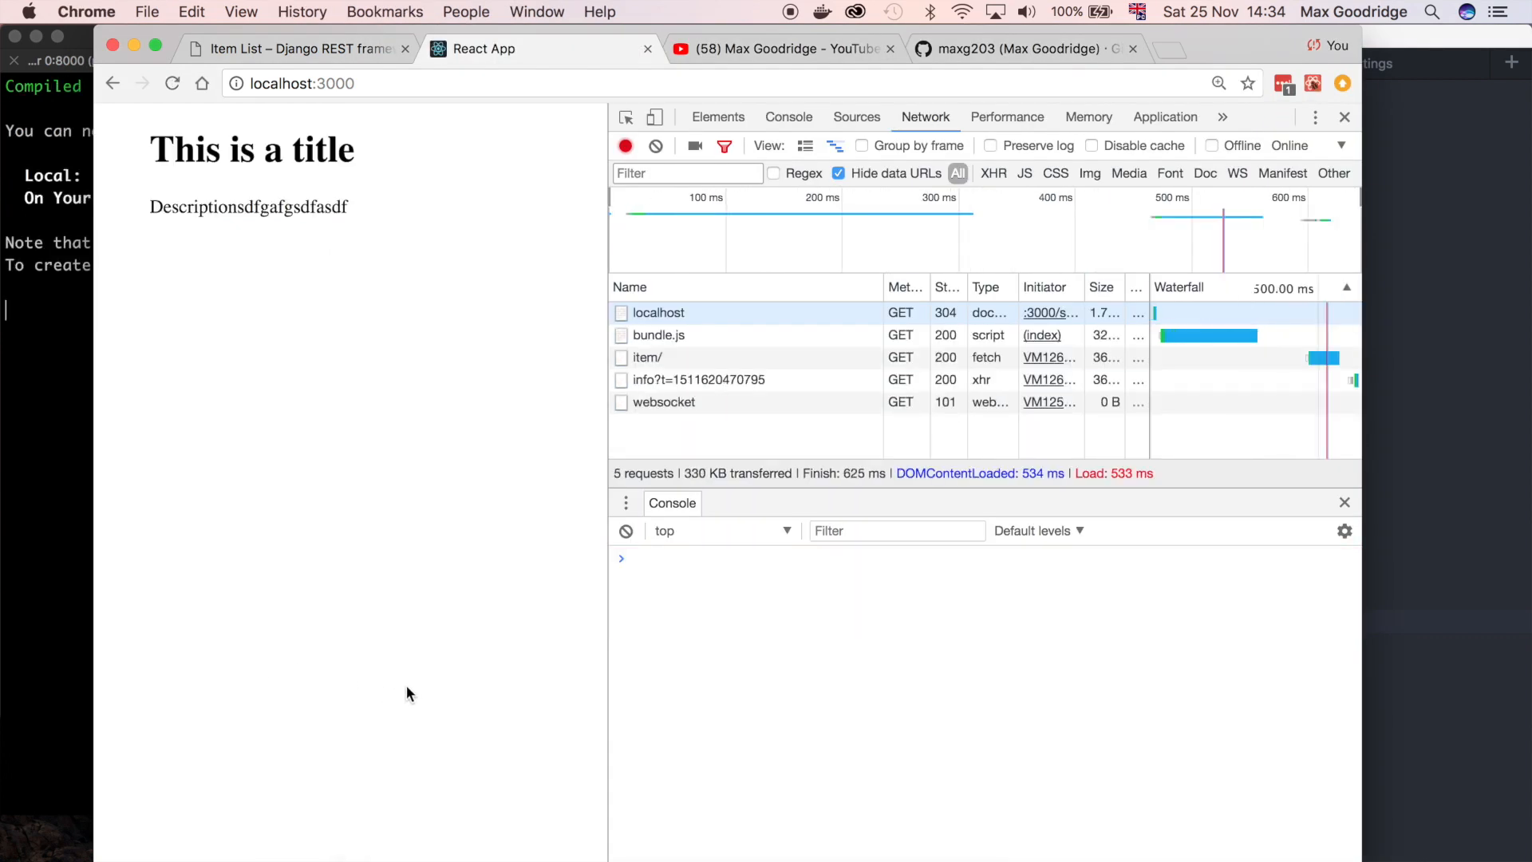
mouse_move(356, 264)
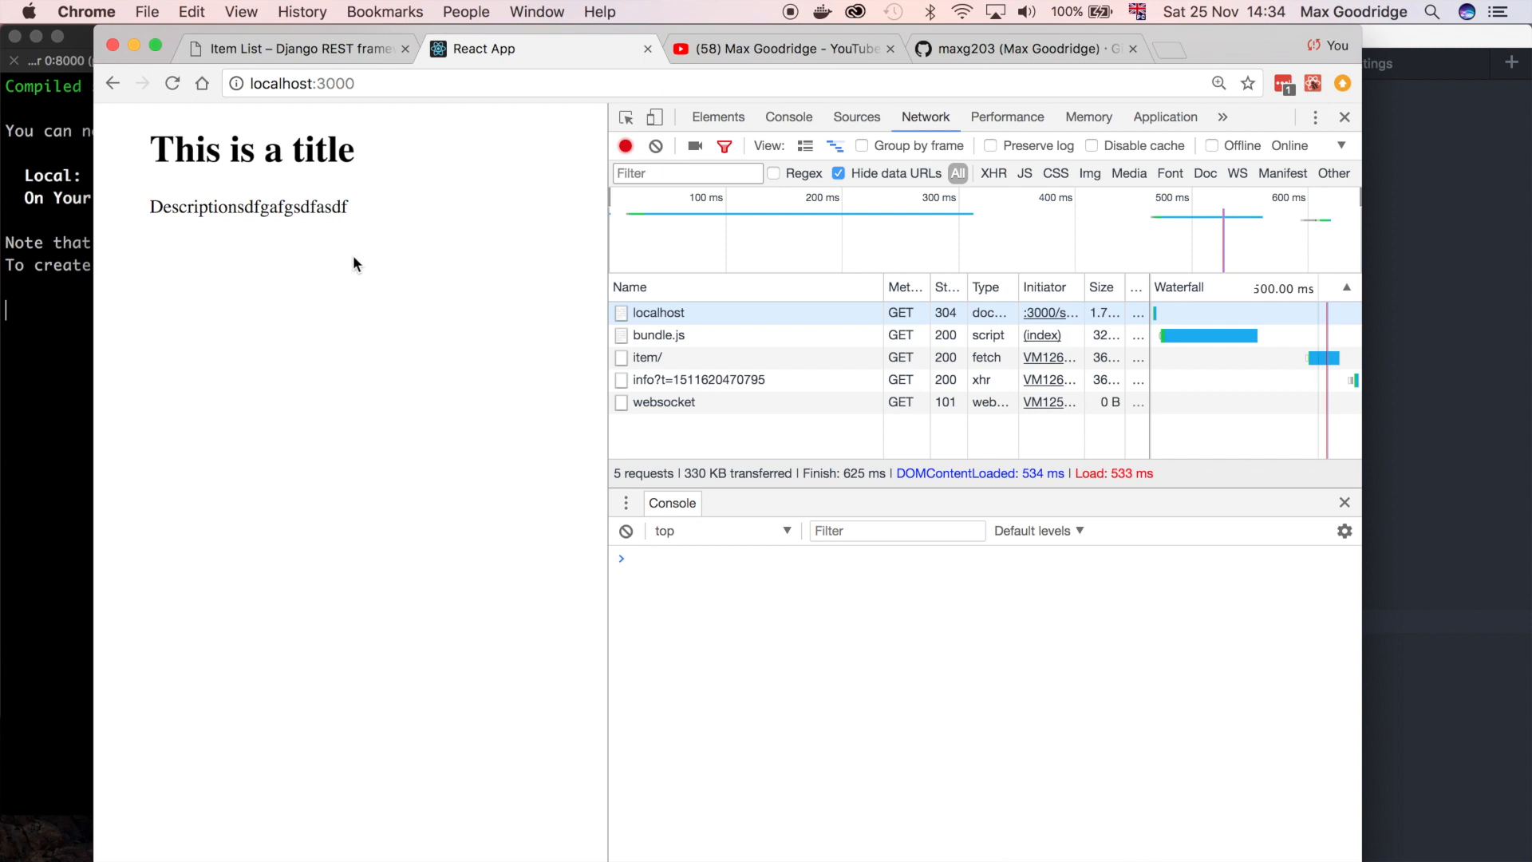
mouse_move(367, 174)
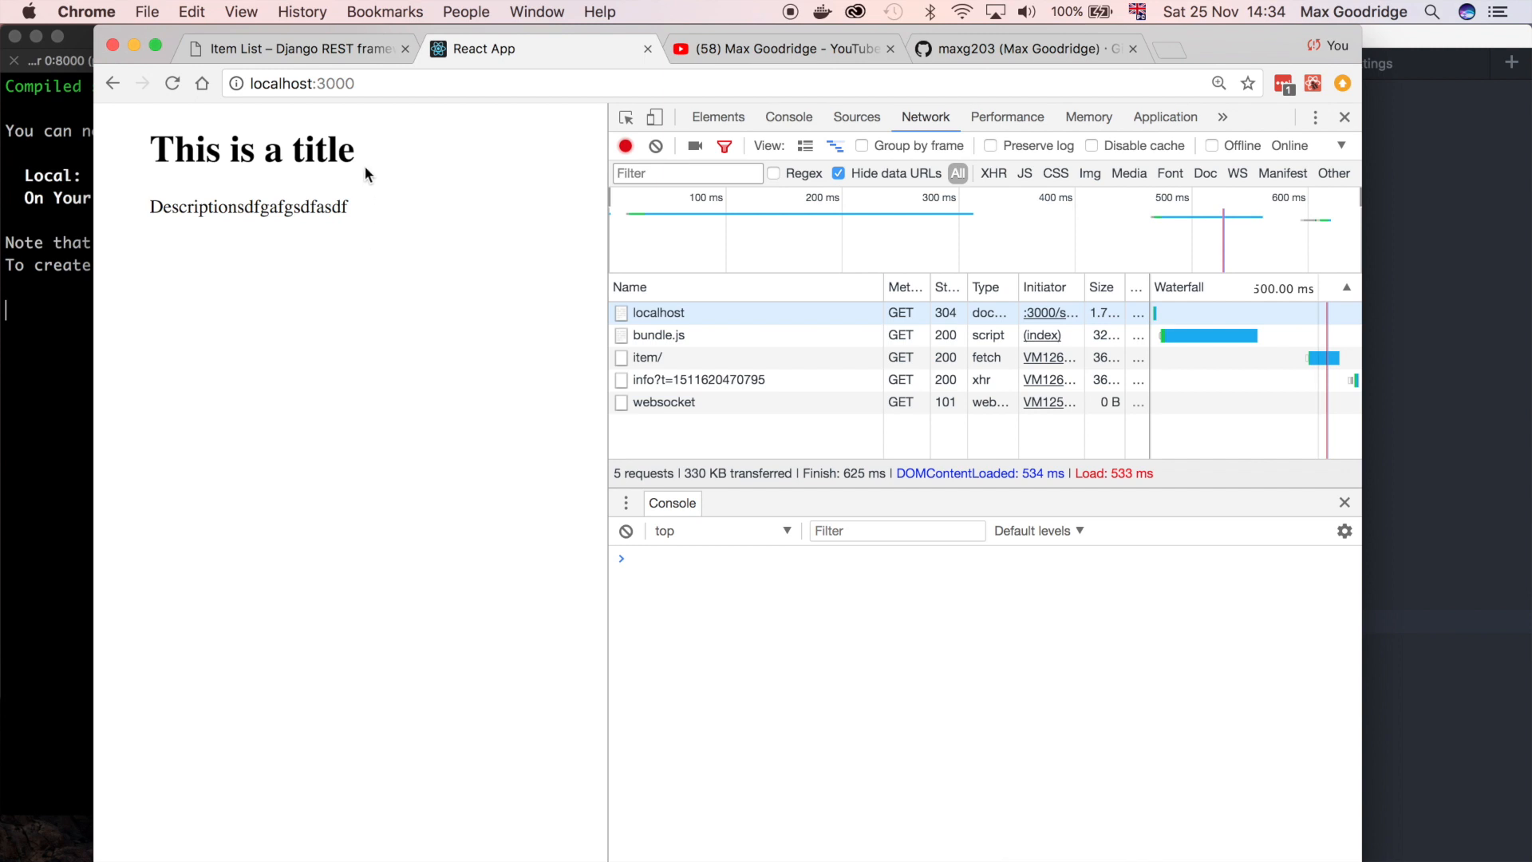